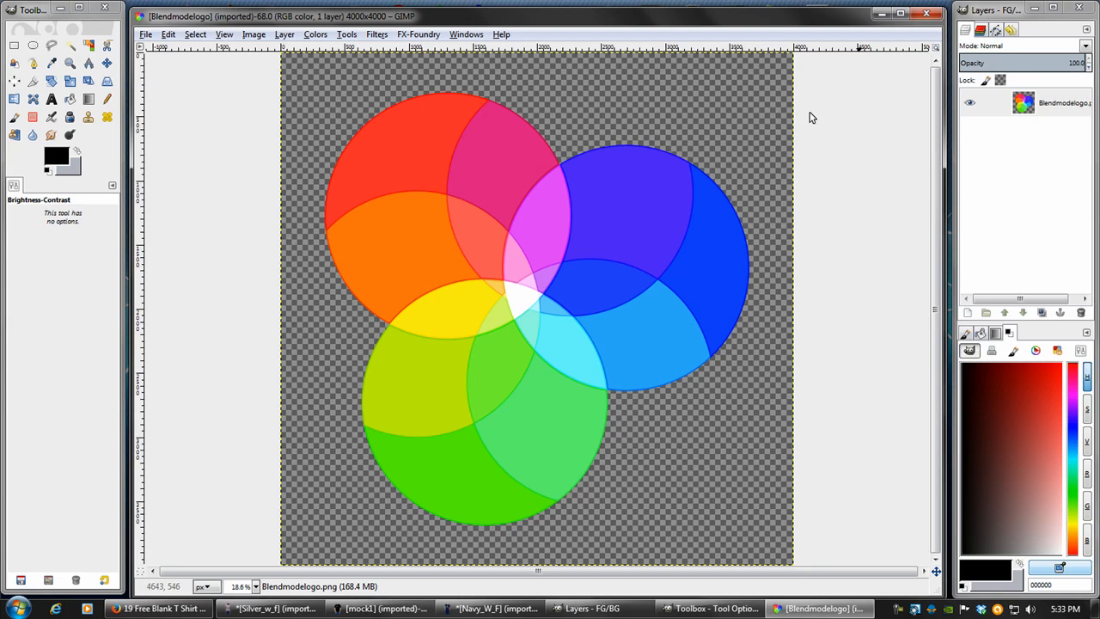
mouse_move(413, 123)
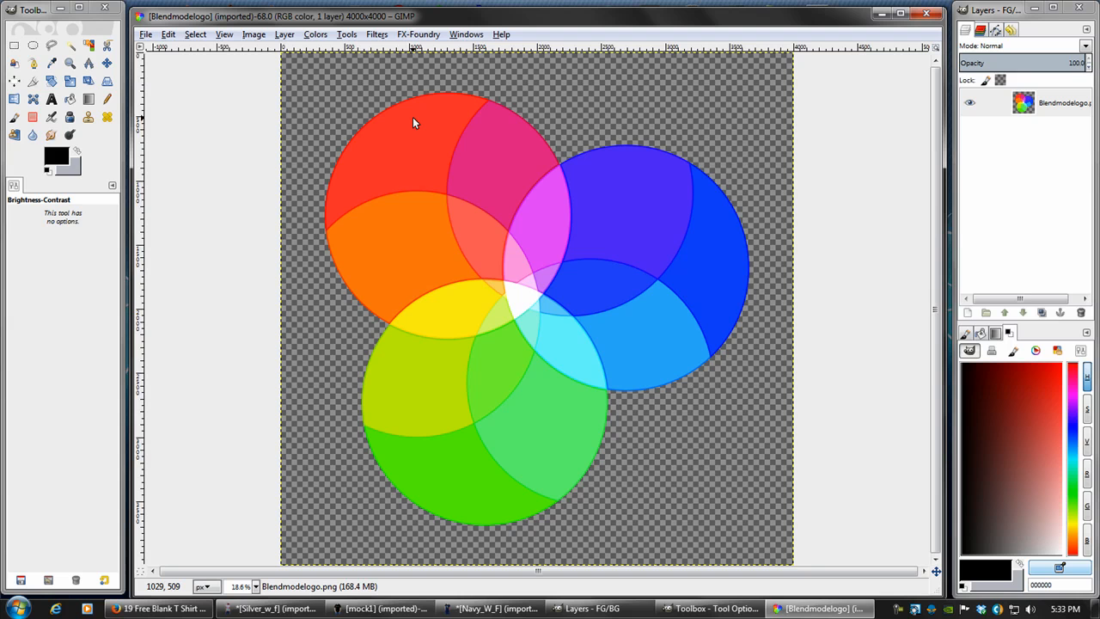
- View the logo's Image Properties: 4000×4000 pixels at about 300 ppi
left_click(254, 34)
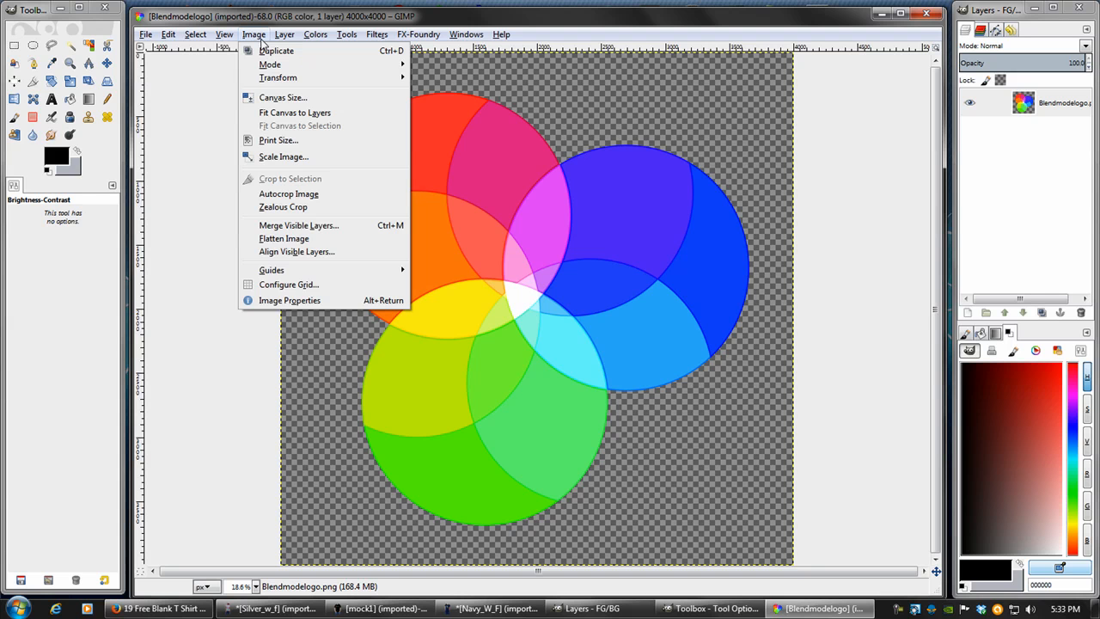
mouse_move(270, 64)
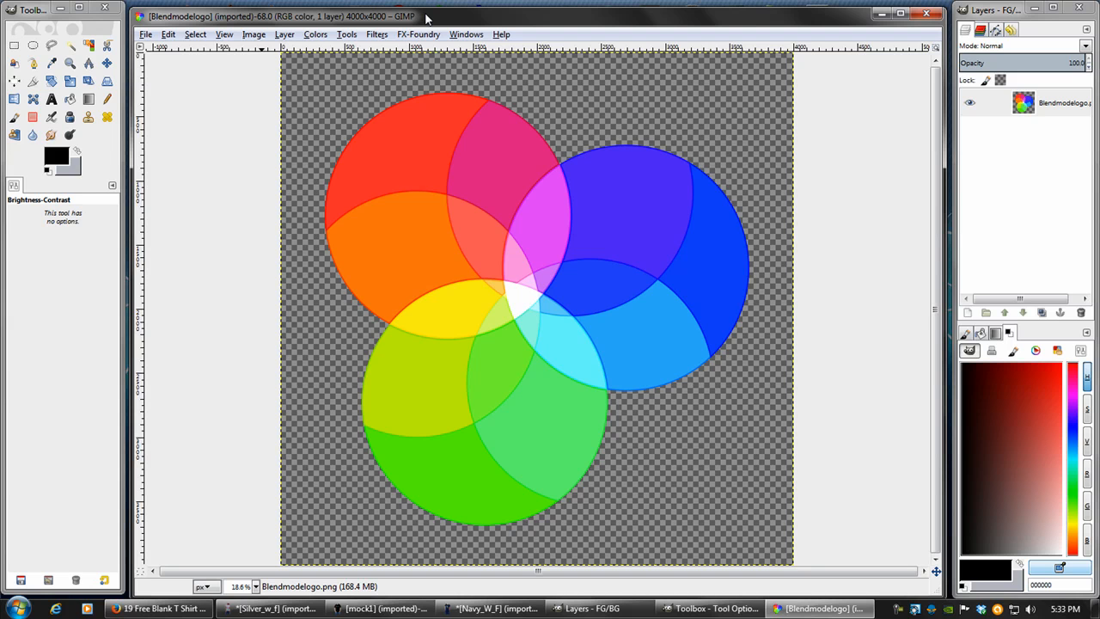
mouse_move(432, 19)
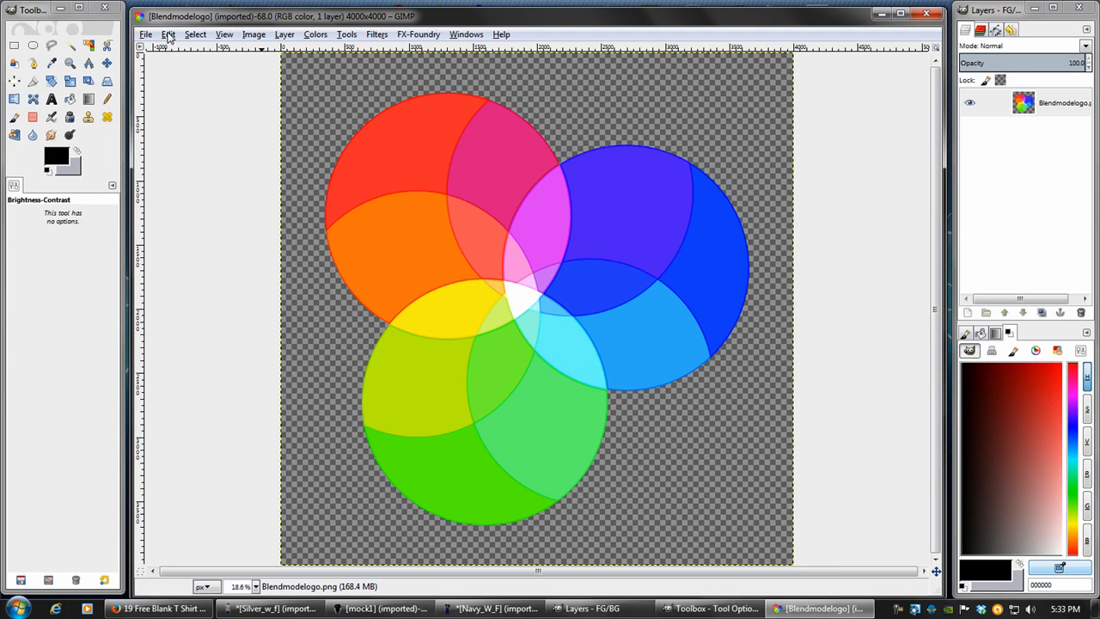
mouse_move(168, 34)
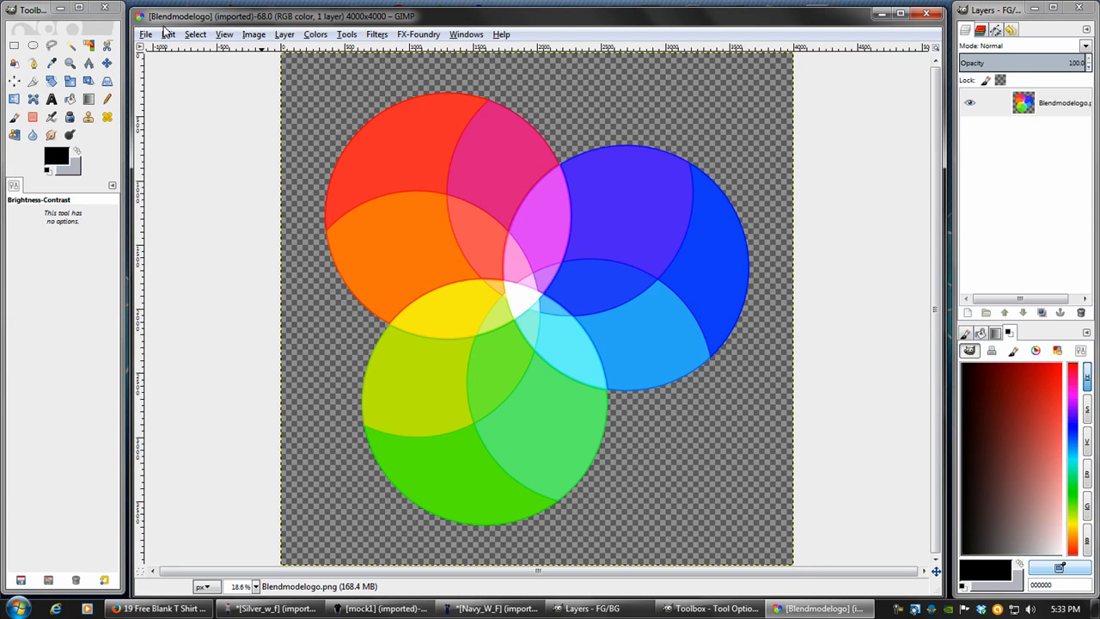
mouse_move(563, 230)
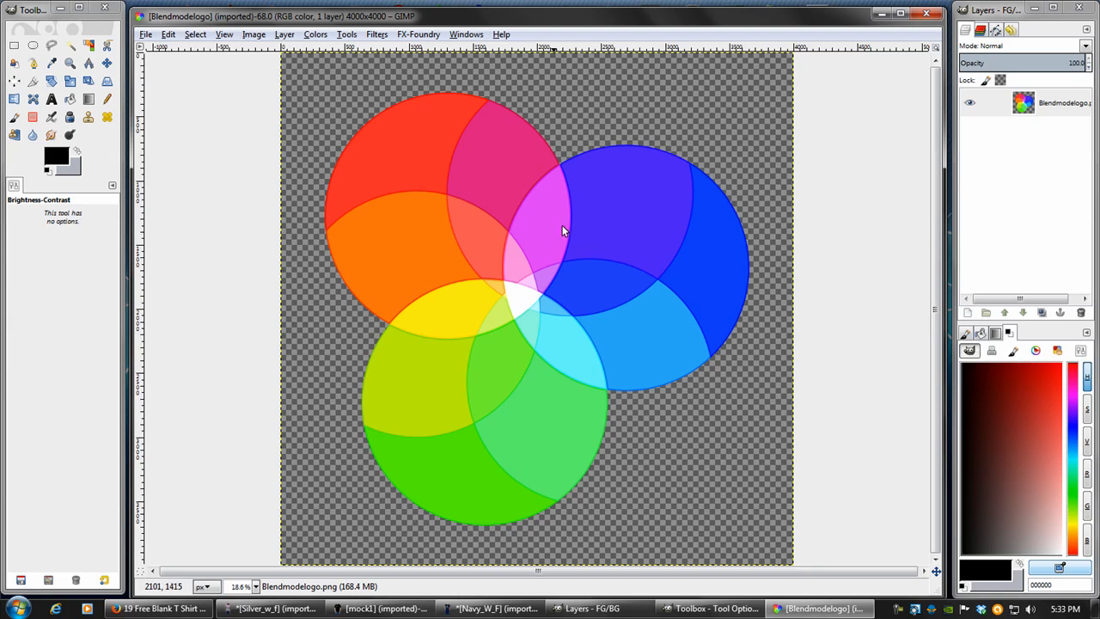
mouse_move(490, 116)
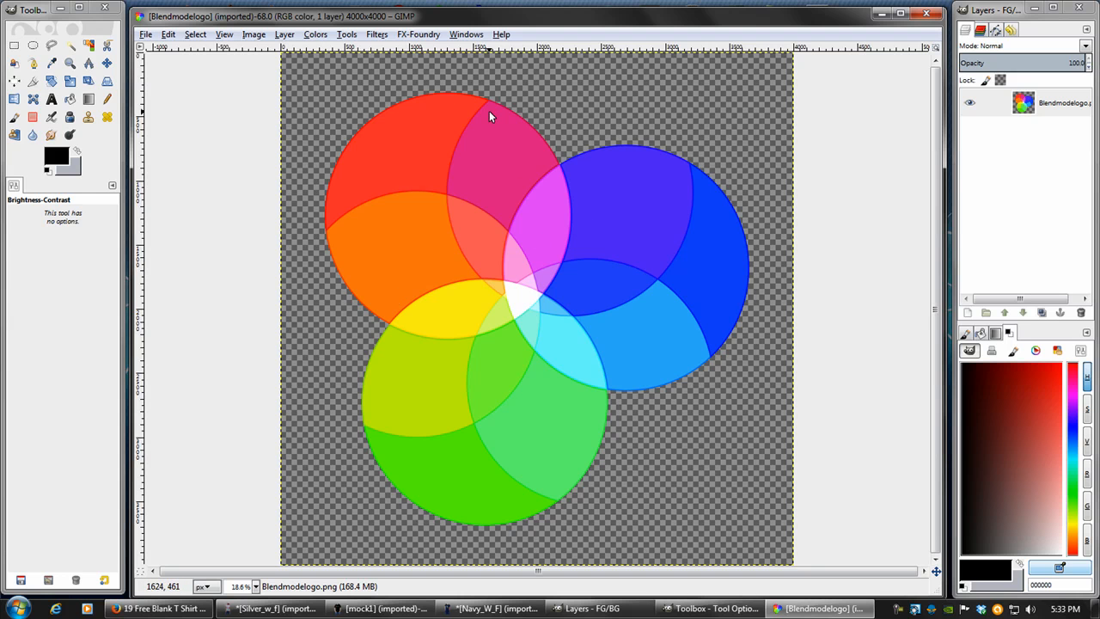
left_click(253, 34)
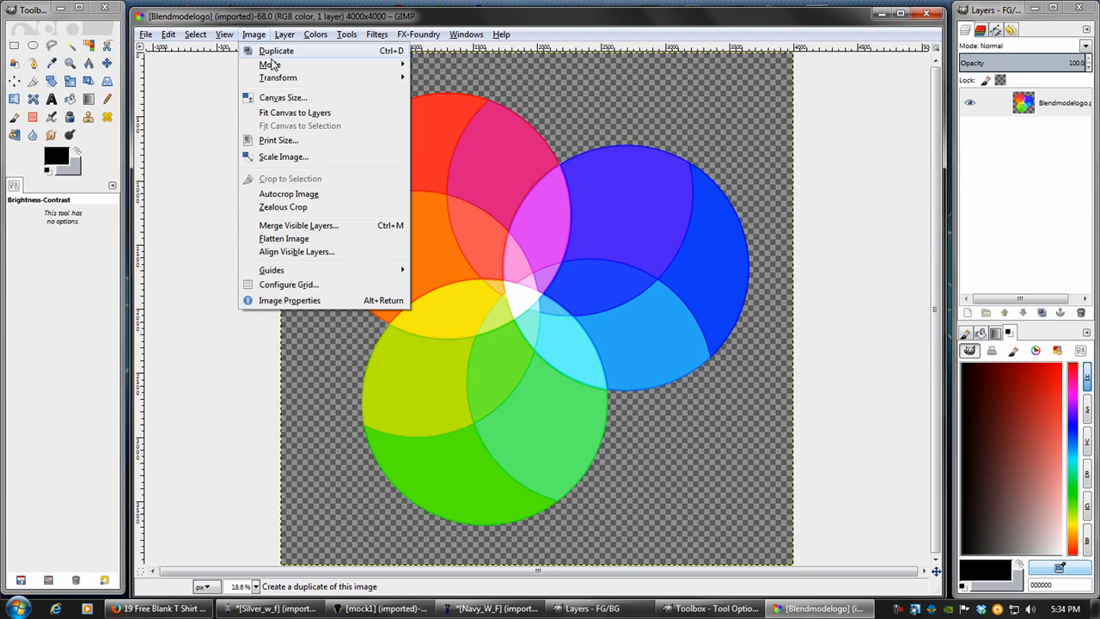
left_click(290, 300)
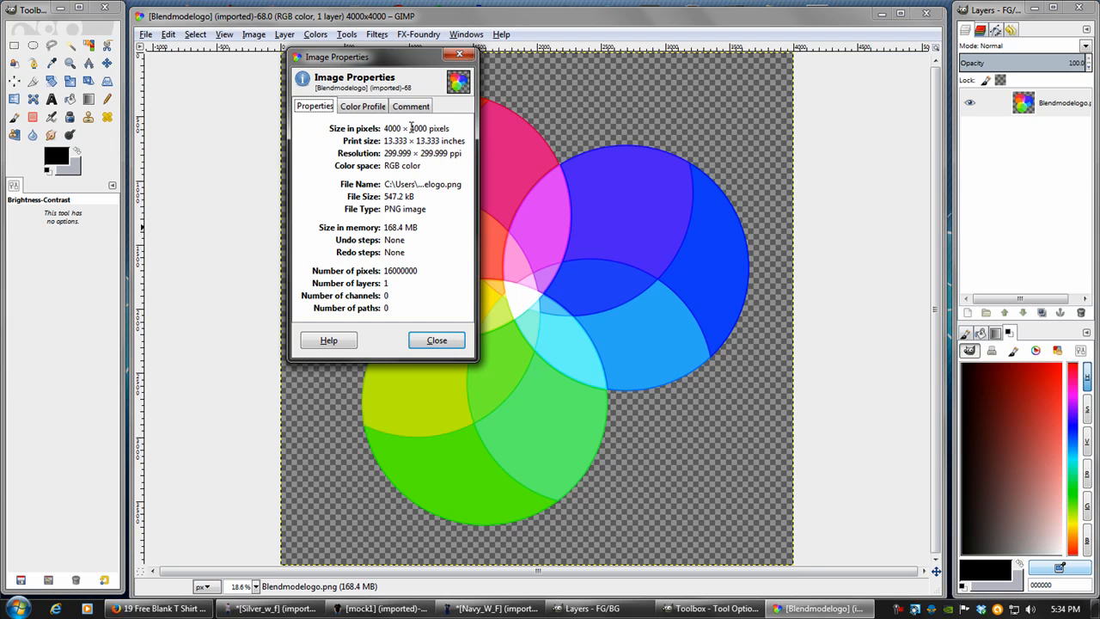
mouse_move(384, 150)
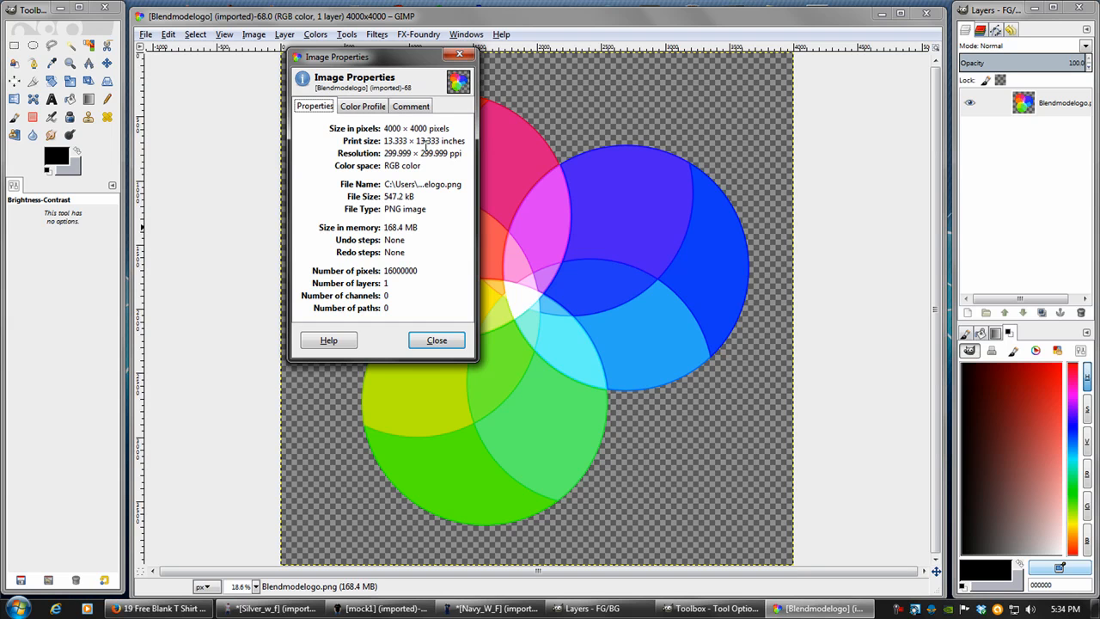
mouse_move(422, 144)
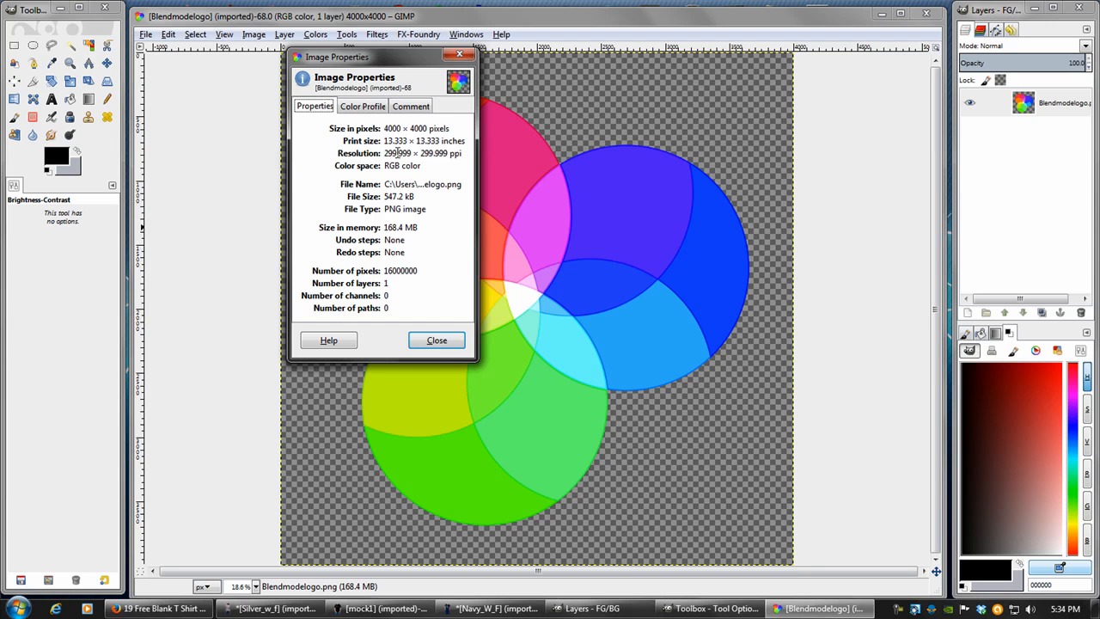
mouse_move(406, 153)
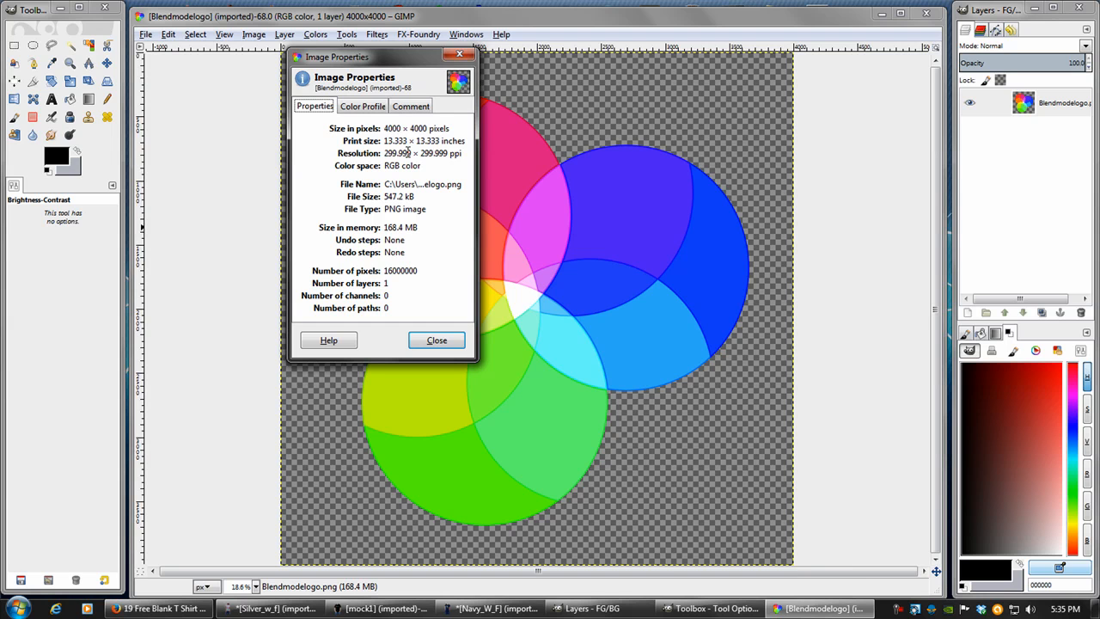
- Close Image Properties and preview the A3 300 ppi new-image size in inches without creating it
left_click(436, 339)
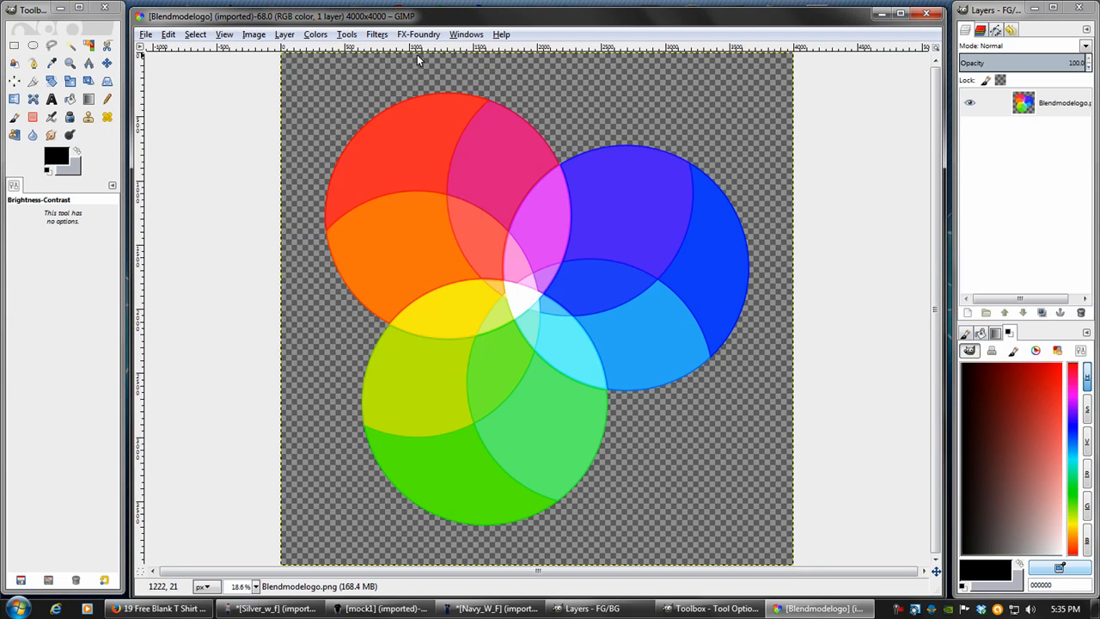
left_click(146, 34)
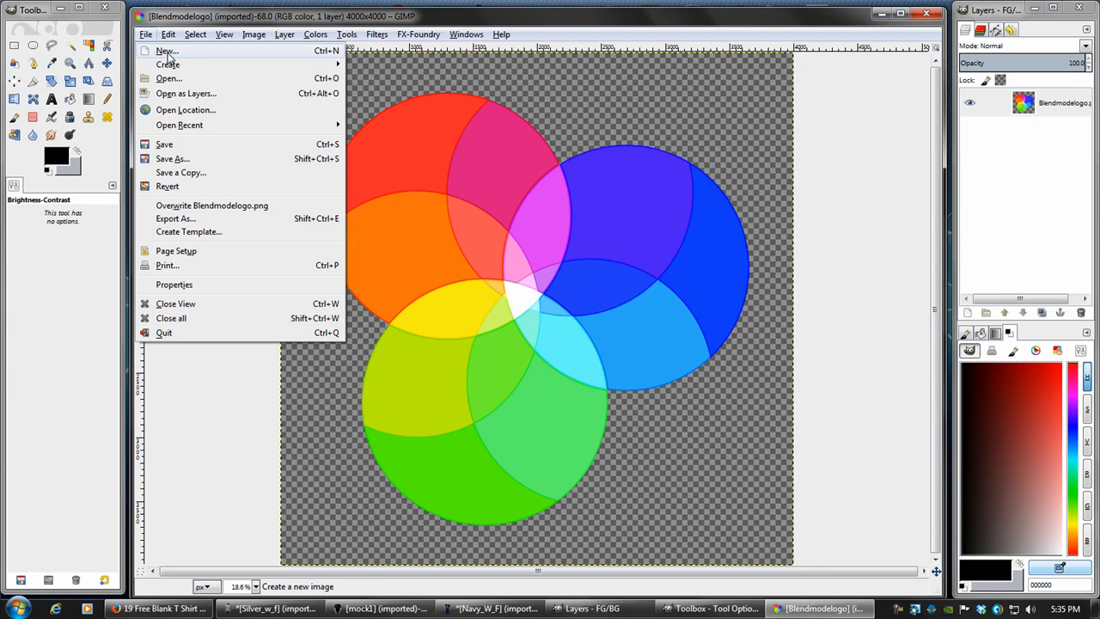
left_click(167, 49)
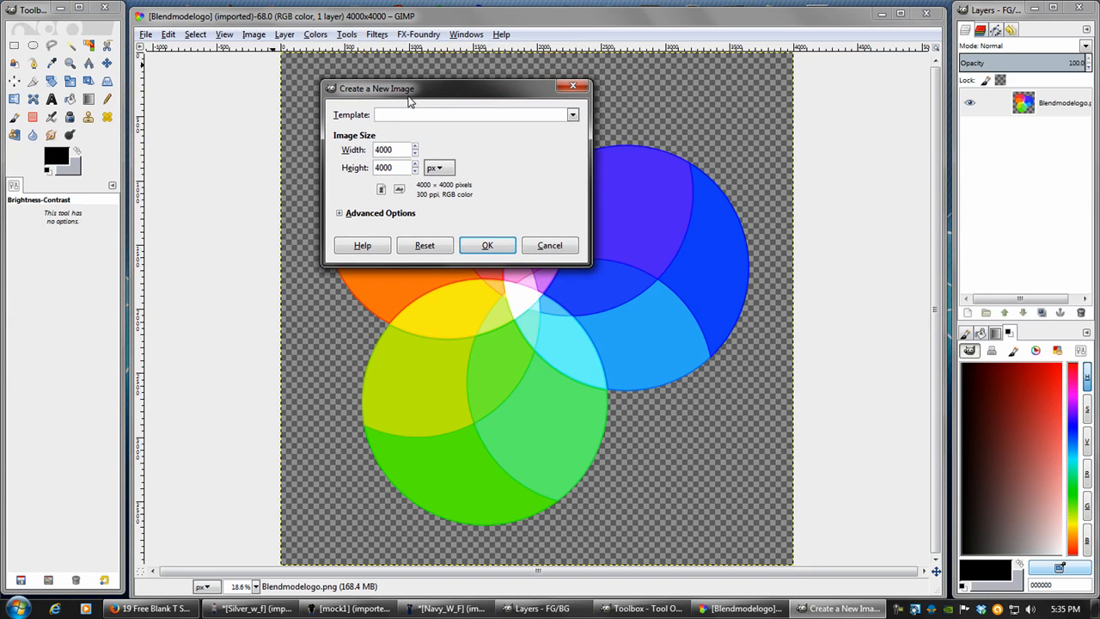
left_click(572, 114)
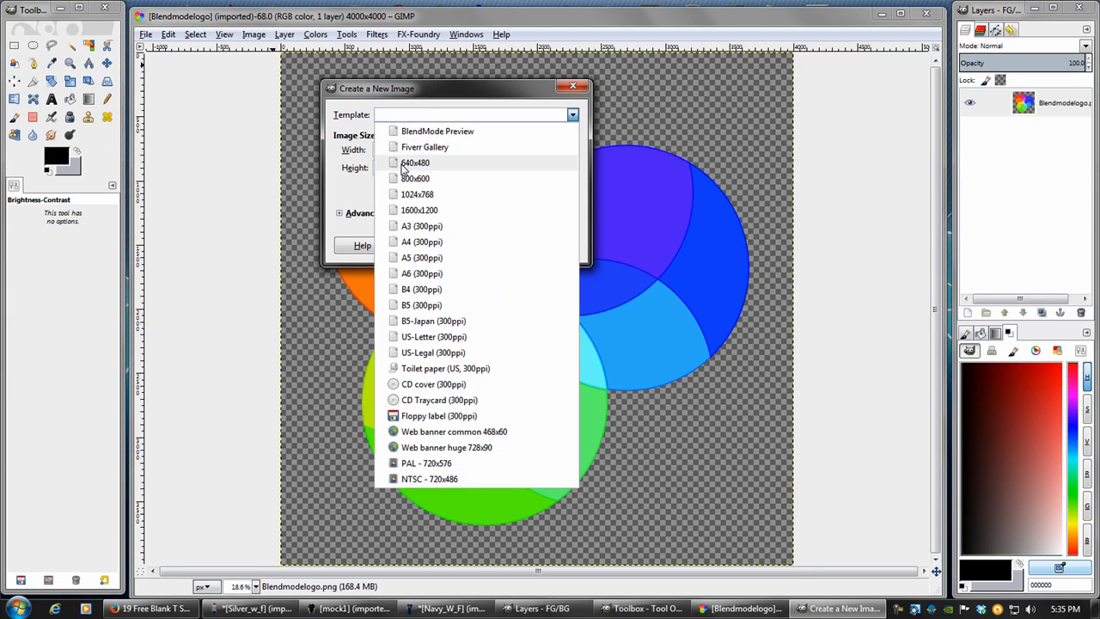
mouse_move(430, 225)
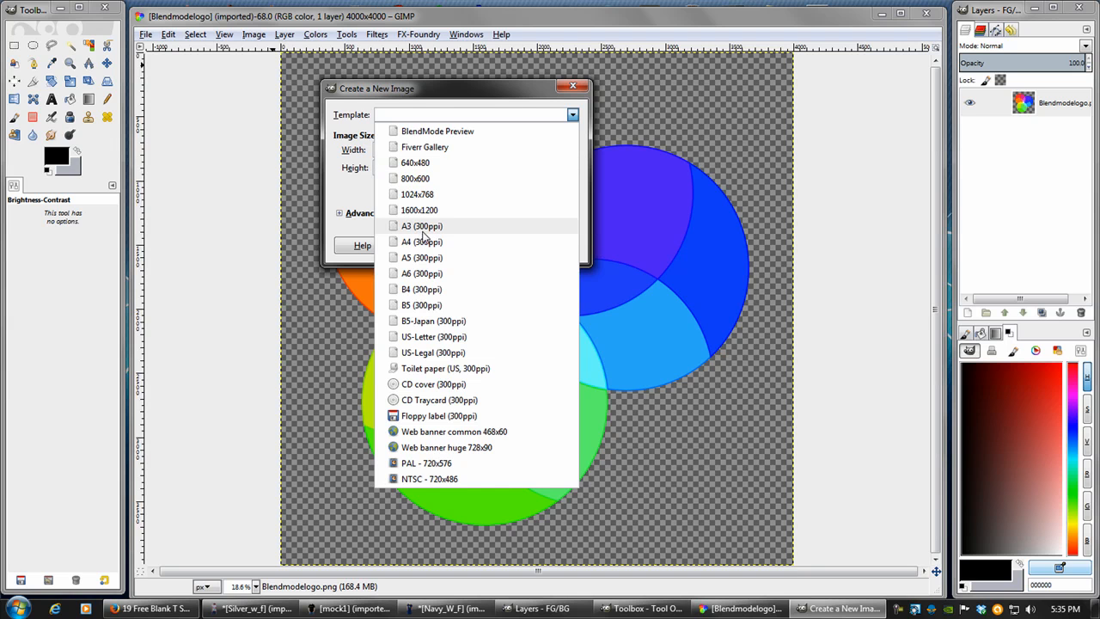
left_click(421, 225)
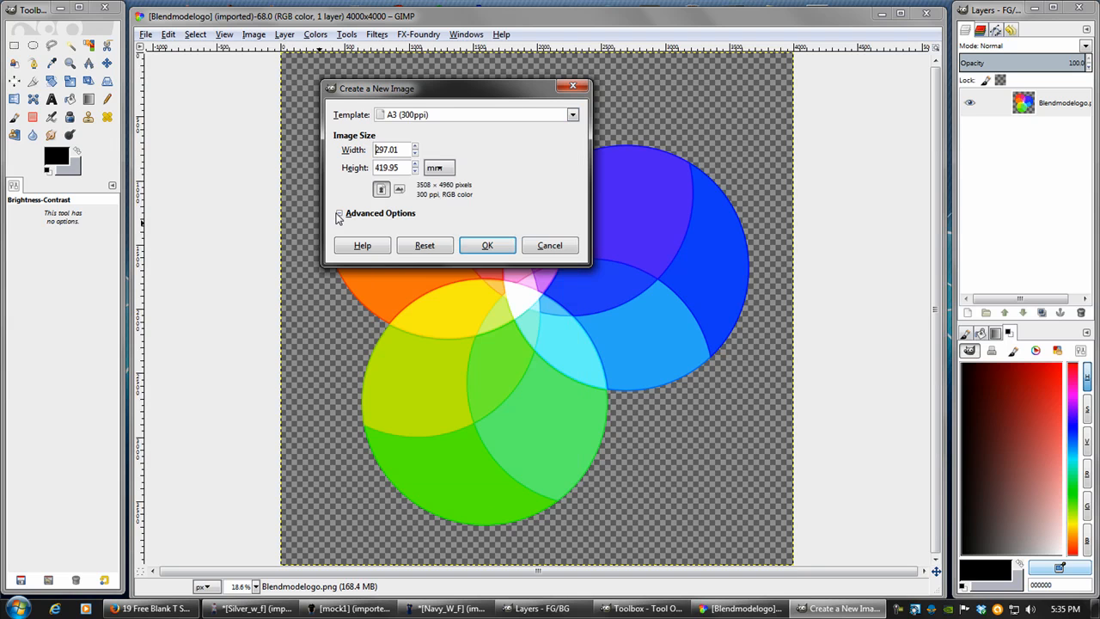
left_click(341, 212)
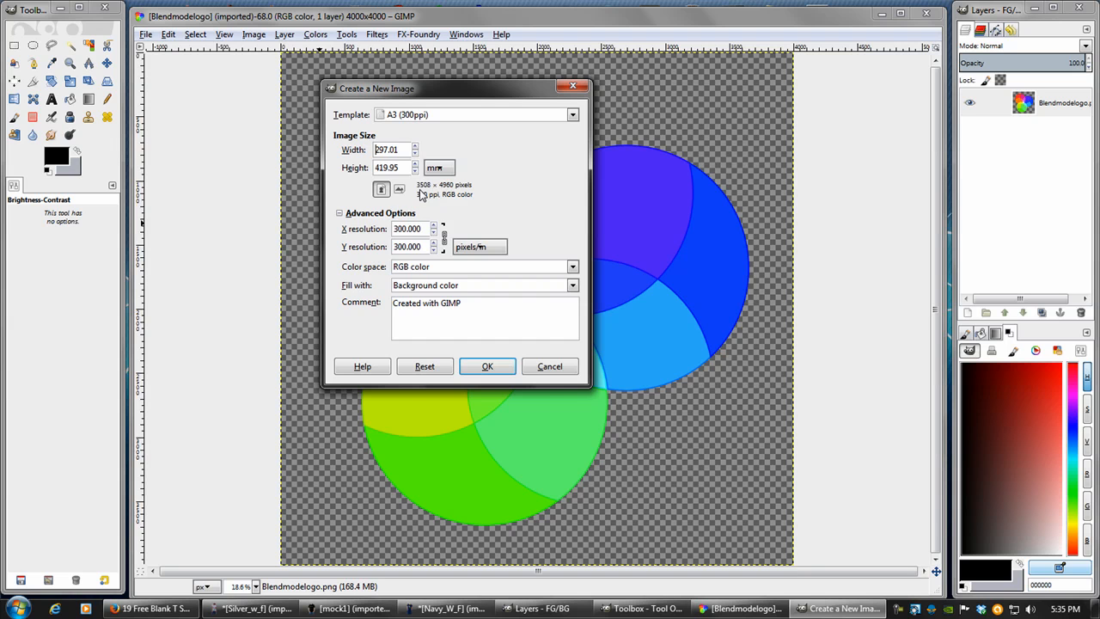
mouse_move(451, 185)
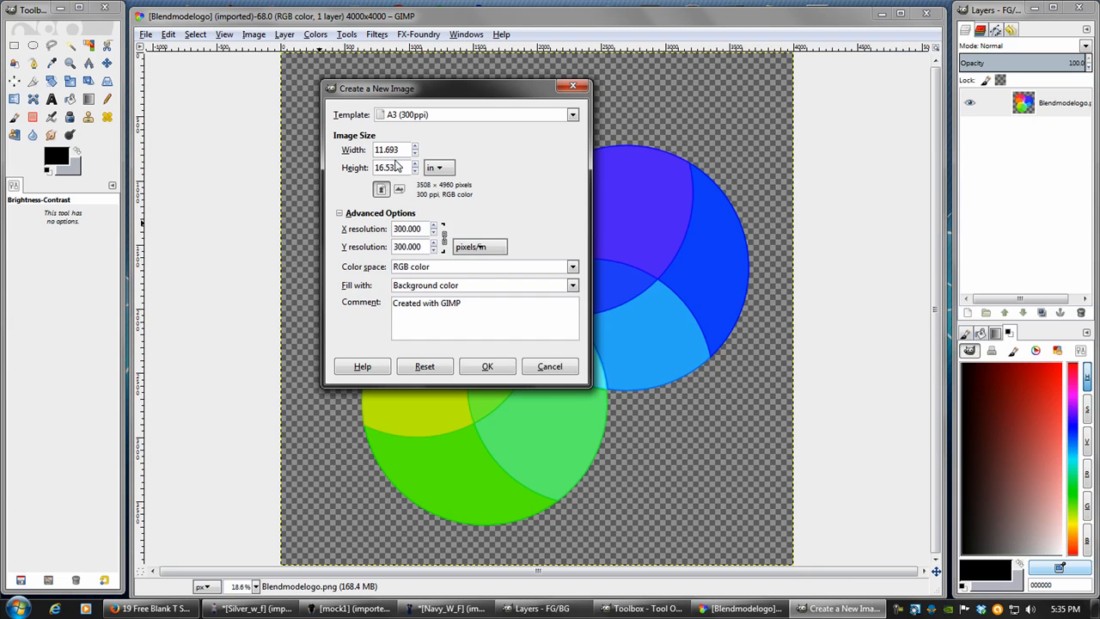
mouse_move(456, 101)
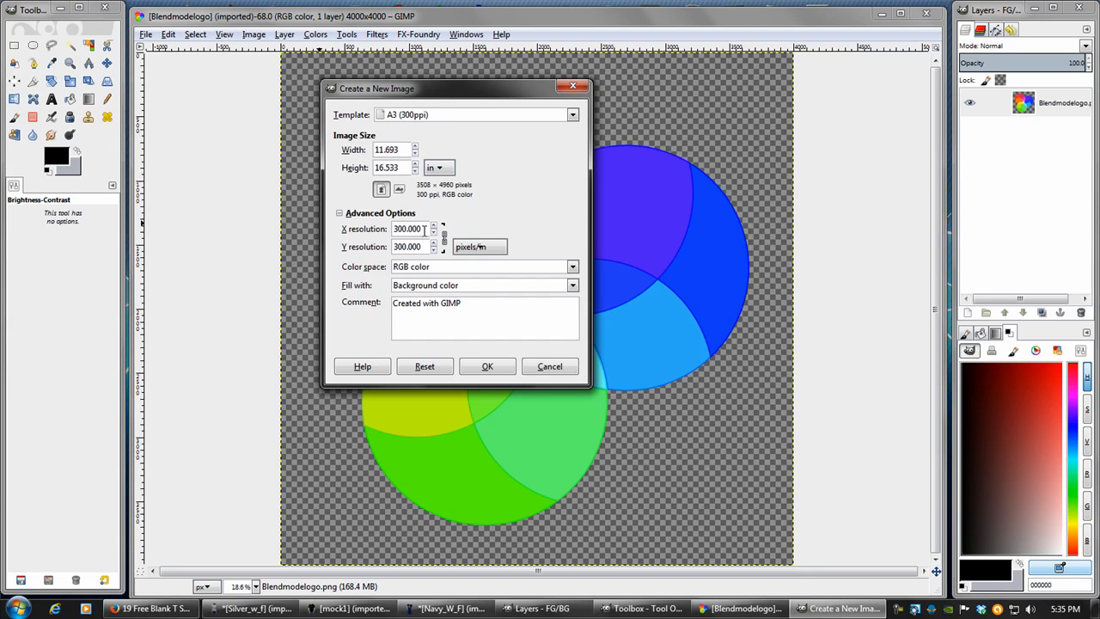
mouse_move(494, 203)
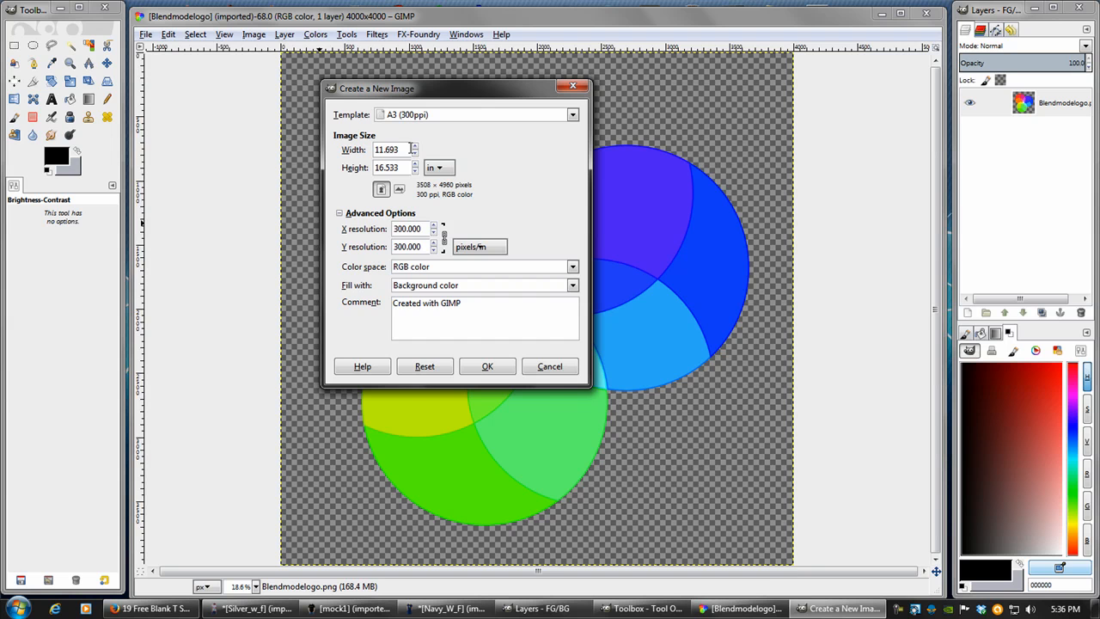
left_click(549, 366)
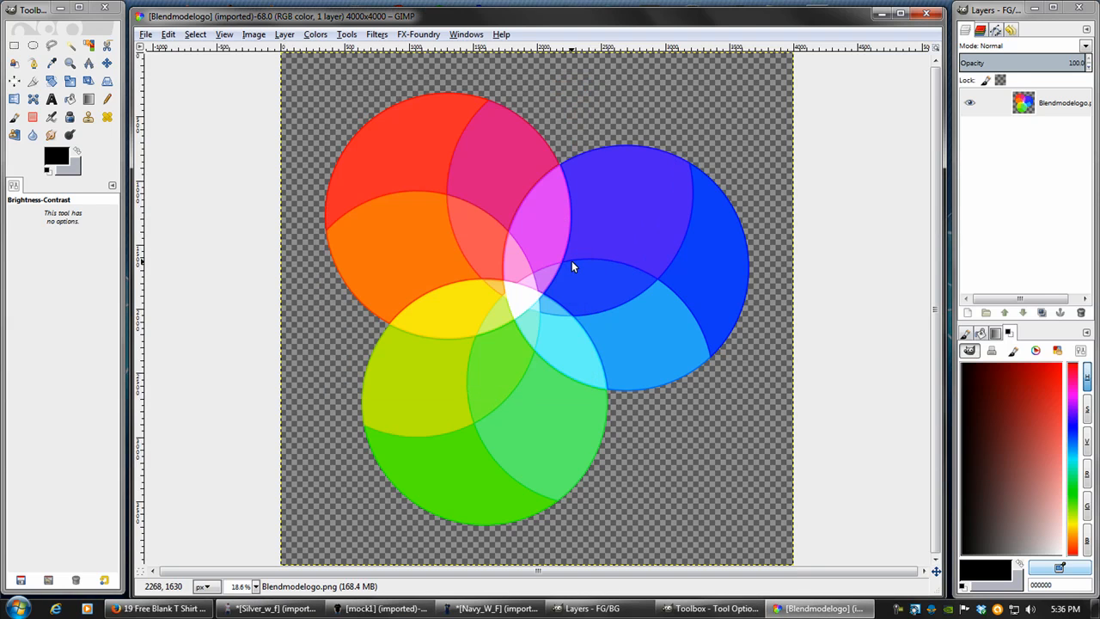
mouse_move(543, 418)
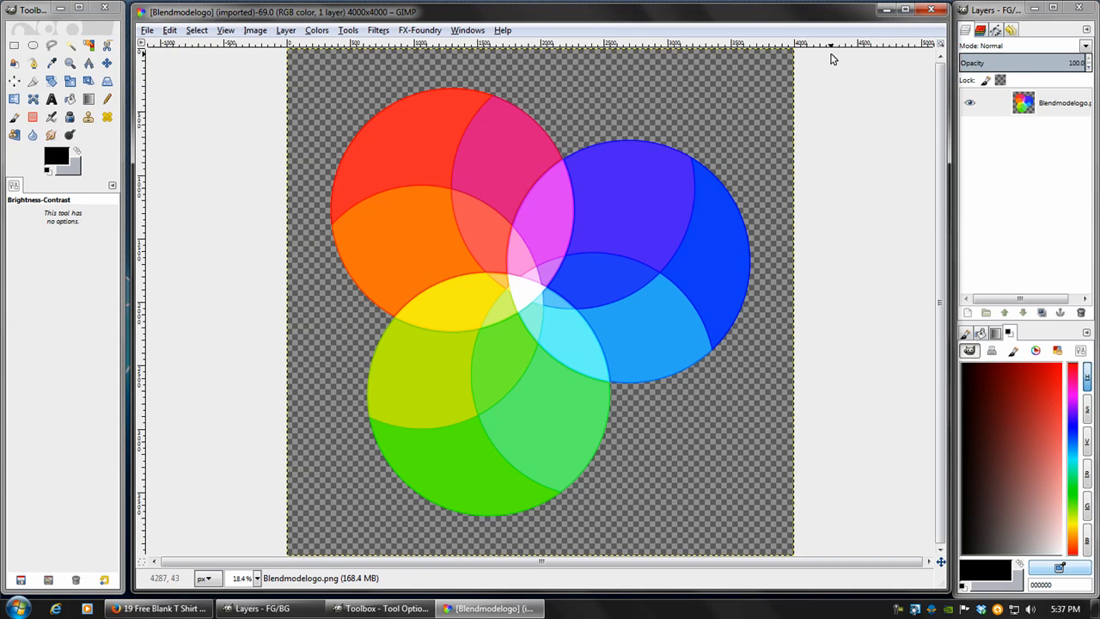
mouse_move(826, 48)
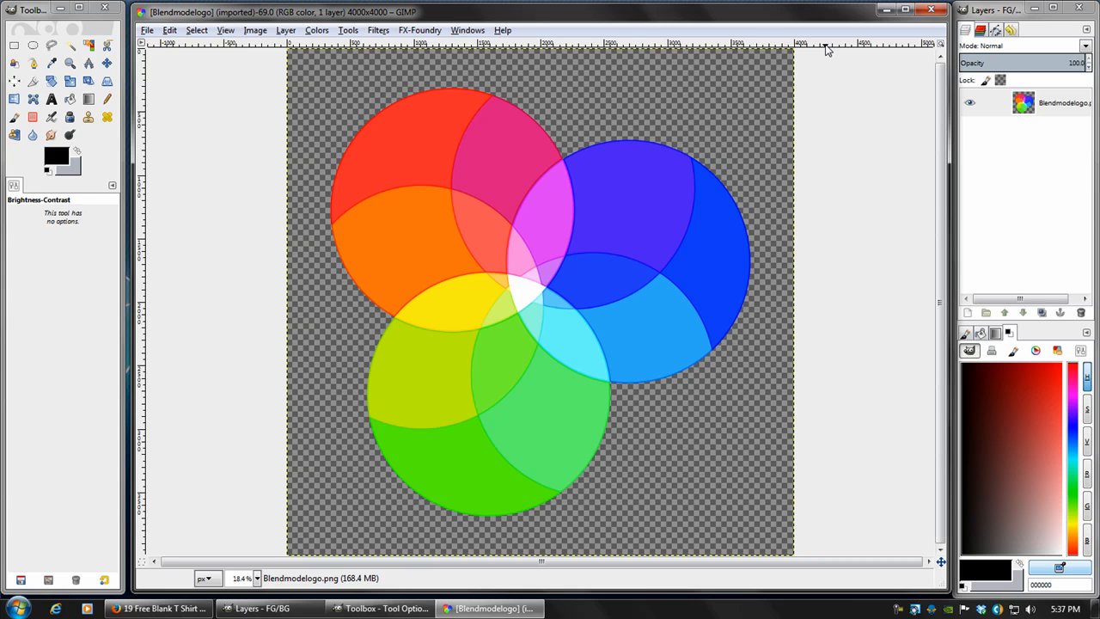
left_click(159, 609)
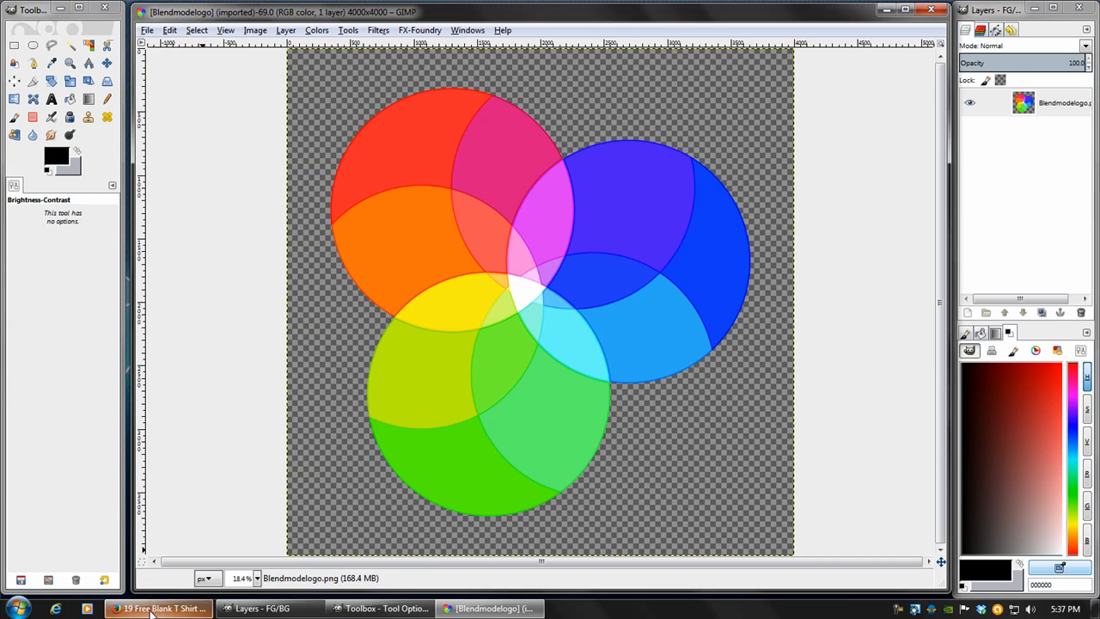
- Scroll the blank T-shirt templates page to the black, lead, silver and dark chocolate shirts, then return to GIMP
left_click(159, 607)
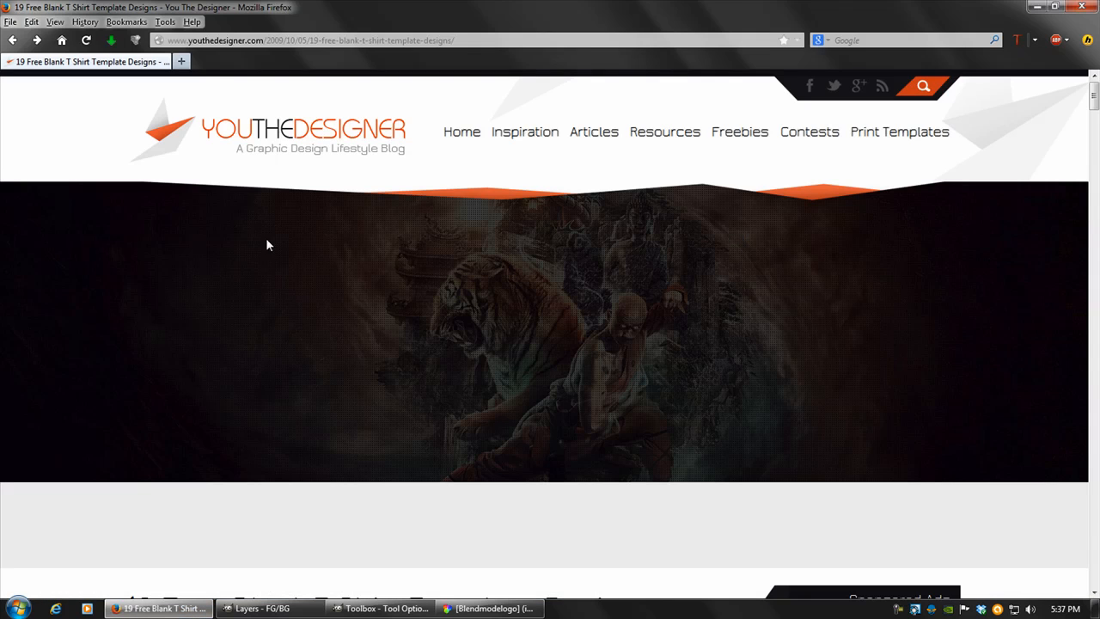
mouse_move(162, 247)
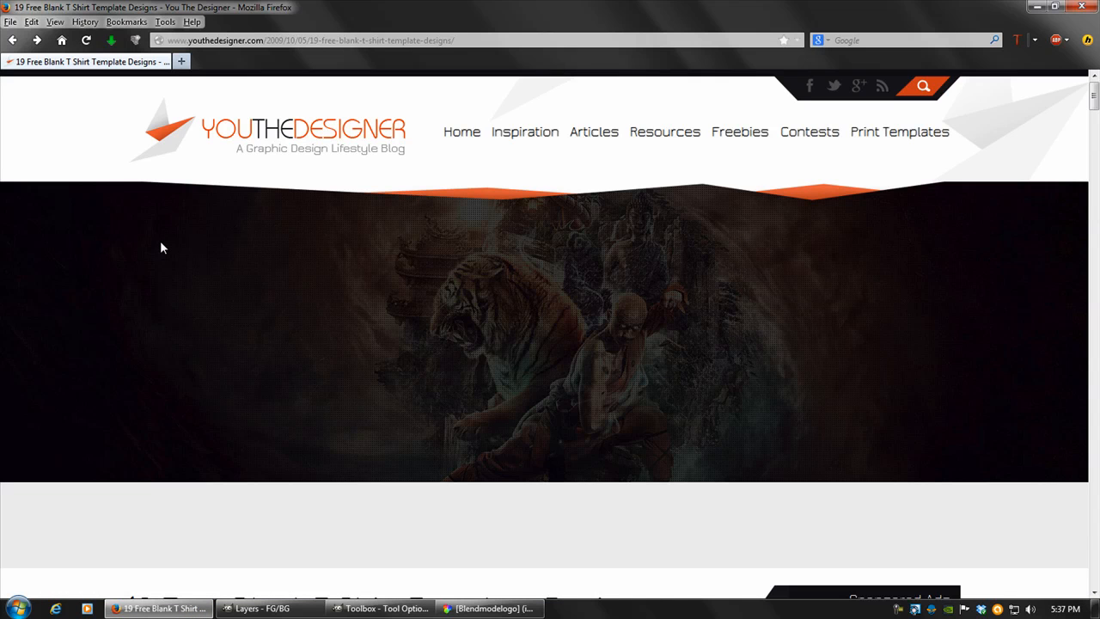
scroll("down", 3)
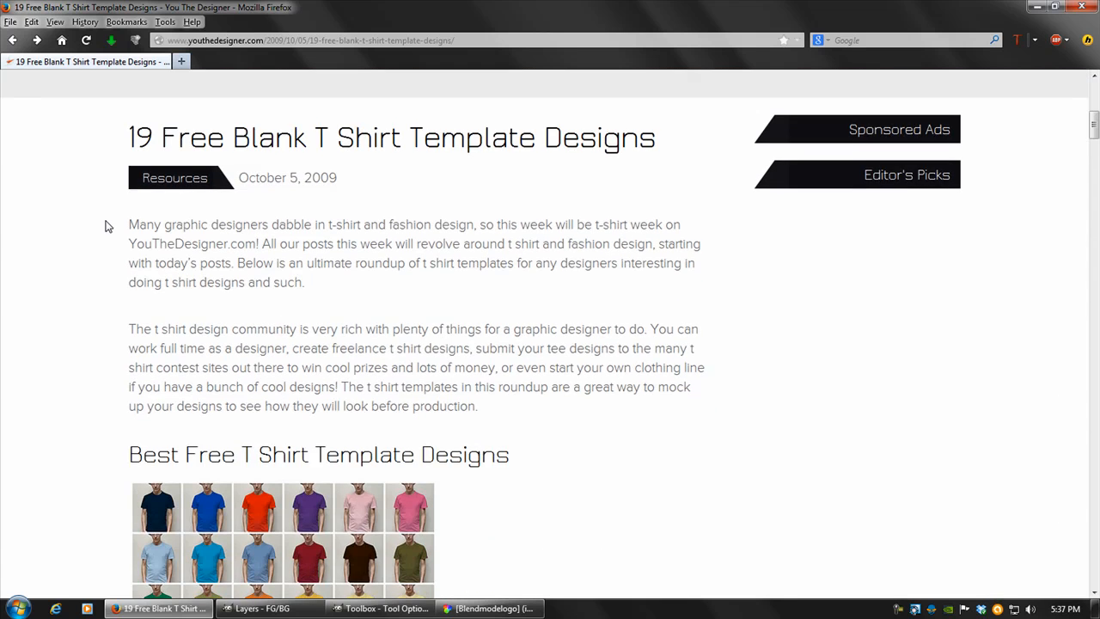
scroll("down", 3)
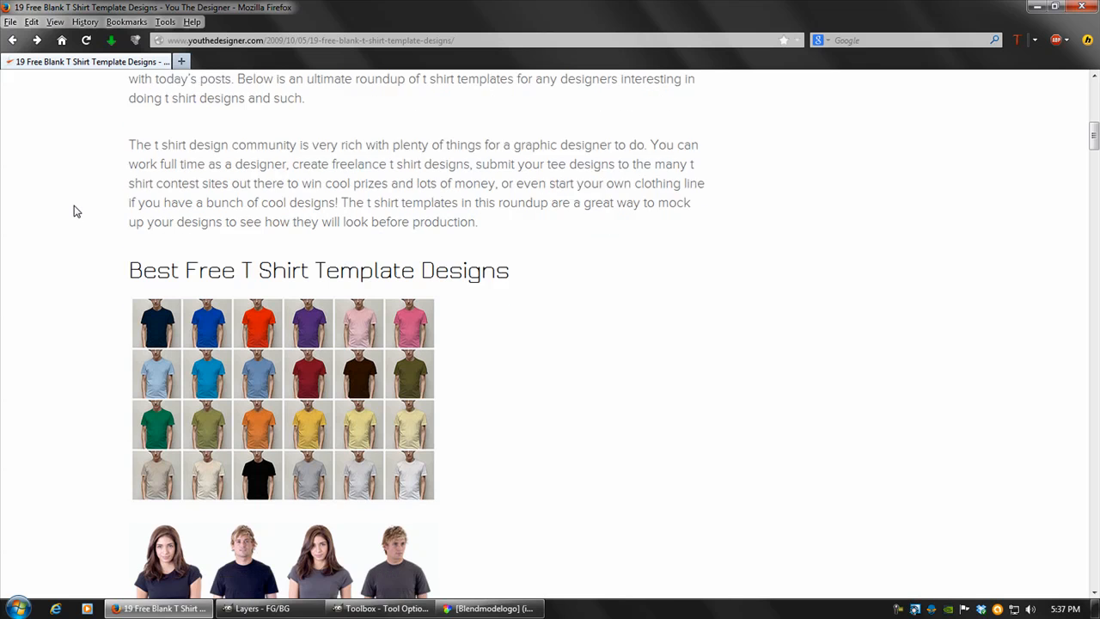
scroll("down", 3)
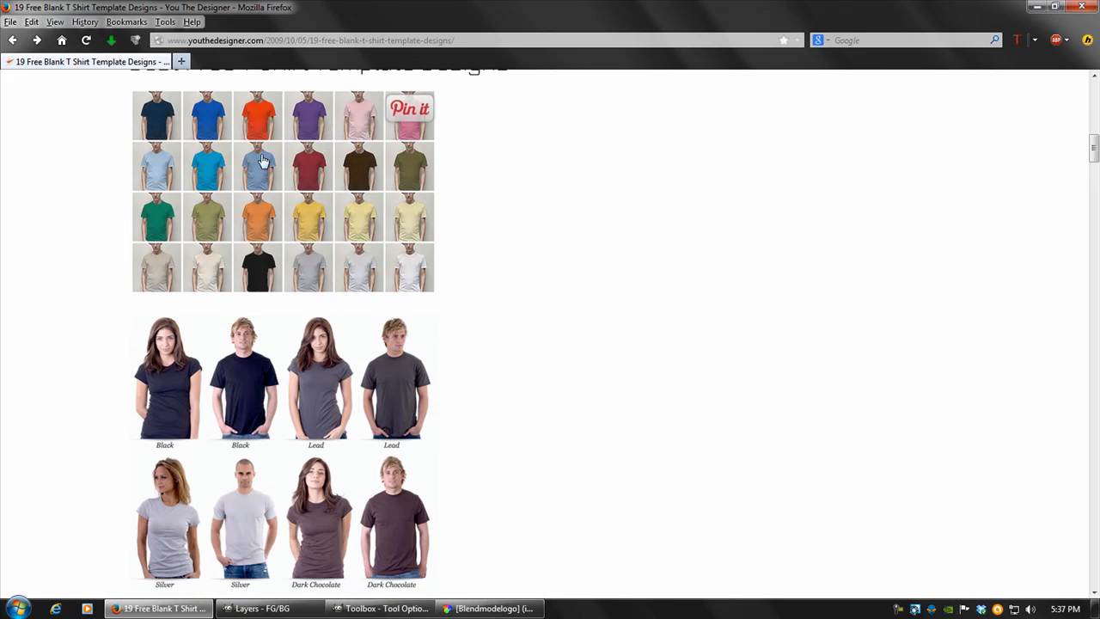
mouse_move(86, 237)
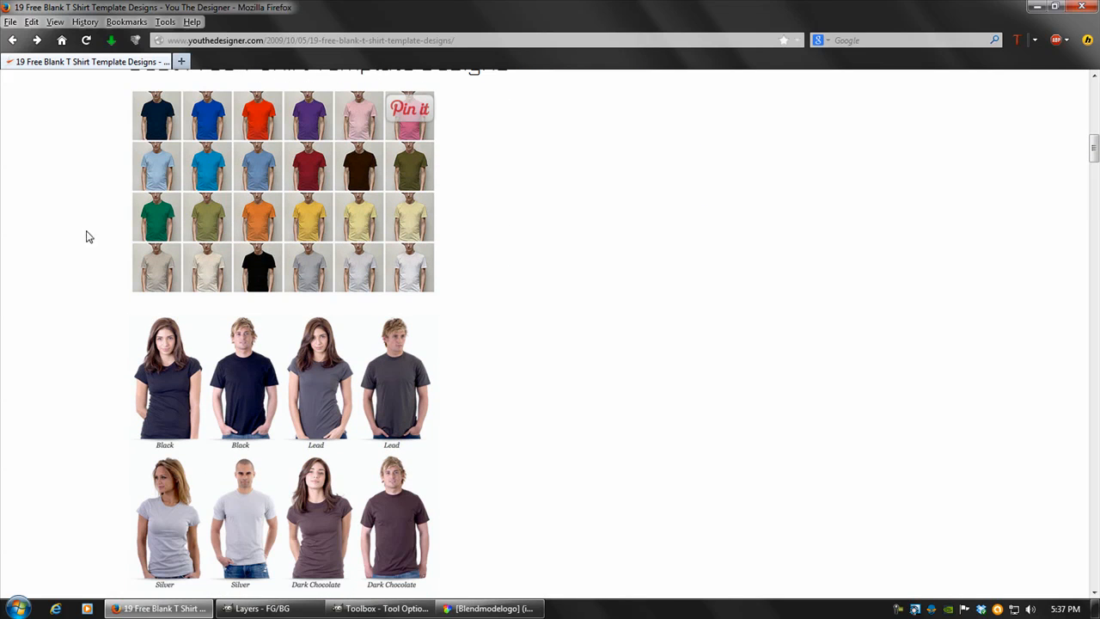
scroll("down", 3)
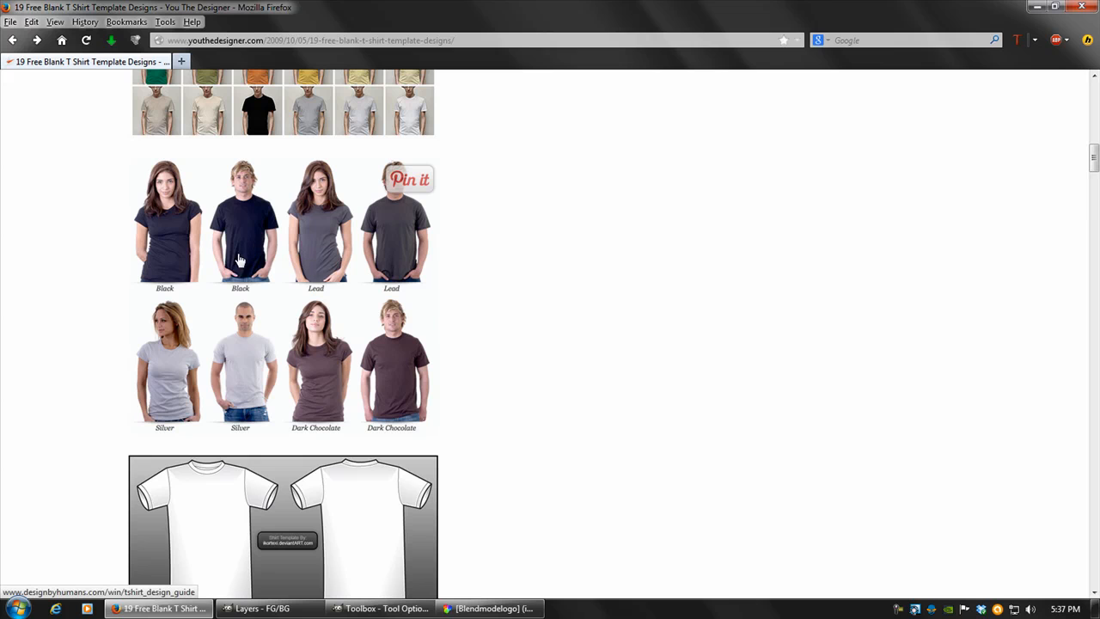
mouse_move(201, 253)
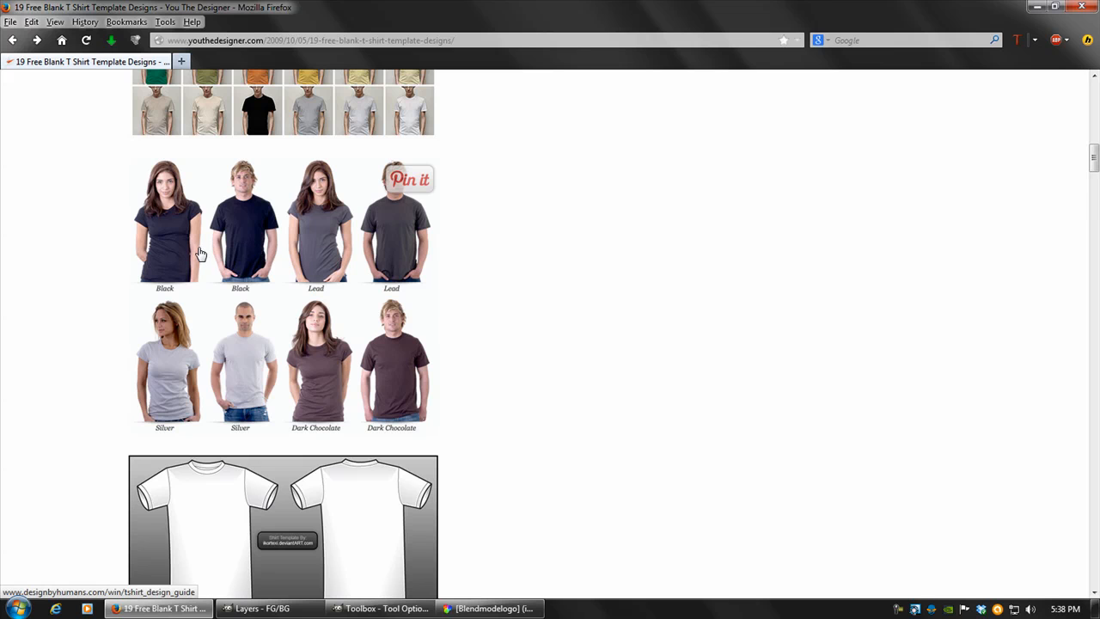
mouse_move(175, 252)
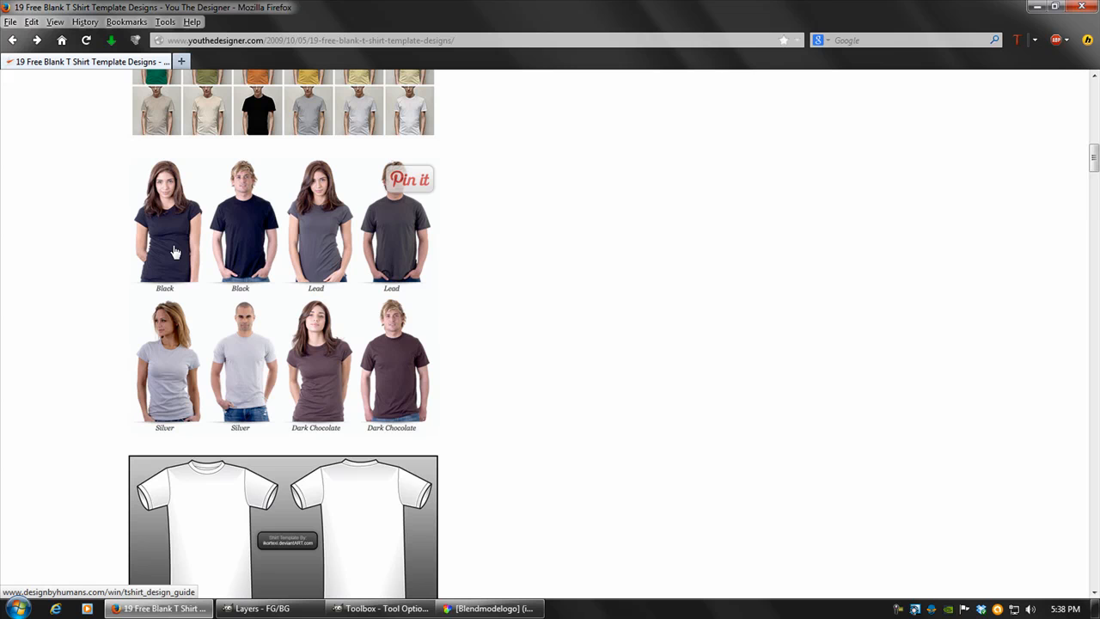
scroll("down", 3)
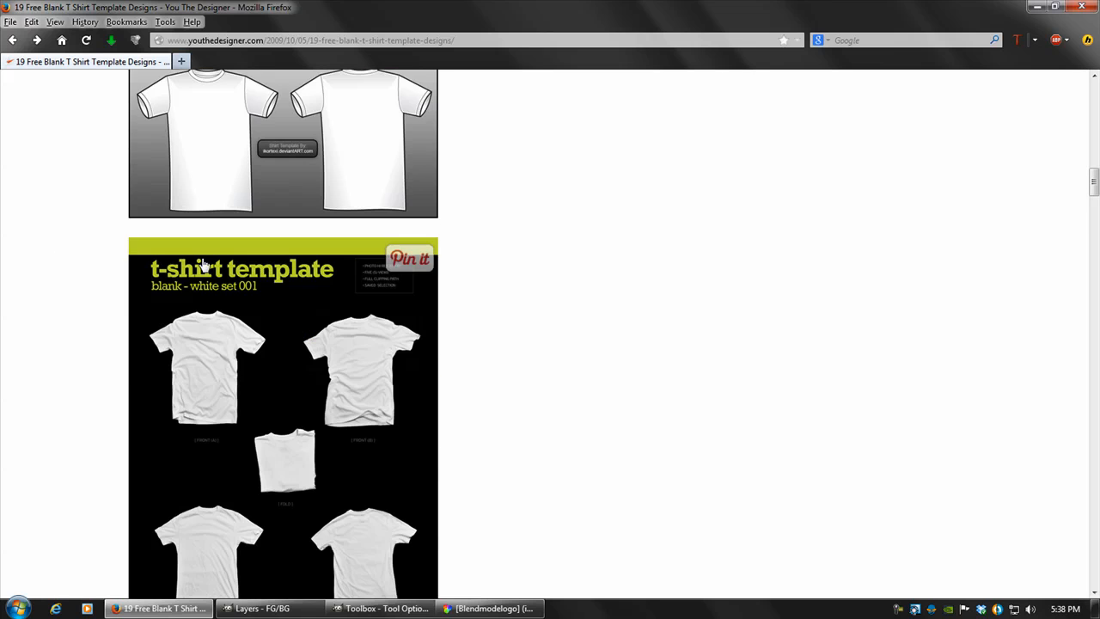
scroll("down", 3)
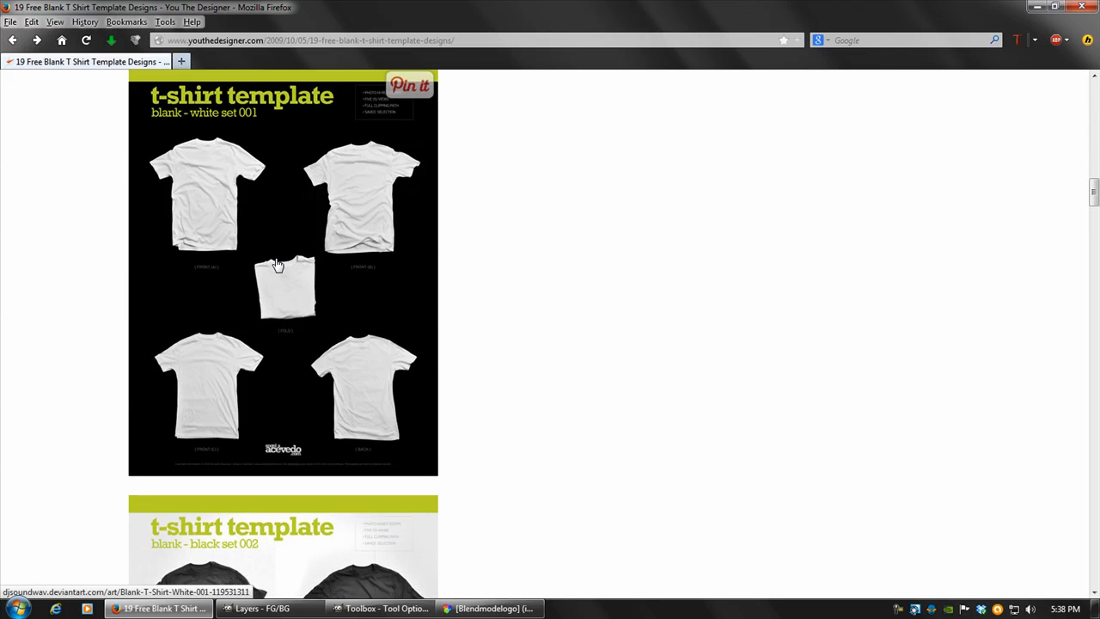
scroll("down", 3)
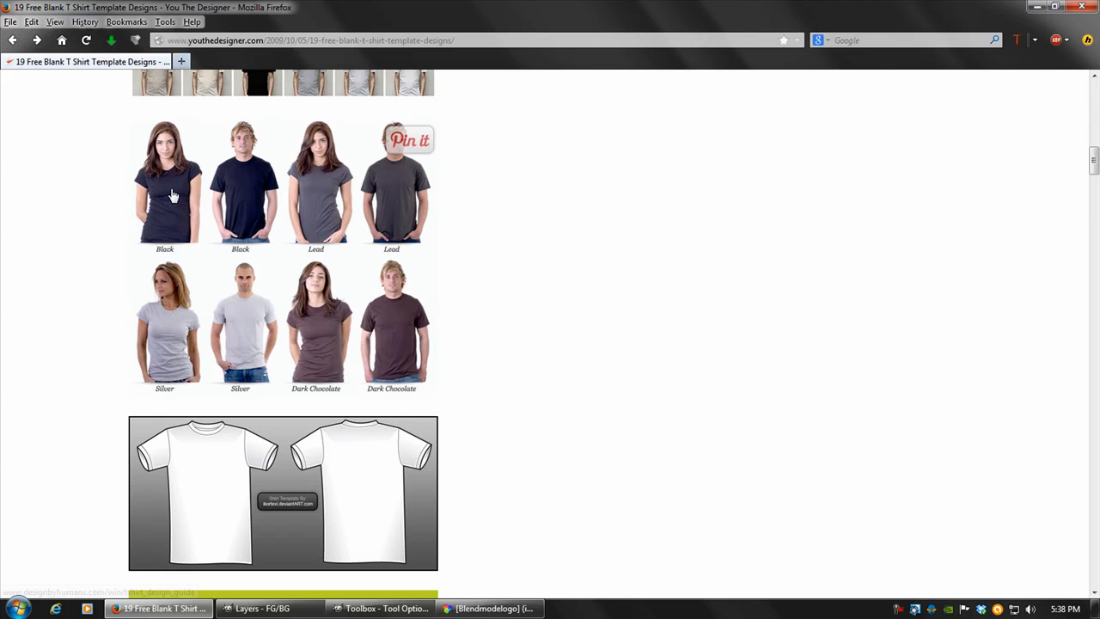
mouse_move(222, 254)
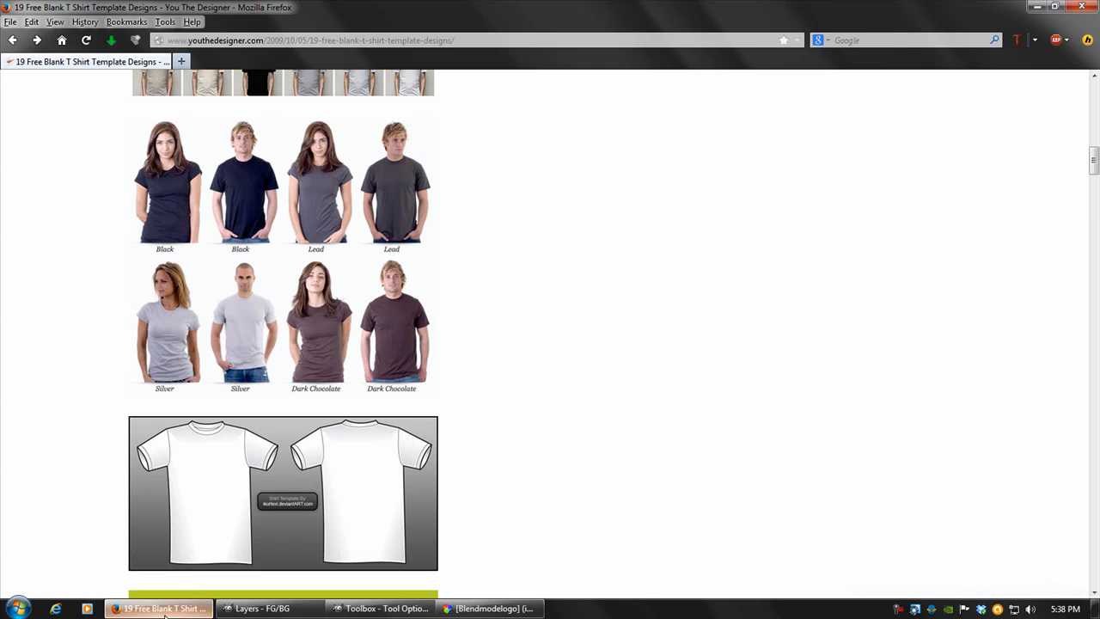
left_click(490, 608)
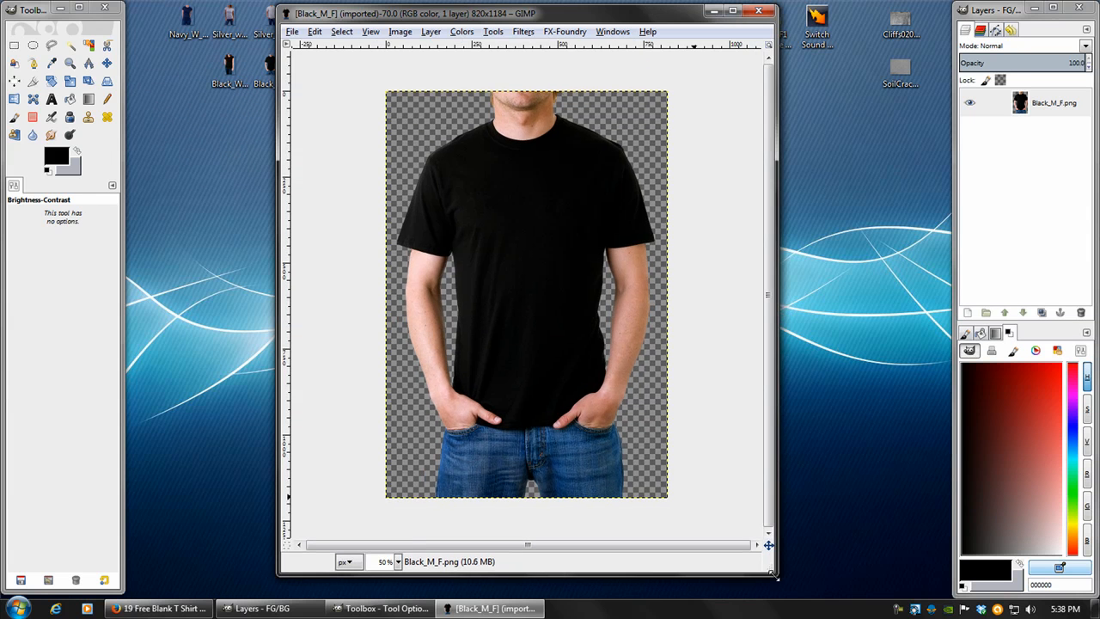
mouse_move(584, 225)
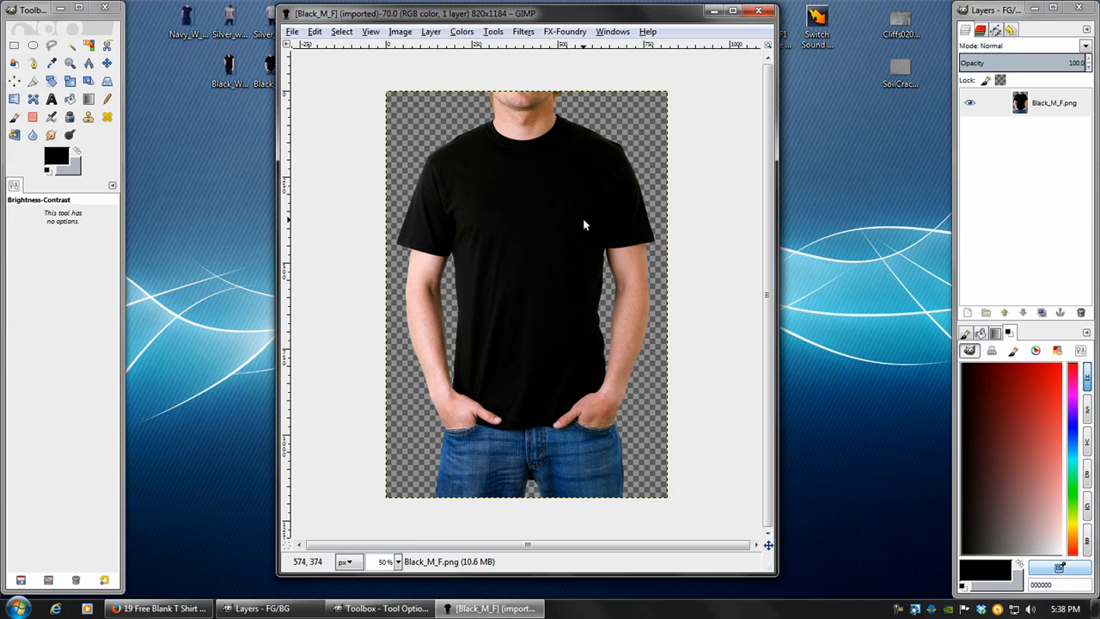
mouse_move(333, 50)
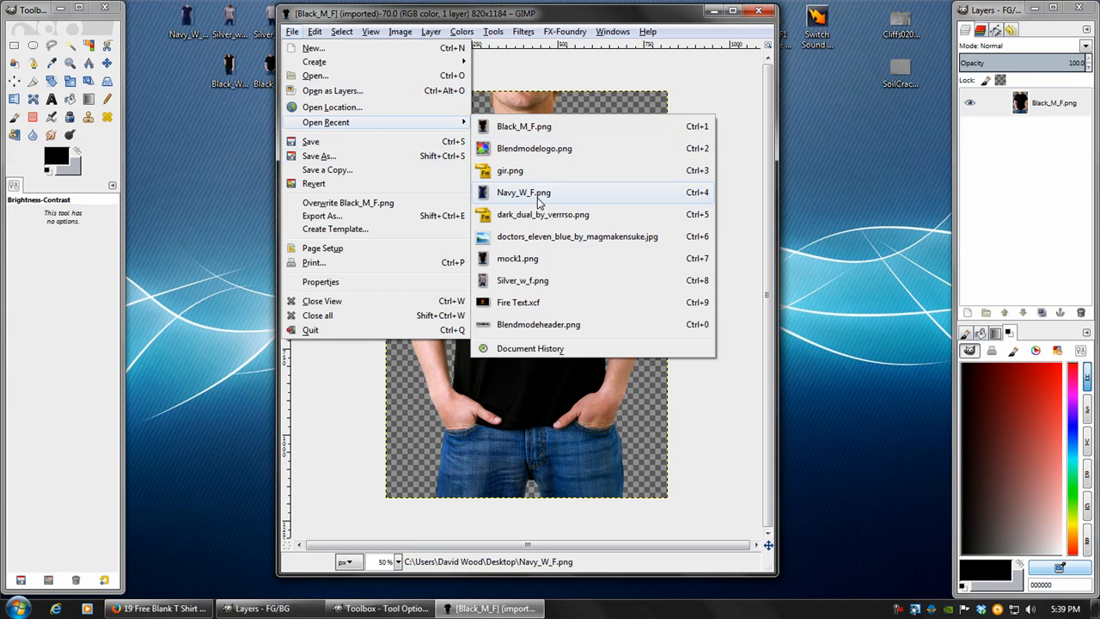
- Open Blendmodeheader.png and select the logo area to copy onto the black shirt
left_click(537, 324)
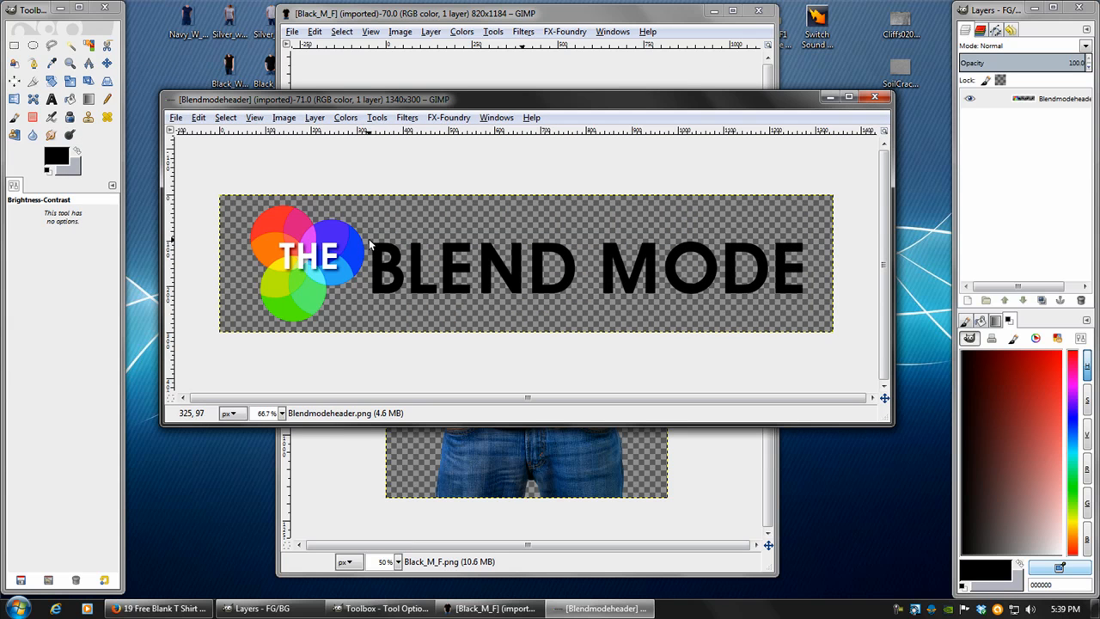
mouse_move(469, 284)
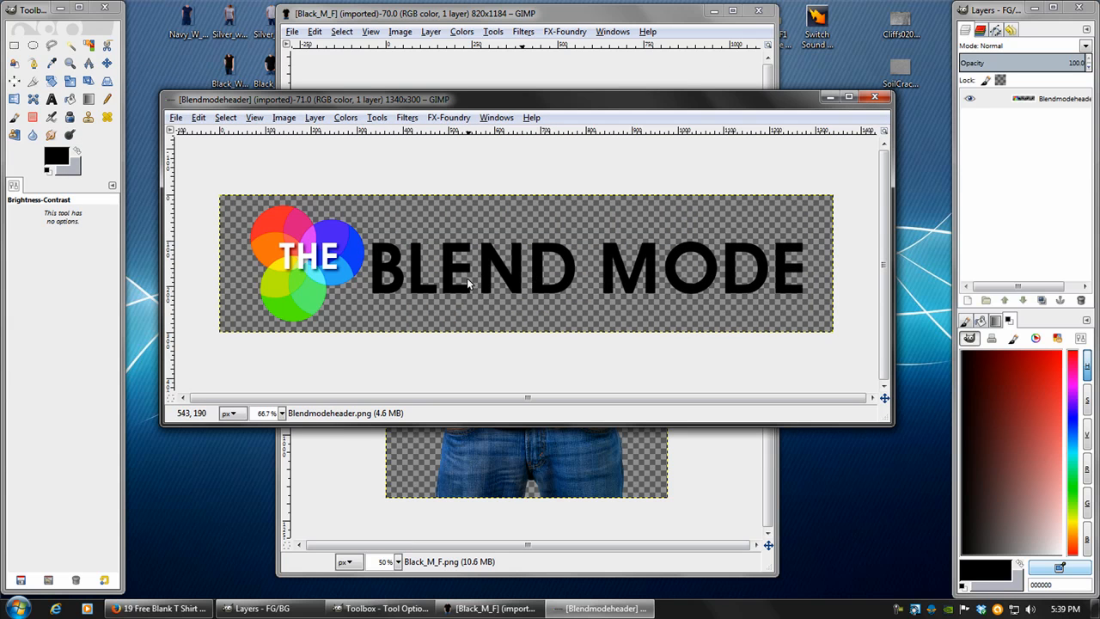
mouse_move(468, 230)
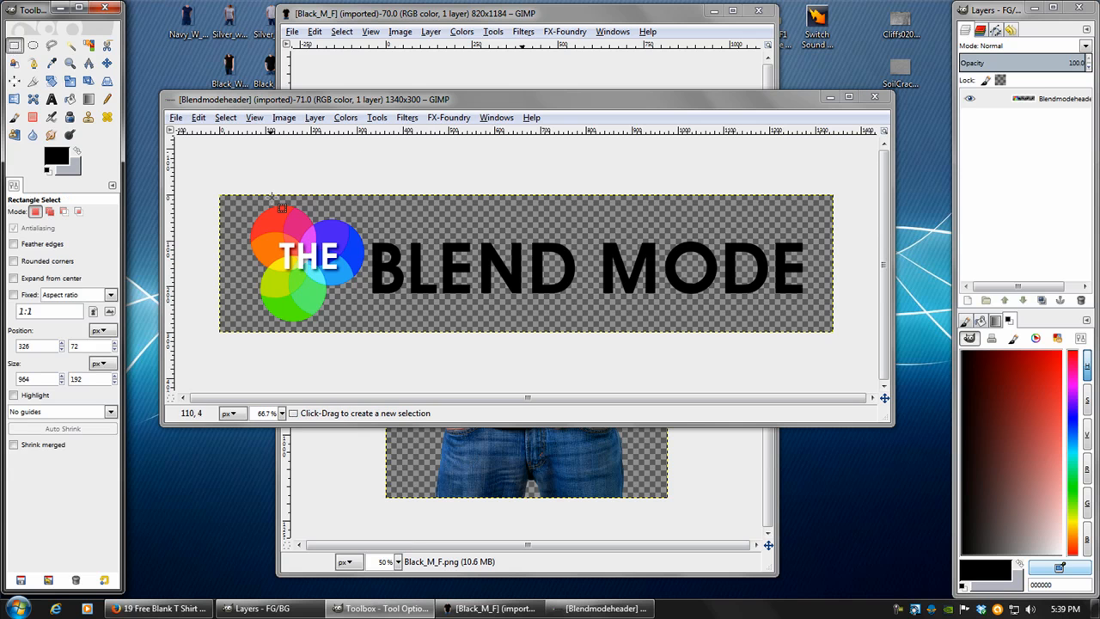
left_click_drag(281, 209, 829, 305)
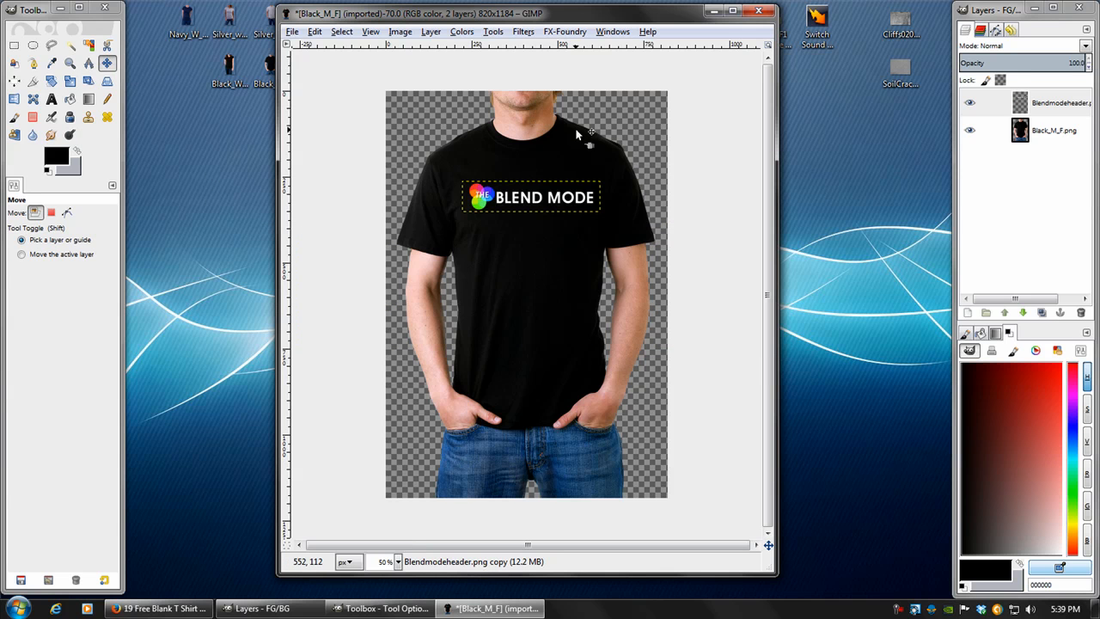
mouse_move(764, 128)
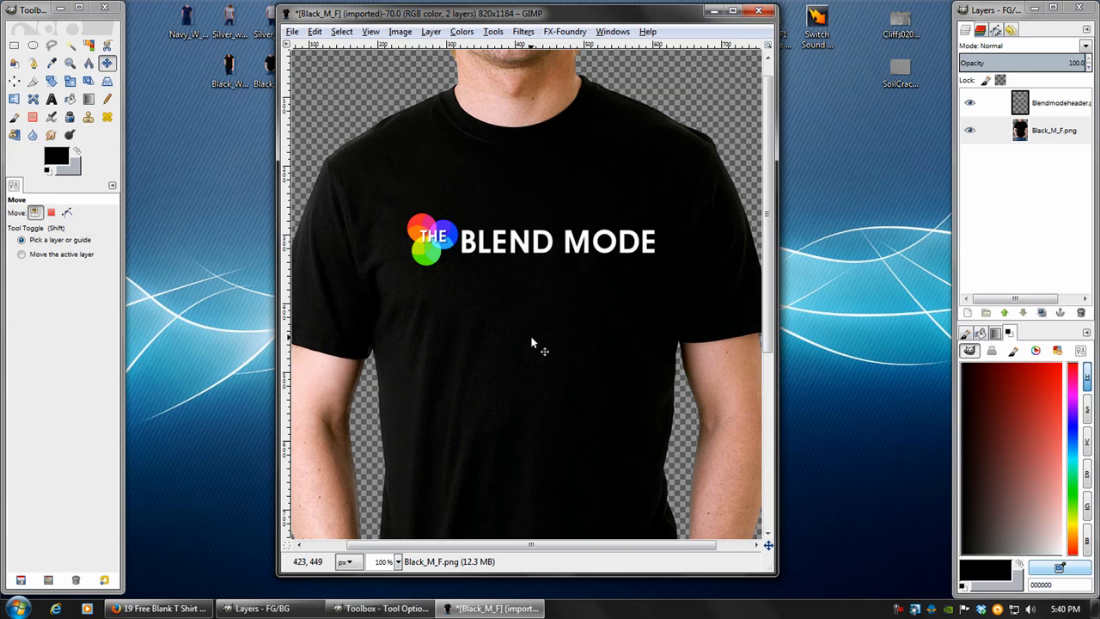
mouse_move(571, 234)
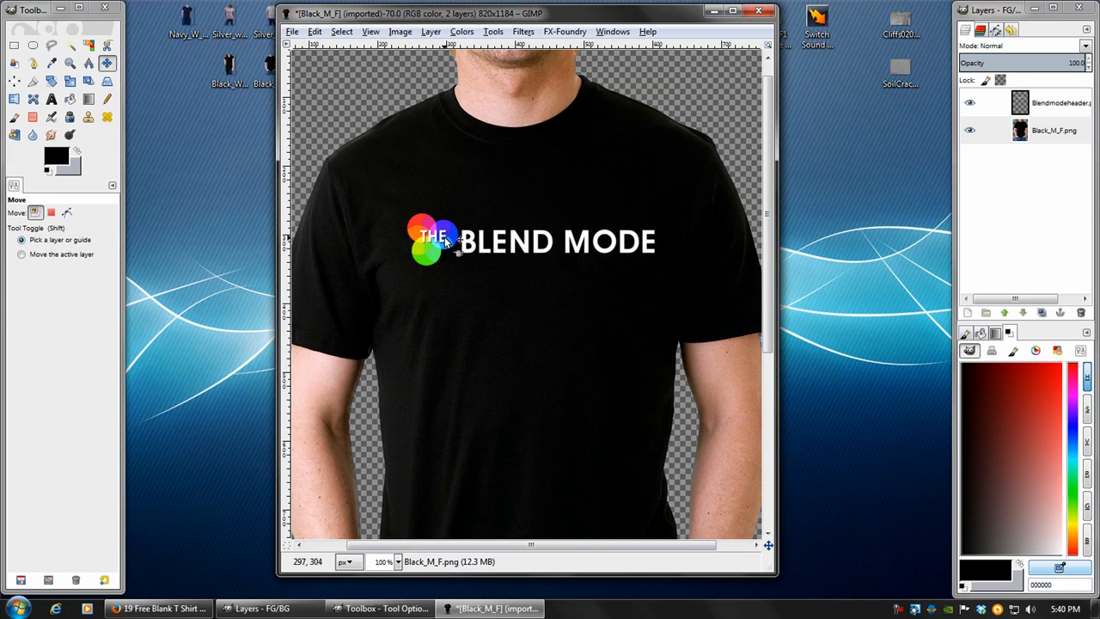
mouse_move(438, 243)
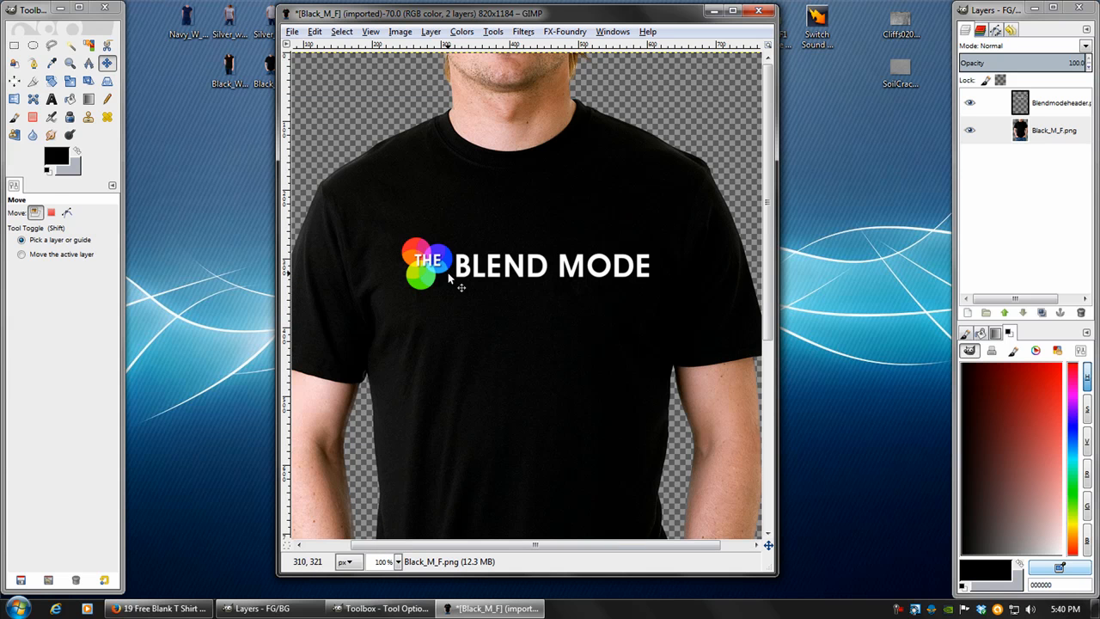
mouse_move(448, 270)
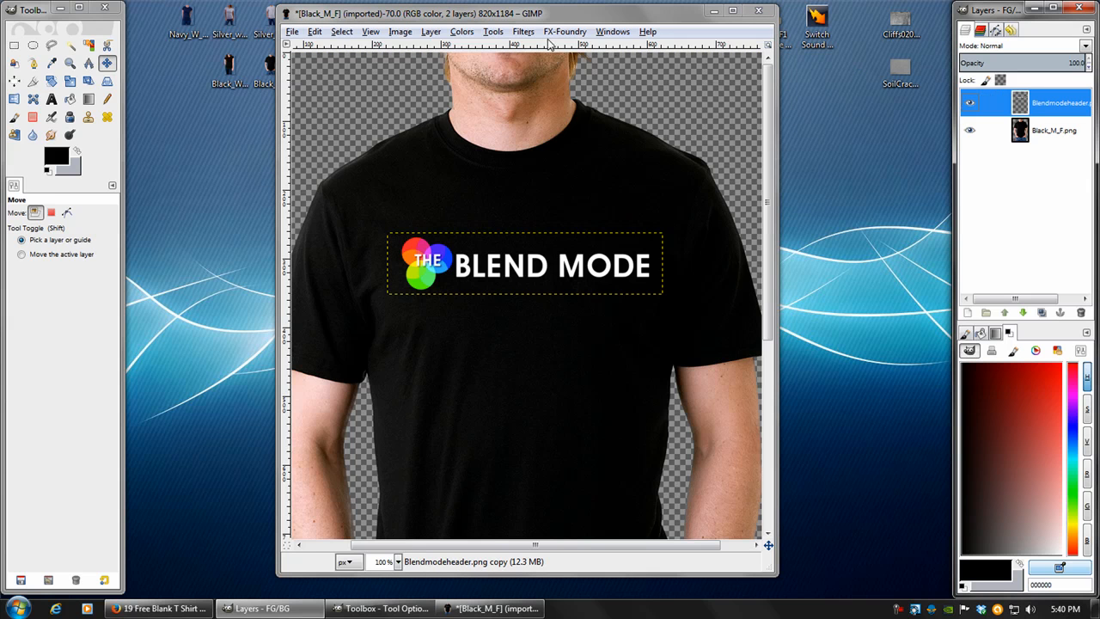
- Start a Bump Map on the logo using the black shirt photo as the map
left_click(523, 32)
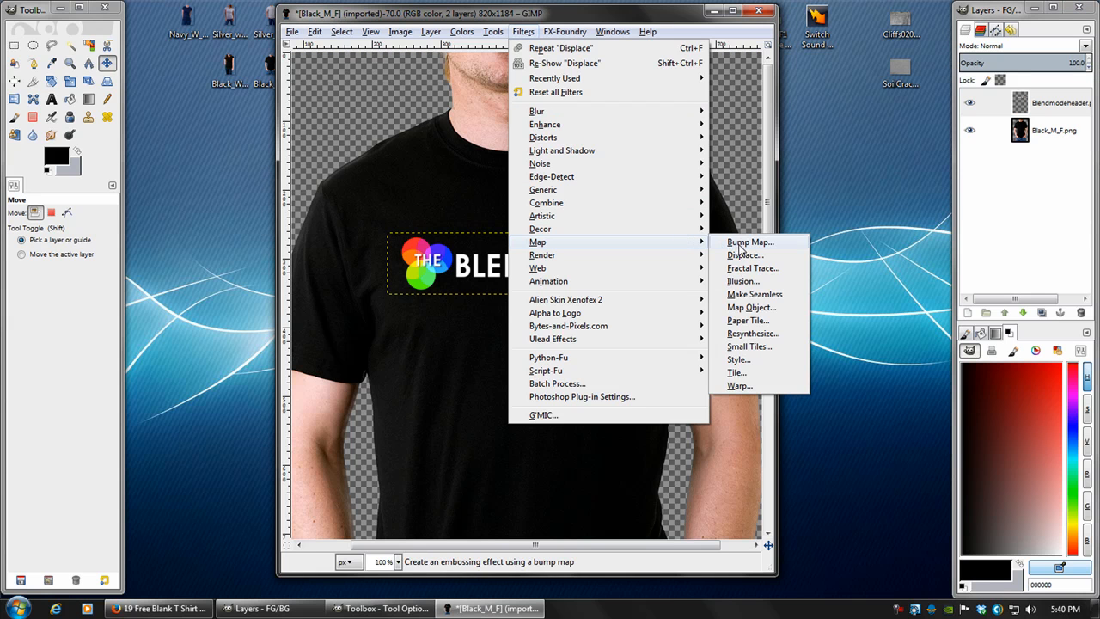
left_click(749, 241)
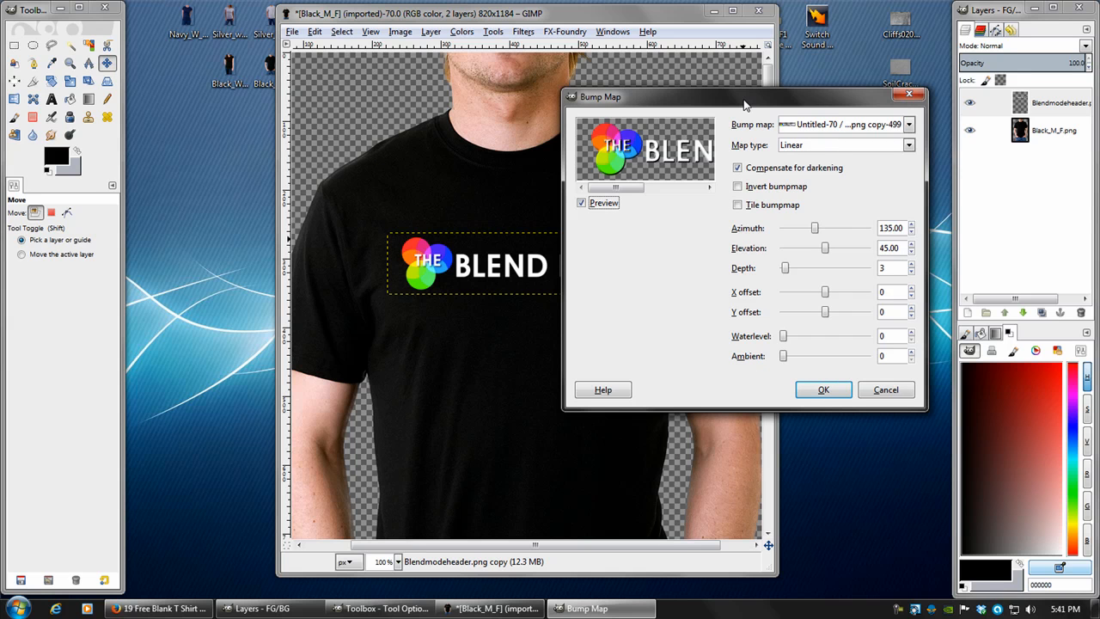
mouse_move(682, 140)
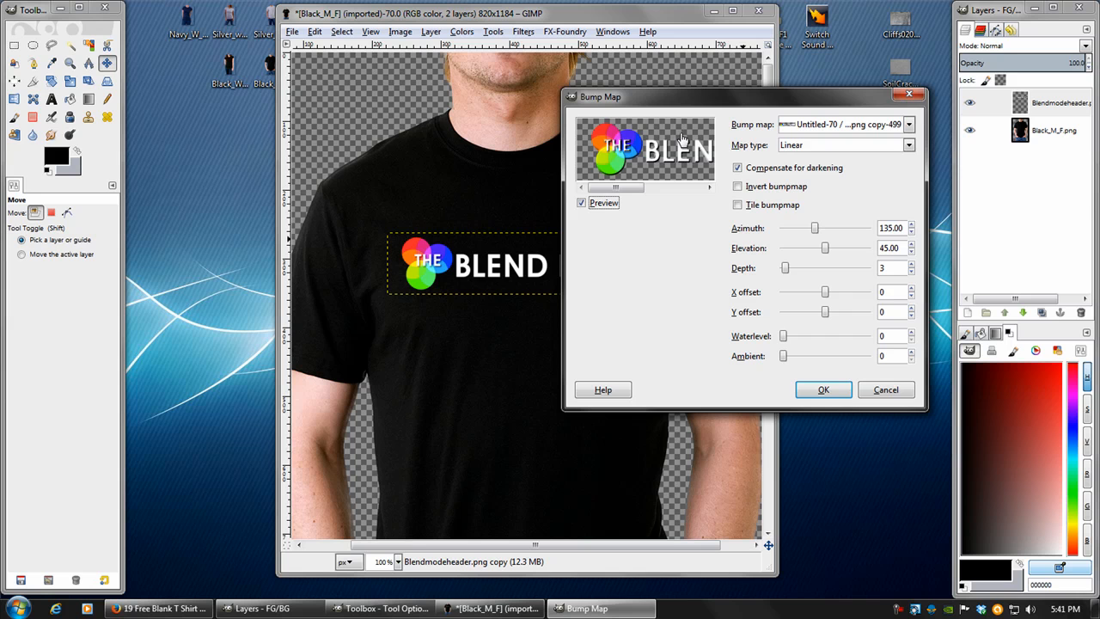
left_click(908, 124)
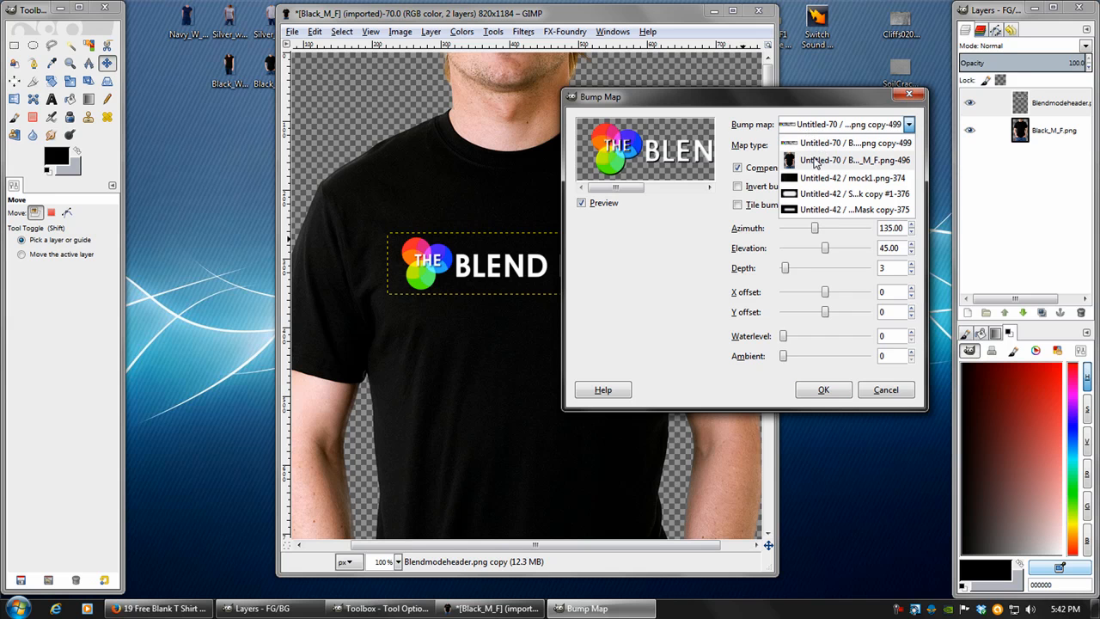
left_click(850, 160)
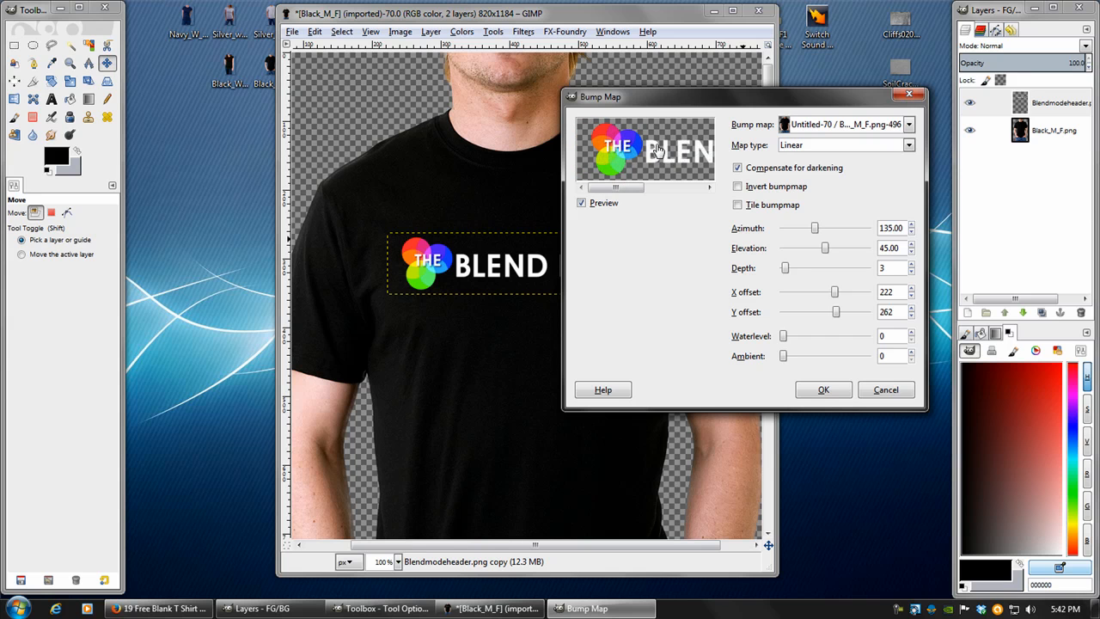
mouse_move(631, 142)
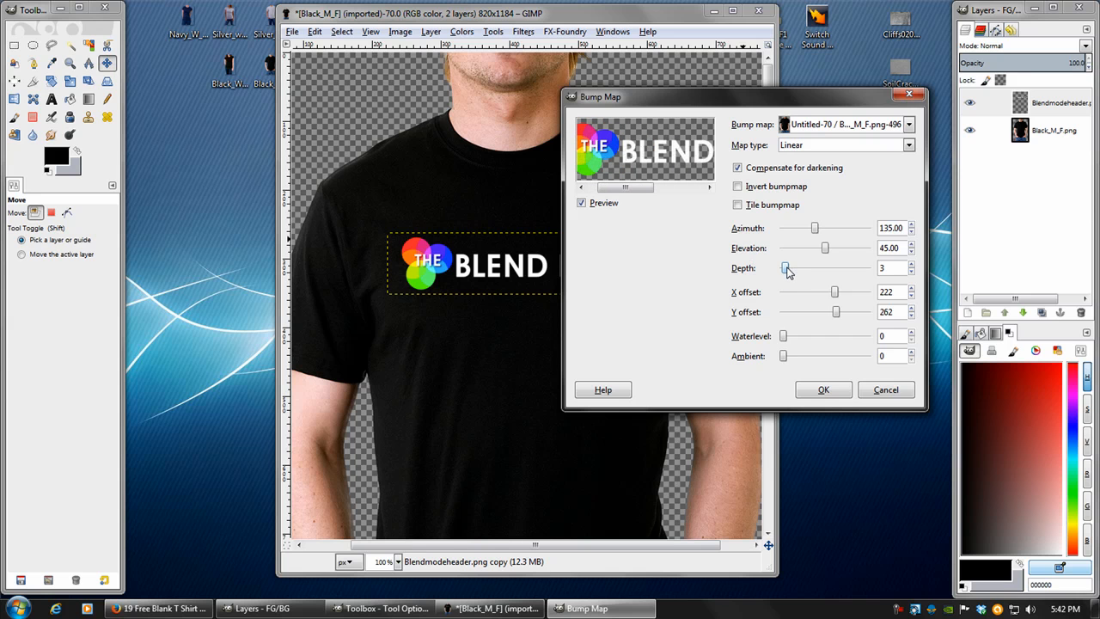
- Set bump Depth to 16, raise Ambient slightly, and apply the filter
left_click_drag(784, 267, 808, 267)
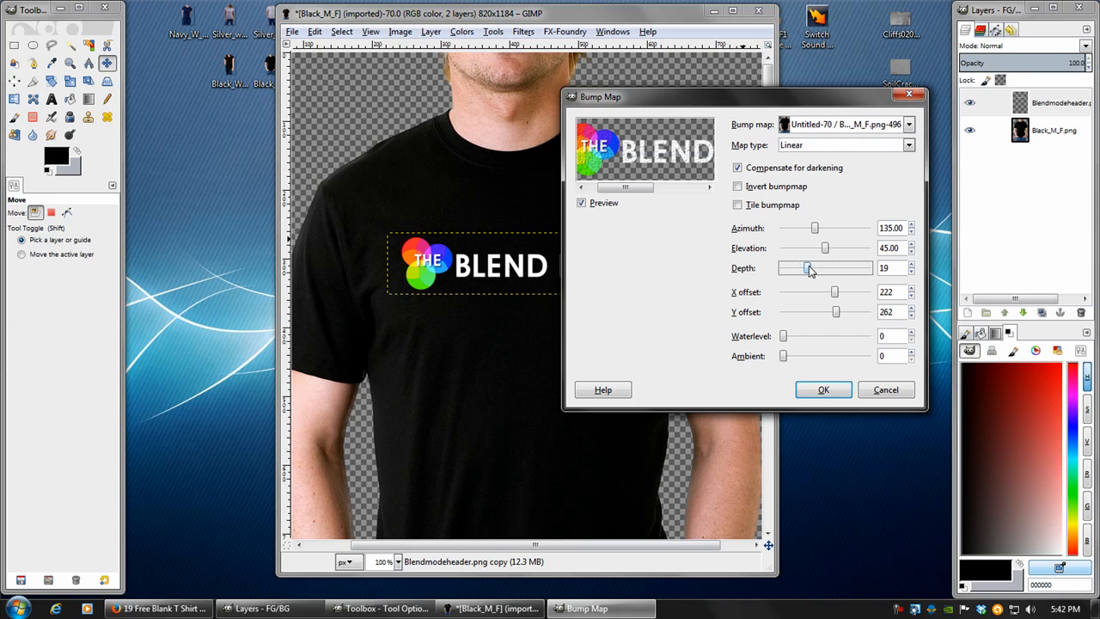
left_click_drag(808, 268, 854, 268)
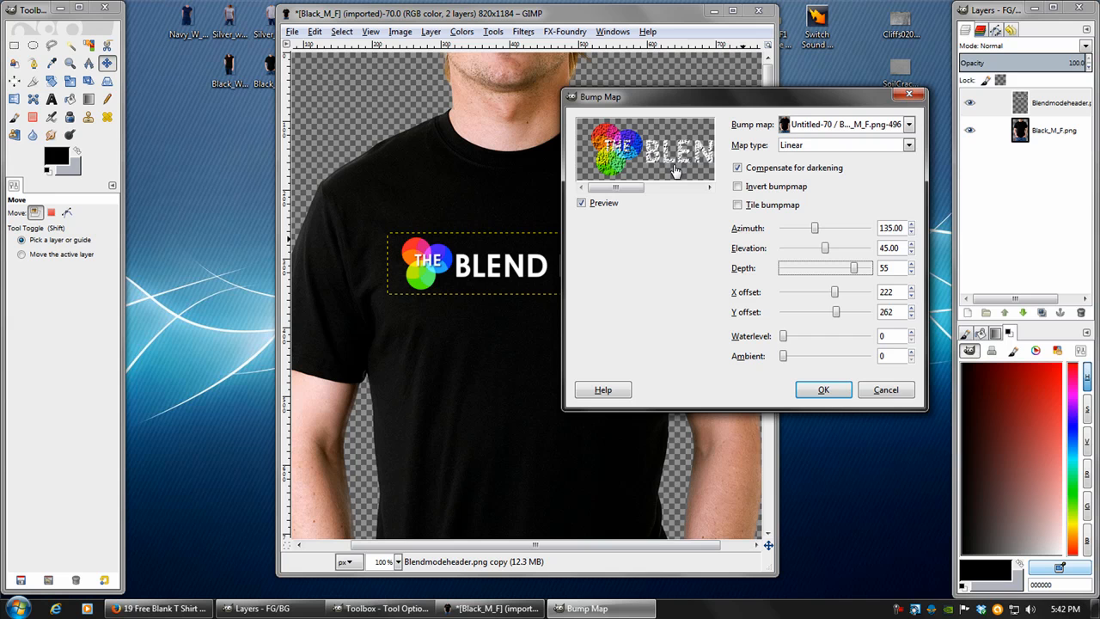
left_click_drag(853, 268, 812, 268)
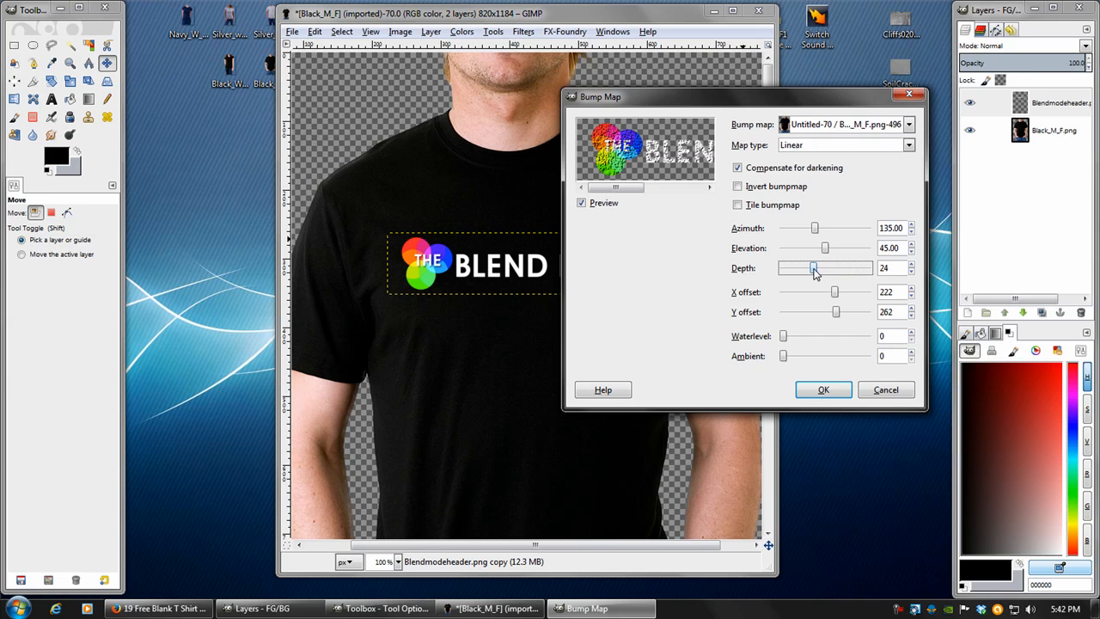
left_click_drag(814, 268, 799, 268)
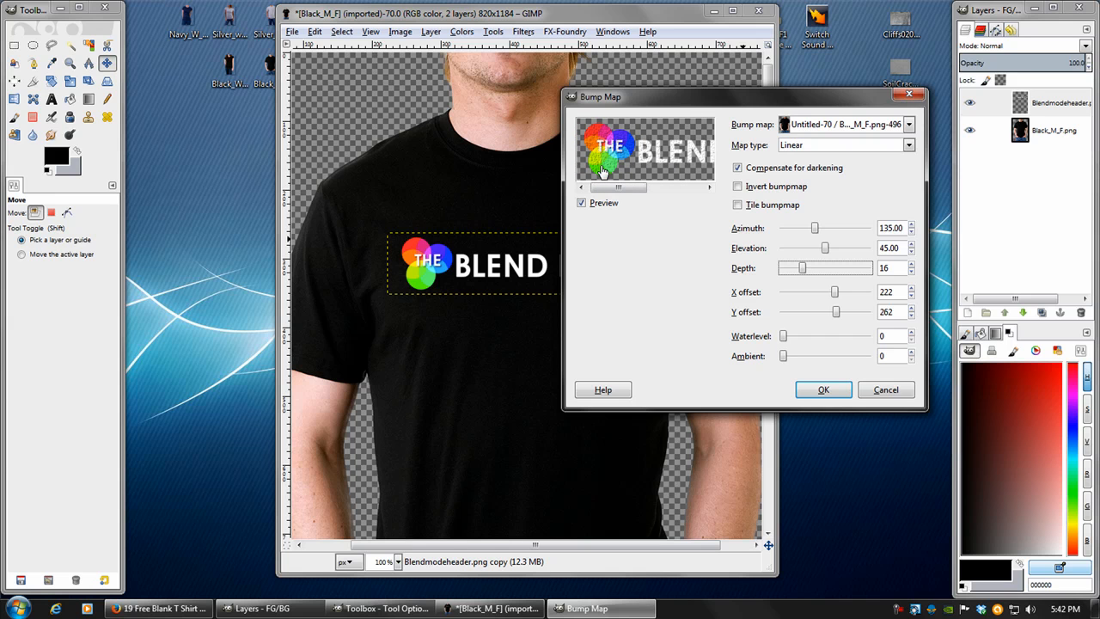
mouse_move(644, 163)
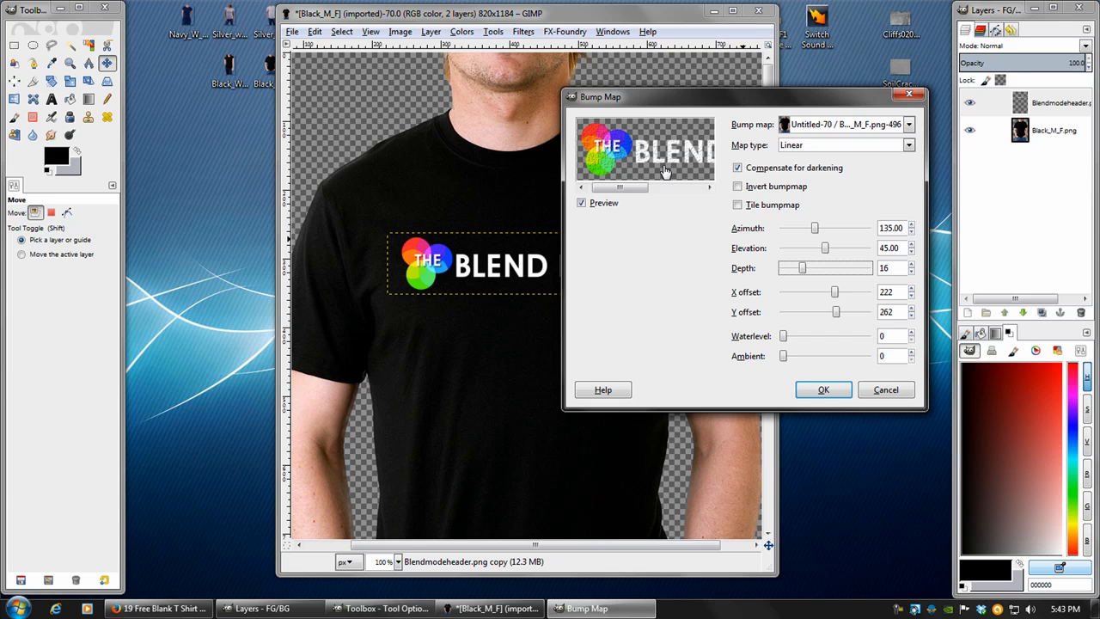
mouse_move(623, 176)
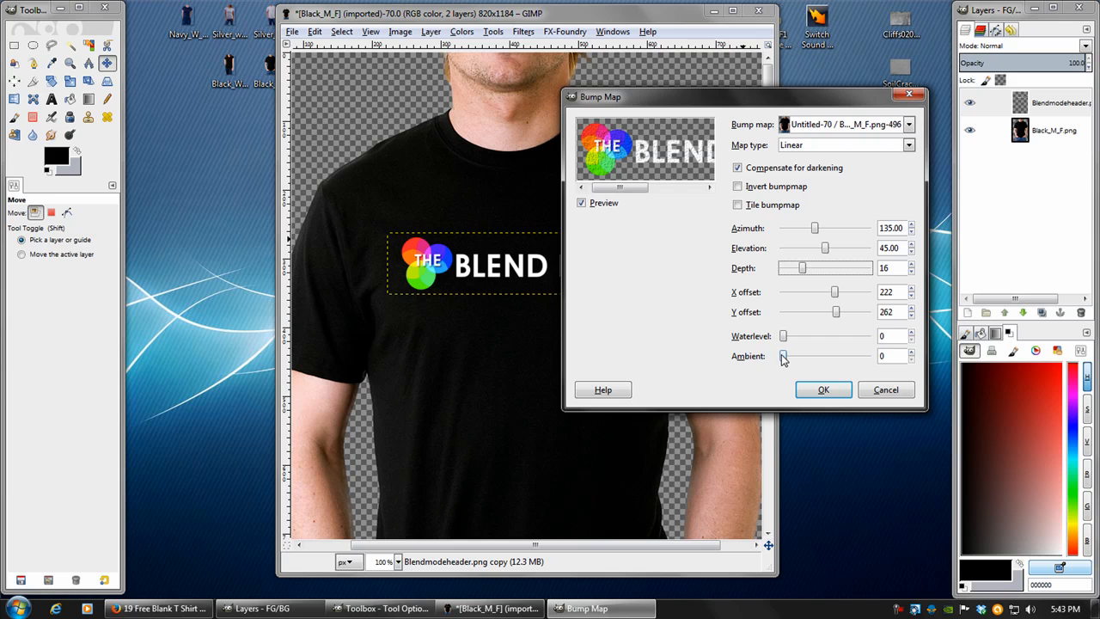
left_click_drag(783, 355, 803, 356)
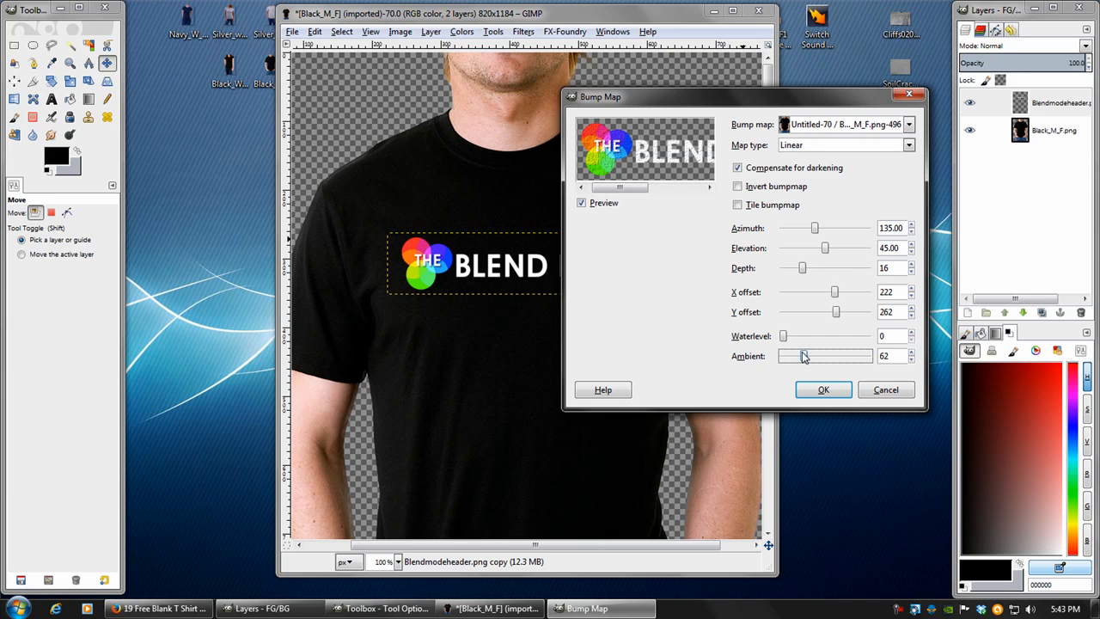
left_click_drag(803, 356, 826, 356)
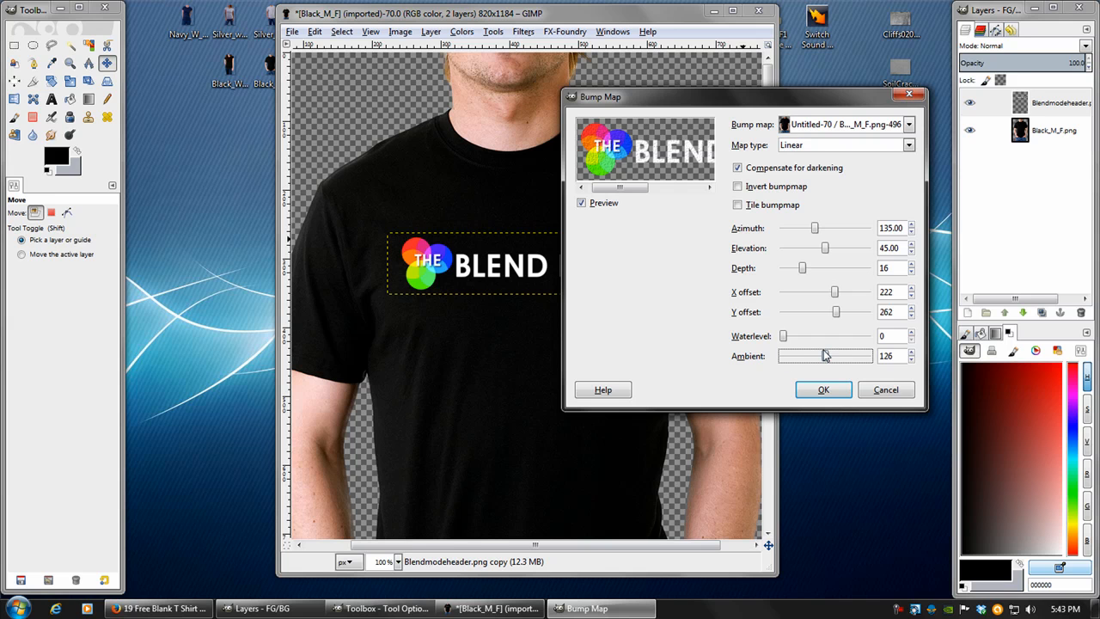
left_click_drag(833, 356, 820, 356)
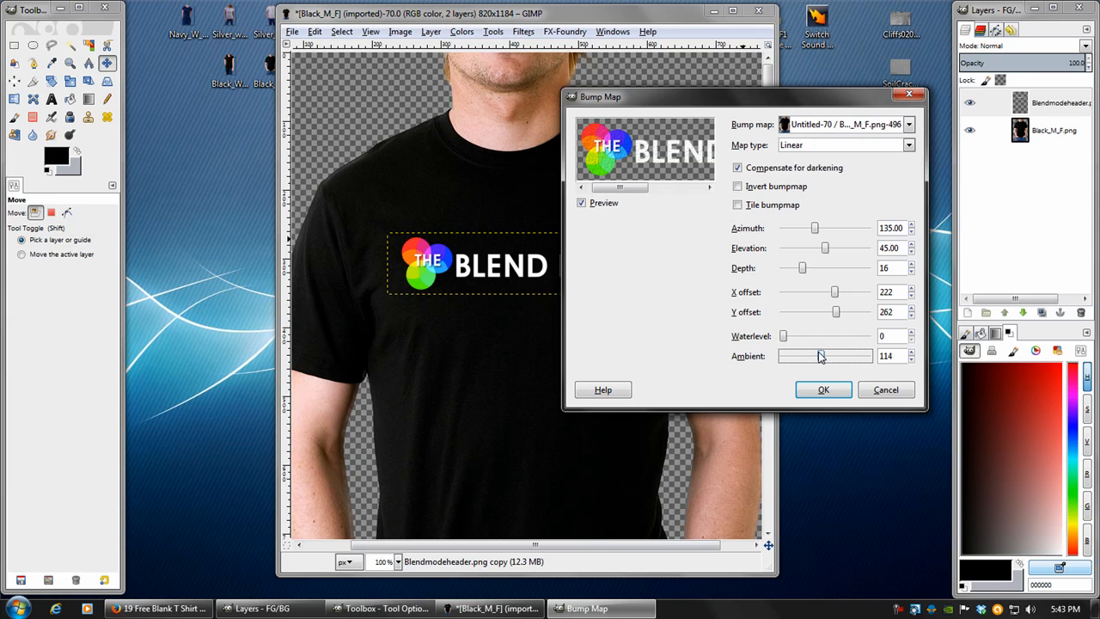
left_click(822, 389)
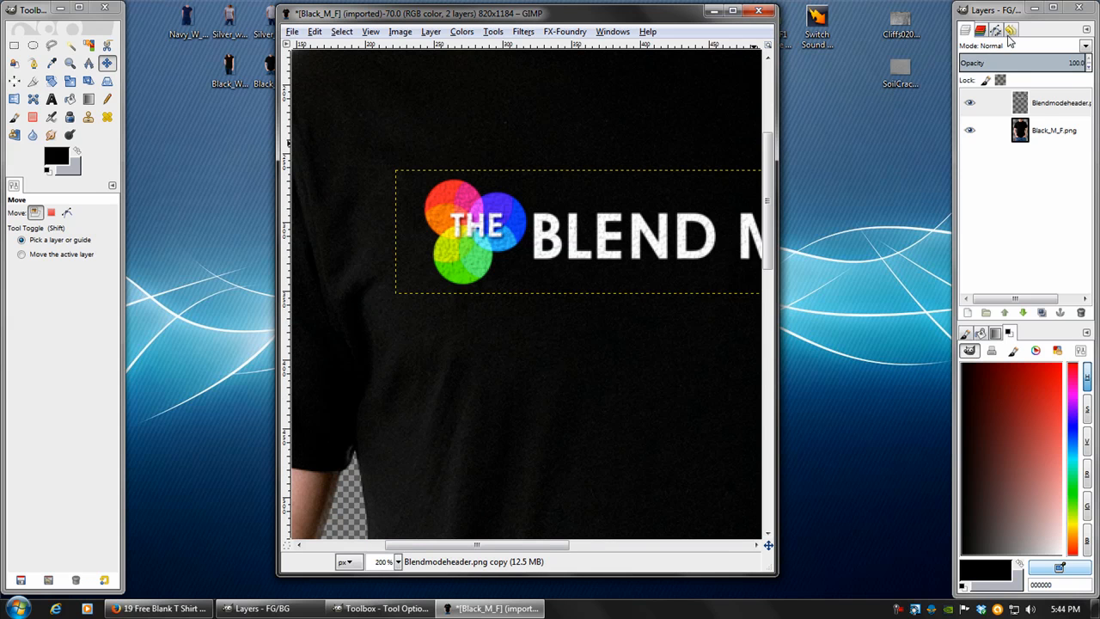
- Apply a foreground-to-transparent gradient at about 50% opacity so the logo fades darker rightward
left_click(1011, 30)
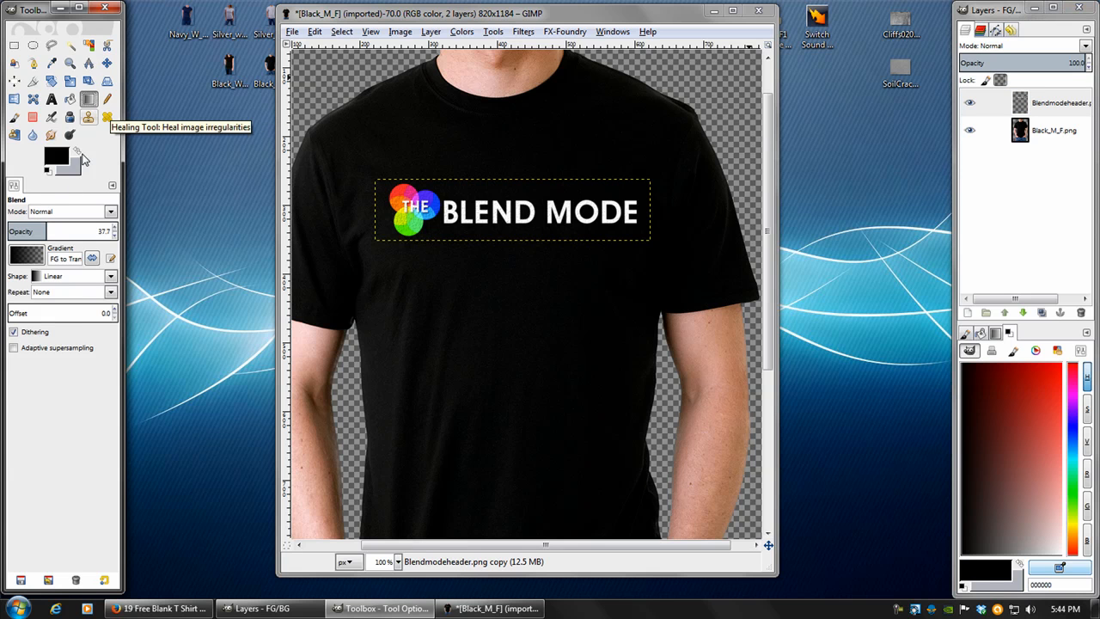
left_click(25, 258)
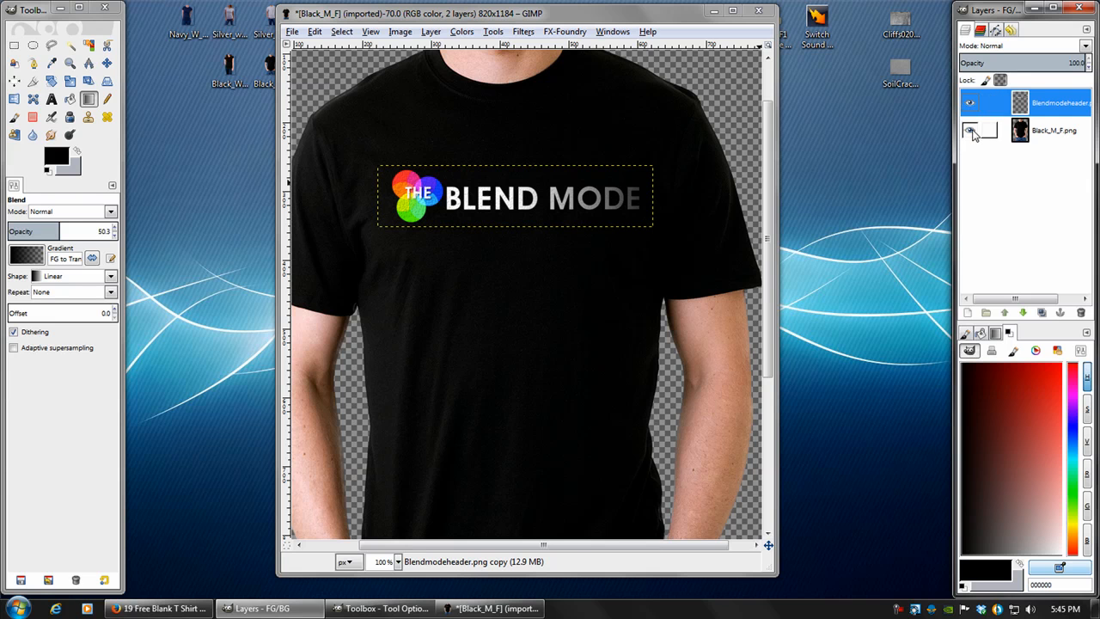
left_click(292, 32)
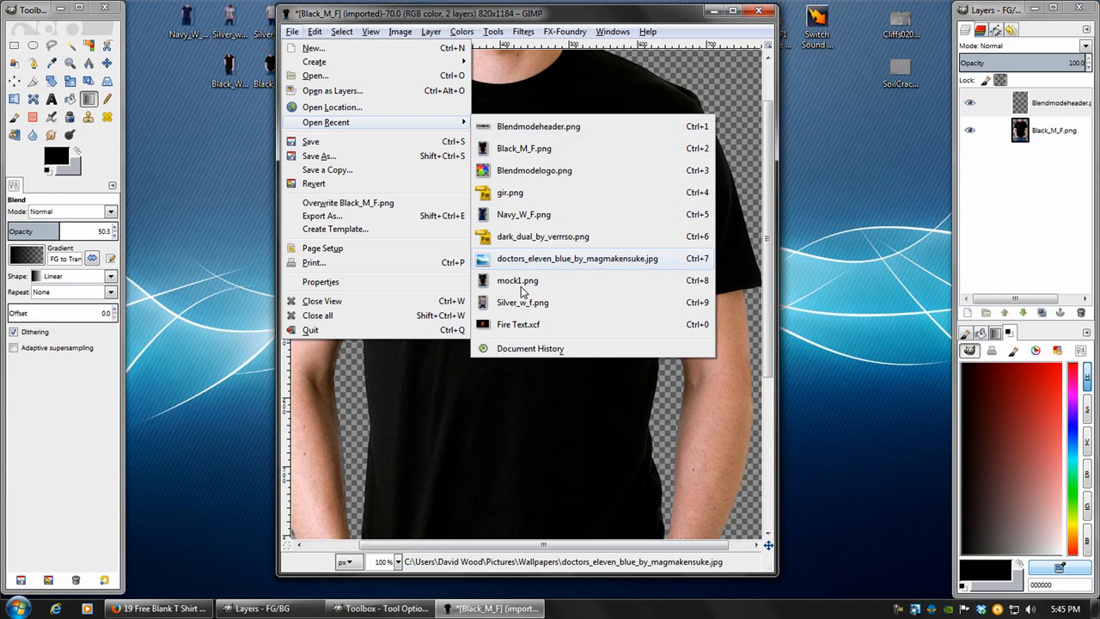
- Add the City of Fire design as New Layer#3 in Screen mode, with the banner hidden
left_click(518, 324)
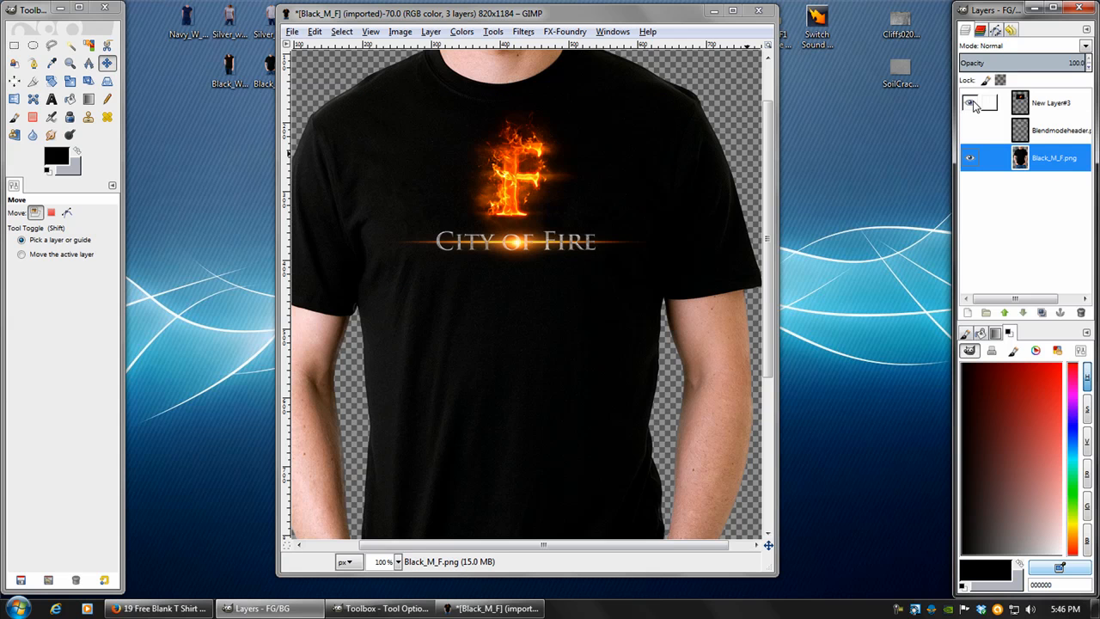
left_click(969, 102)
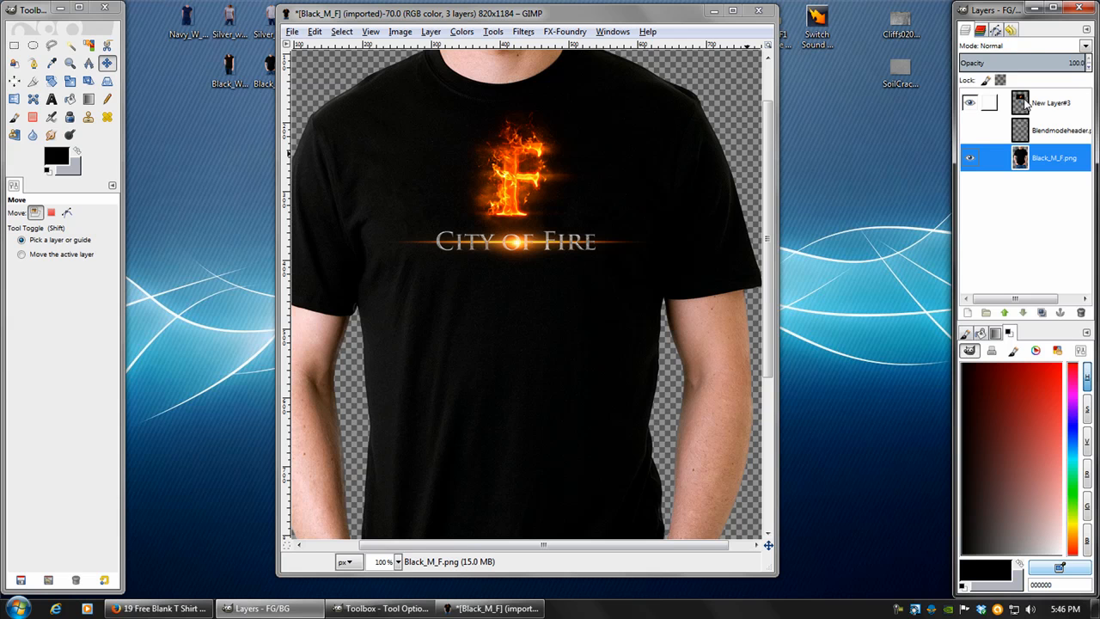
left_click(970, 102)
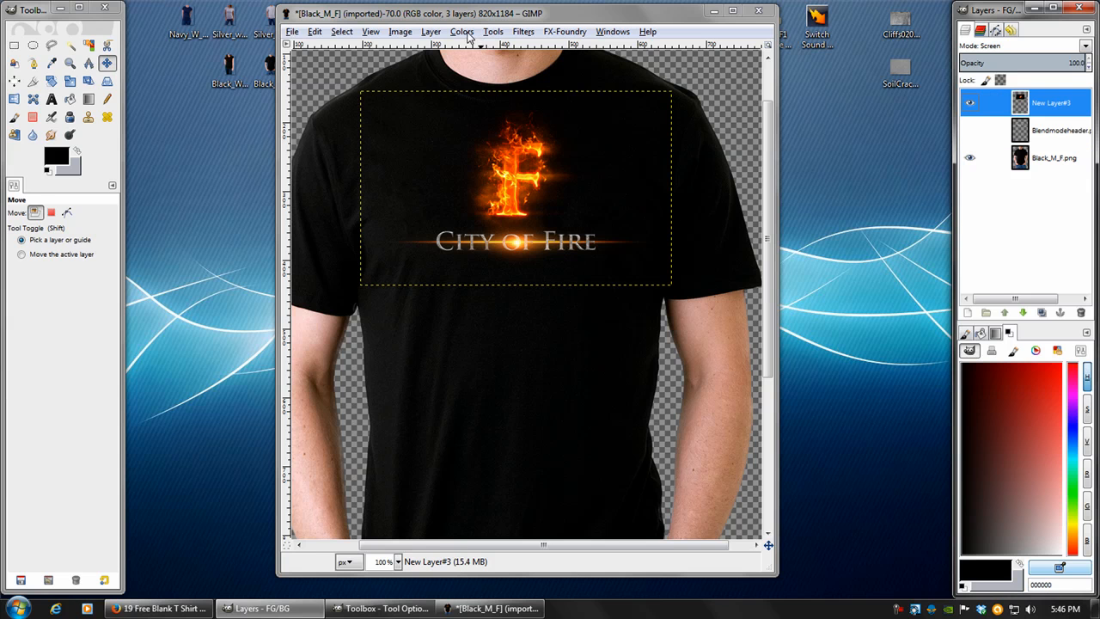
- Turn New Layer#3's black background transparent with Color to Alpha, then switch to Silver_w_f
left_click(461, 32)
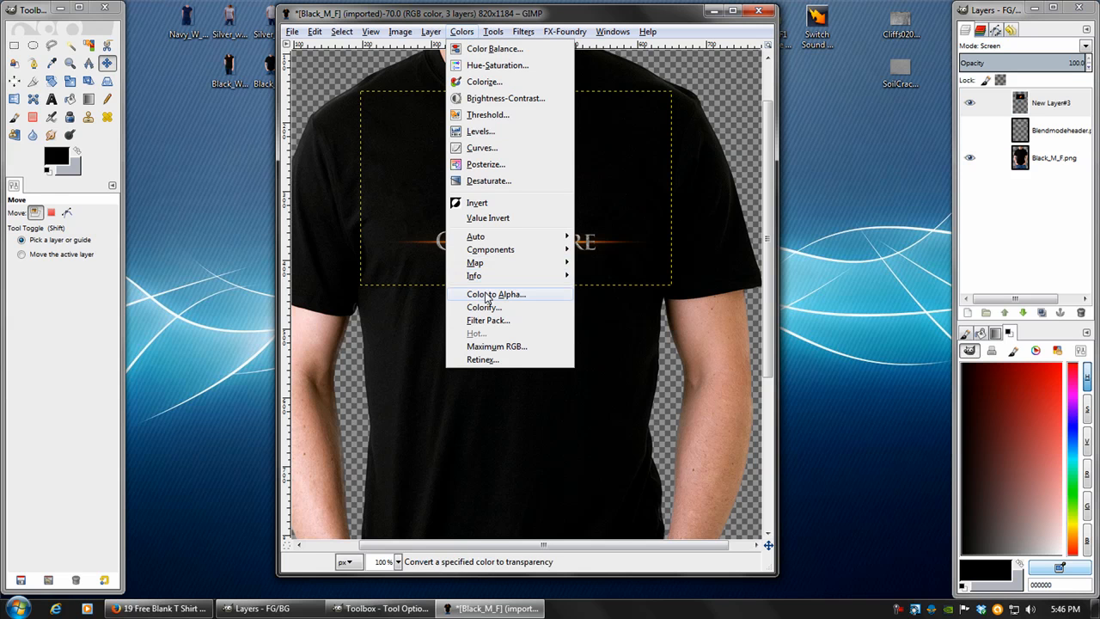
left_click(496, 294)
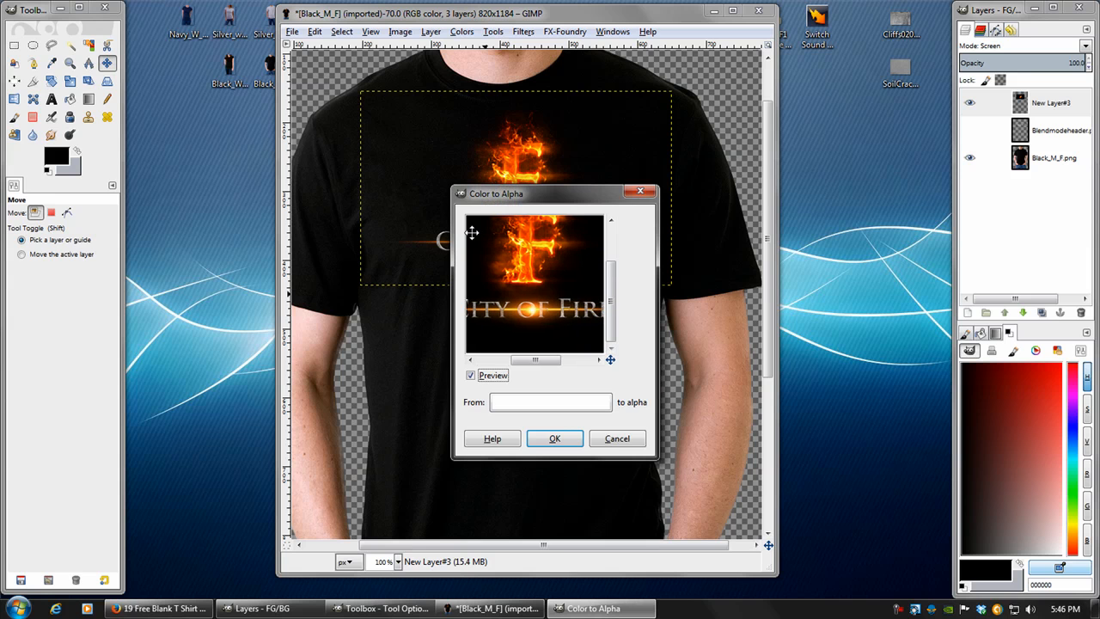
left_click(550, 401)
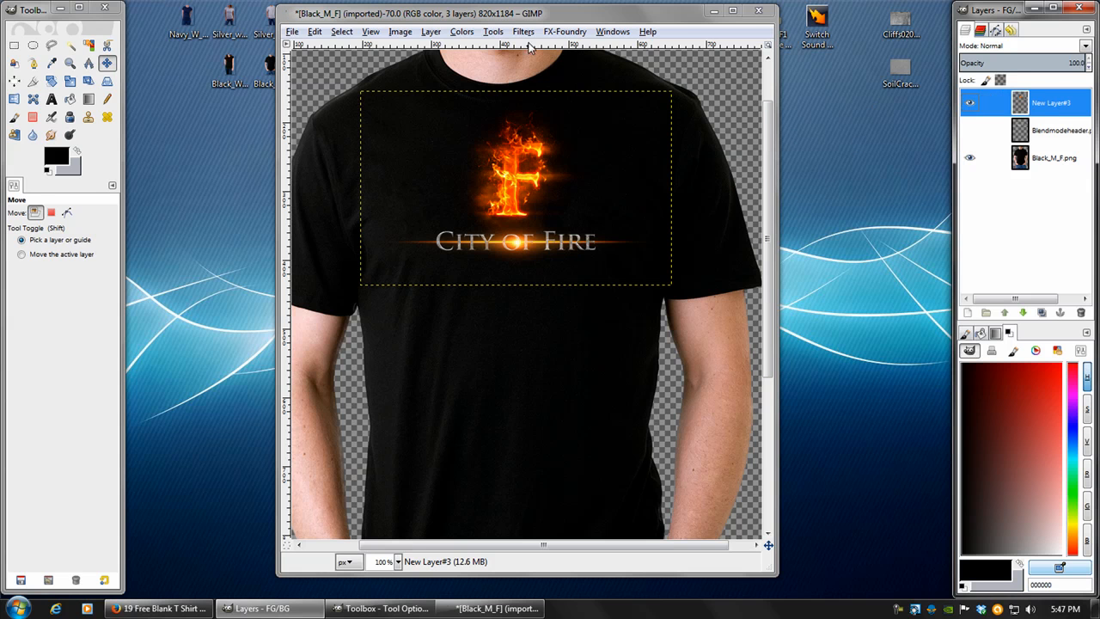
left_click(523, 31)
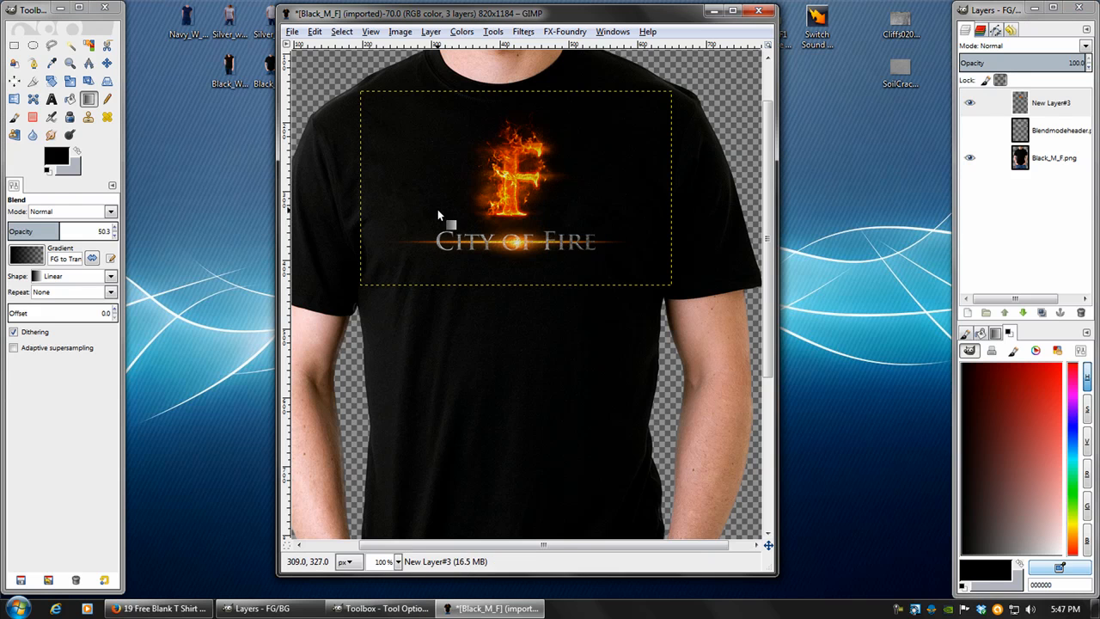
left_click(969, 102)
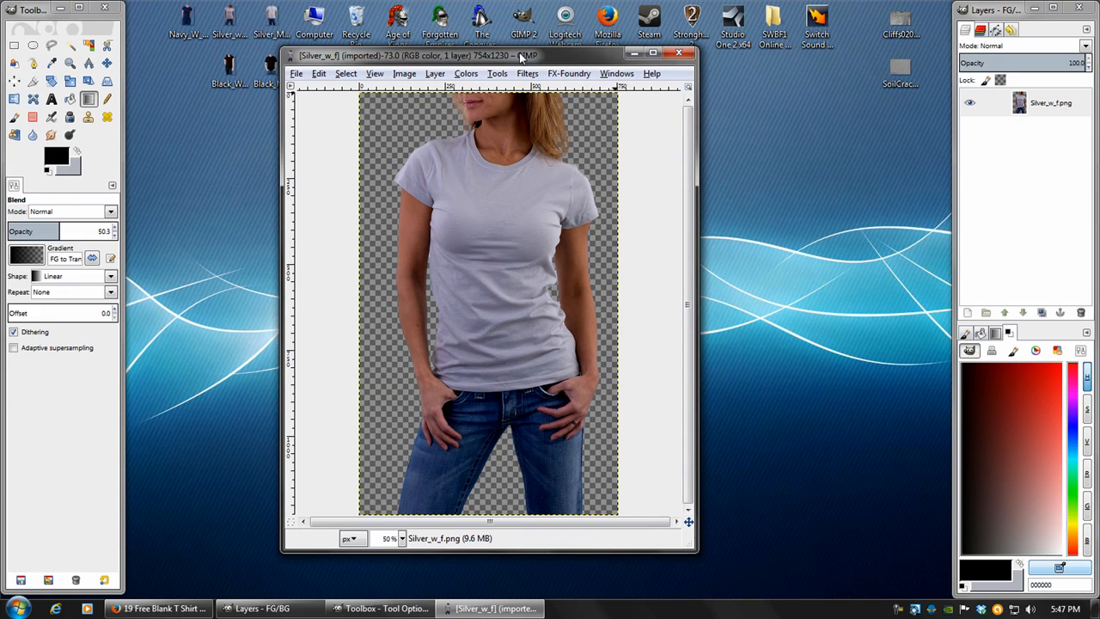
- Paste the Blendmodelogo onto the silver shirt as a new layer in Grain merge mode
left_click(267, 68)
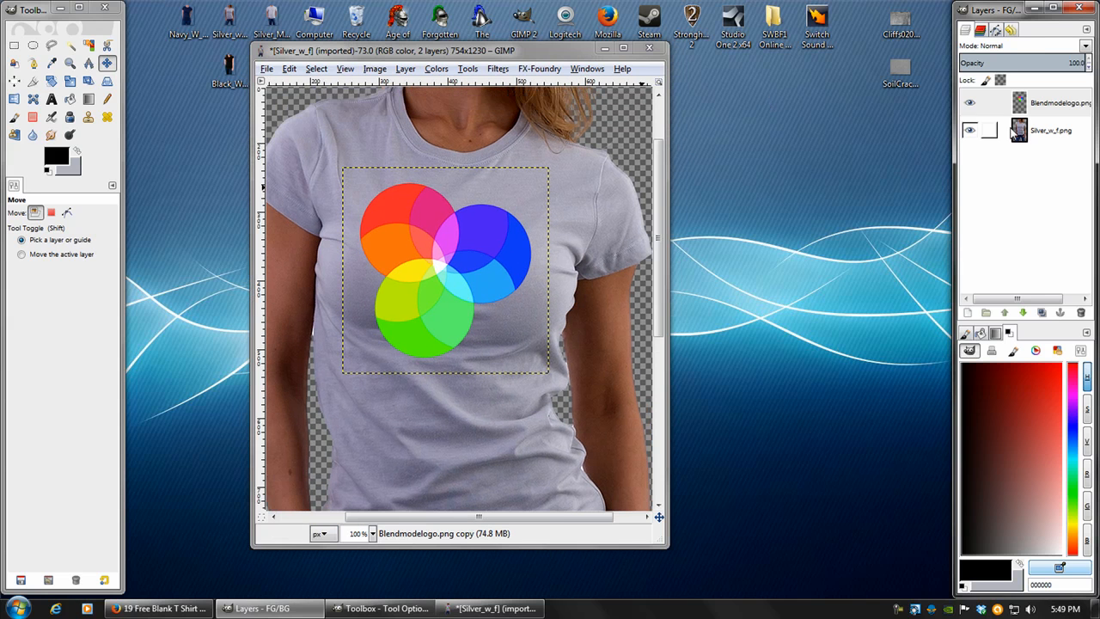
left_click(1022, 45)
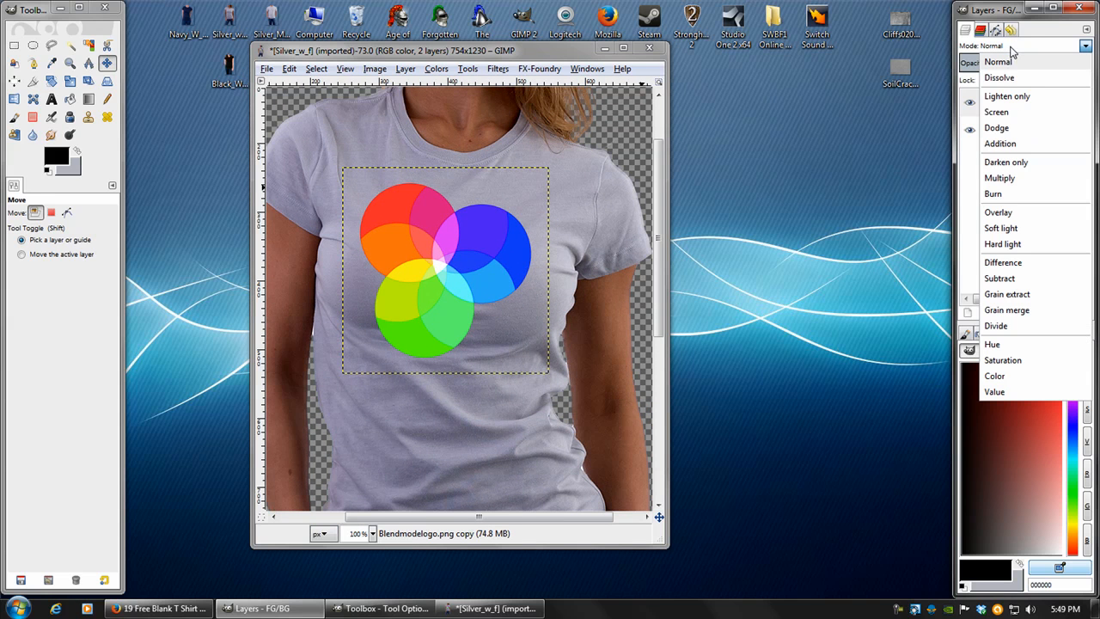
mouse_move(1005, 294)
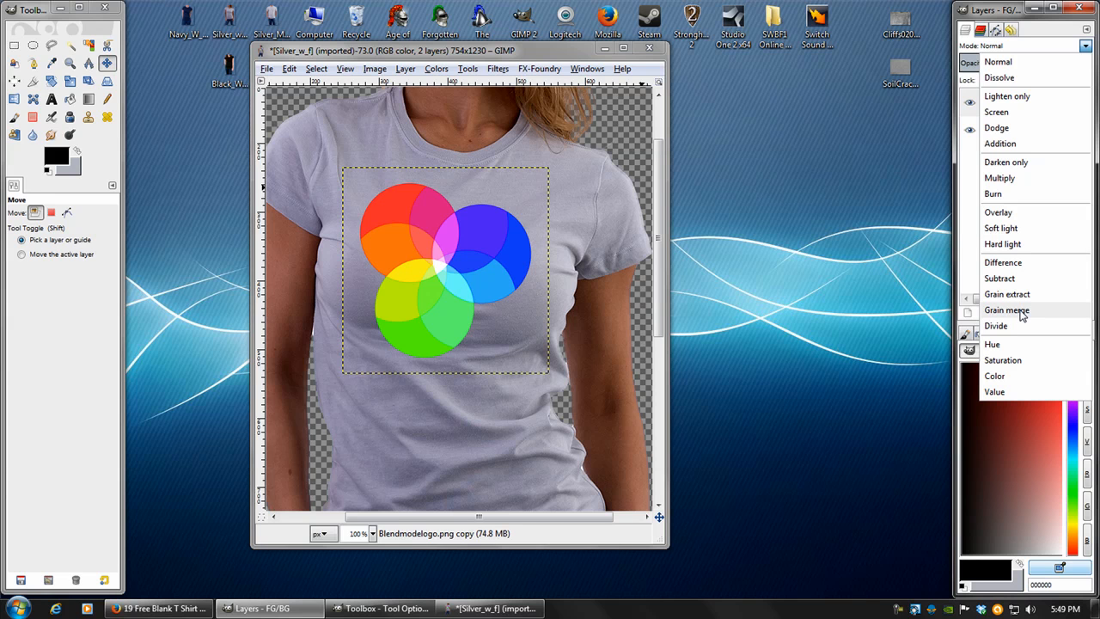
left_click(1006, 310)
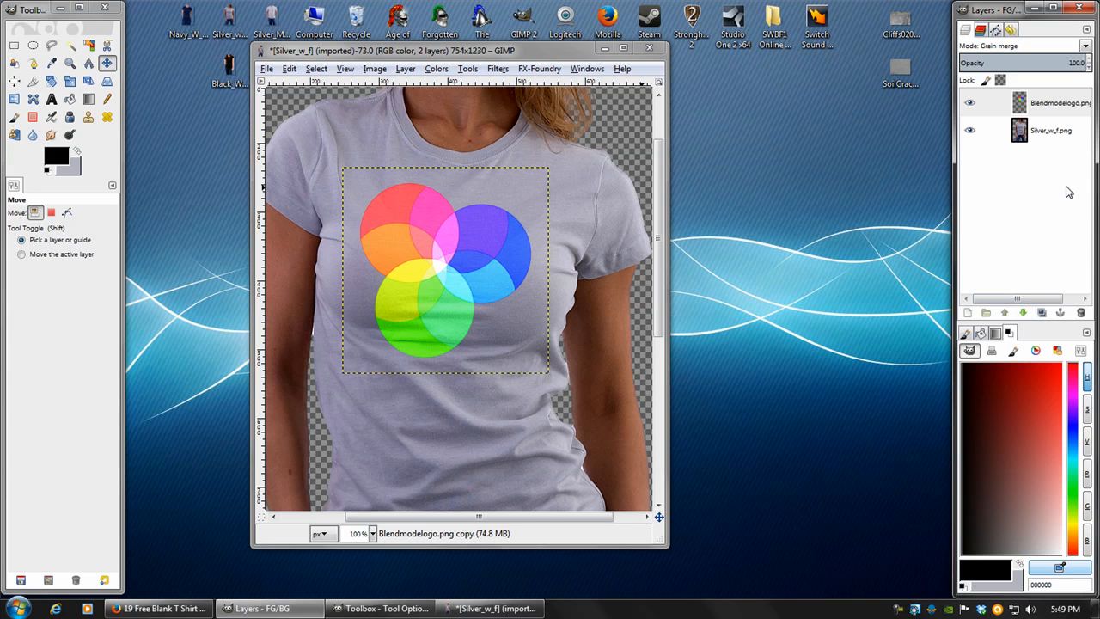
mouse_move(730, 122)
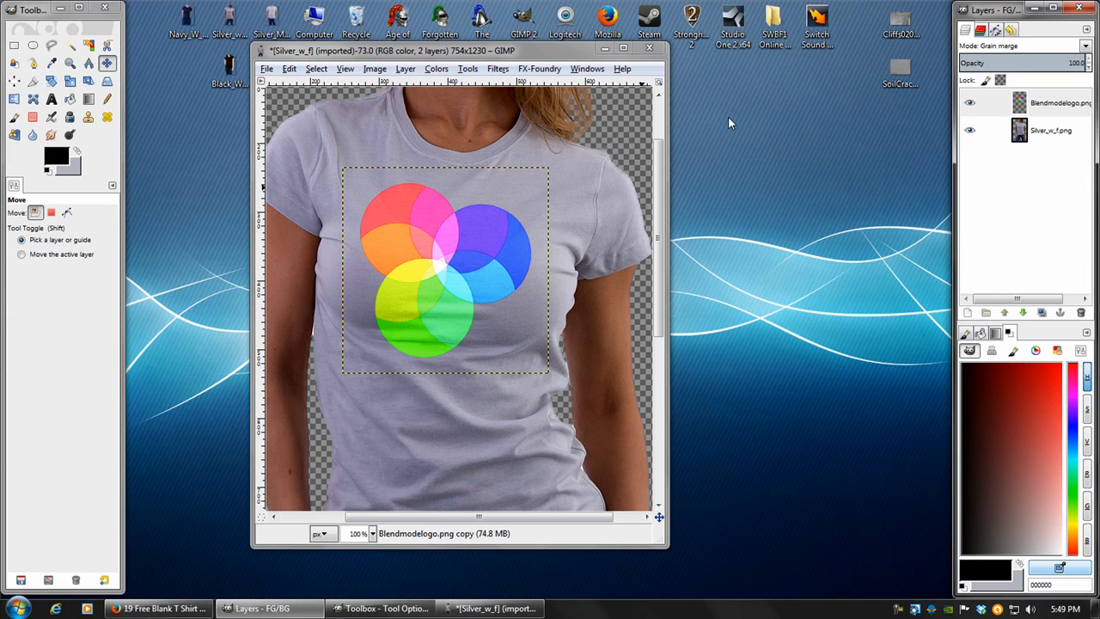
mouse_move(494, 264)
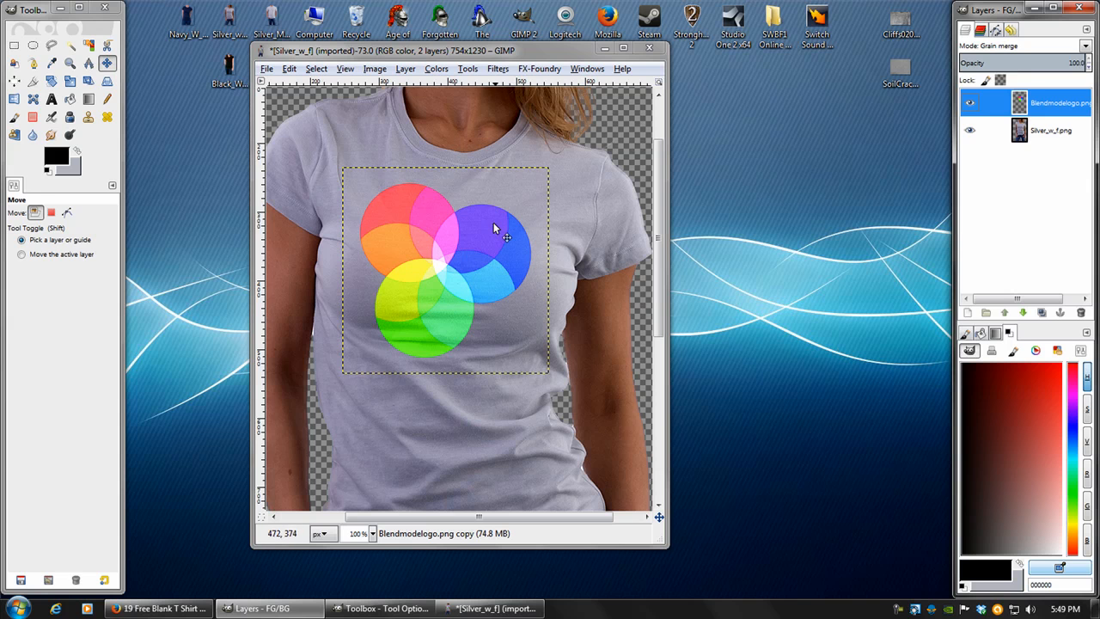
left_click(436, 68)
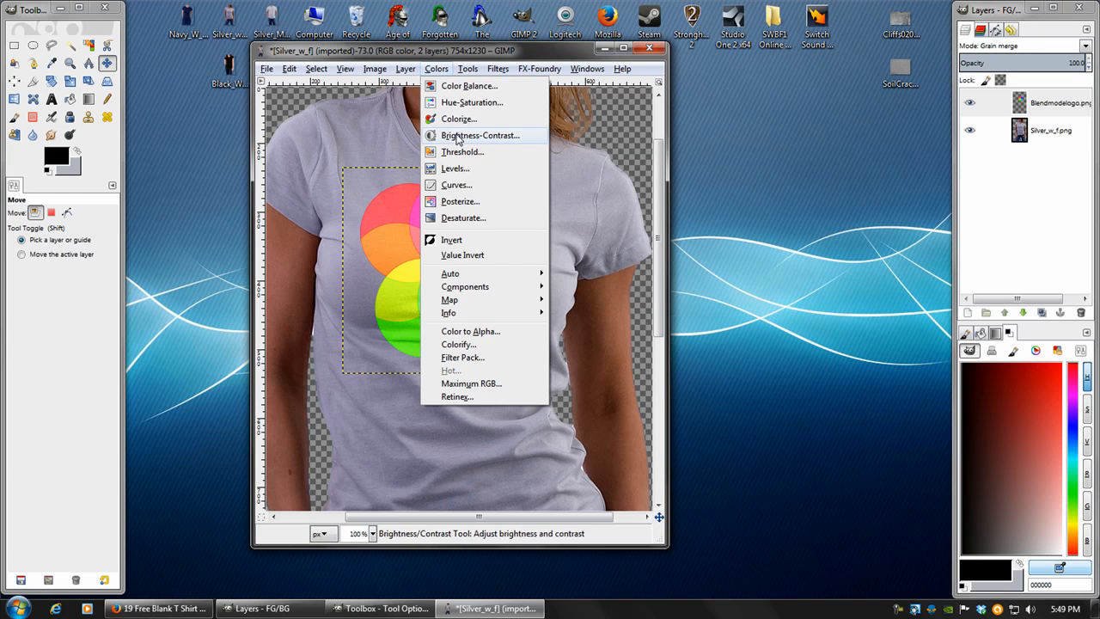
left_click(480, 135)
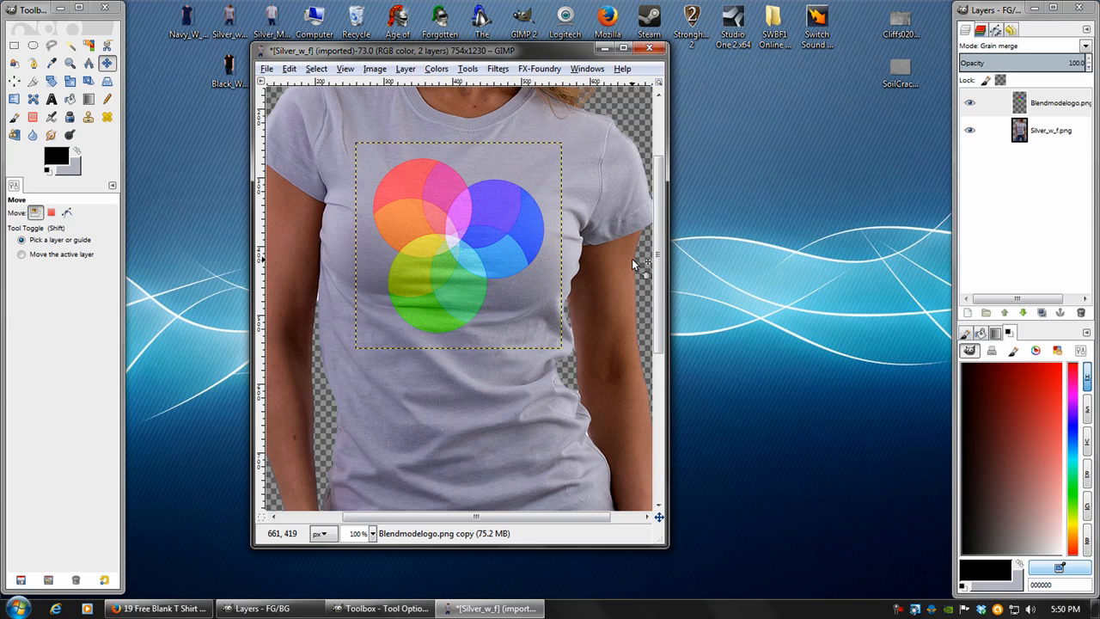
mouse_move(625, 263)
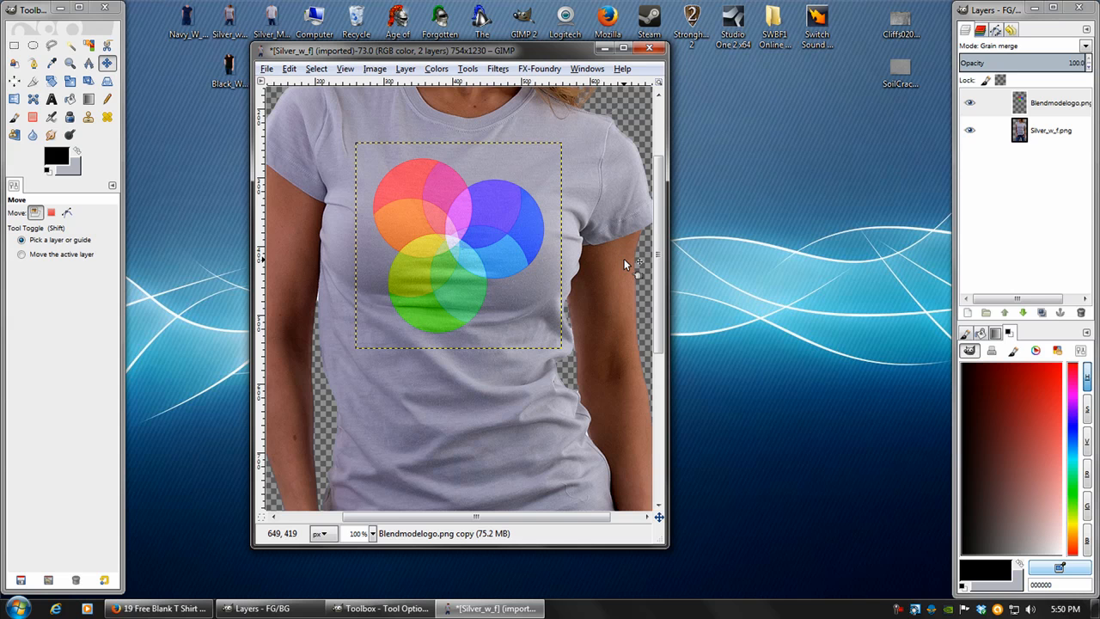
- Move the circles logo lower down the silver shirt front
left_click(498, 69)
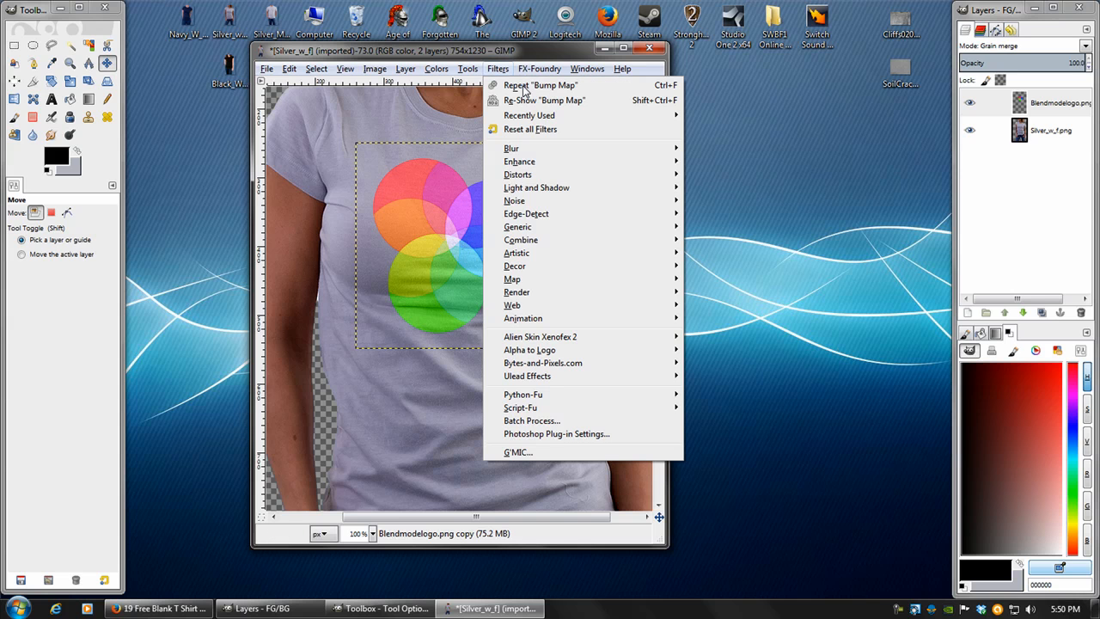
mouse_move(544, 100)
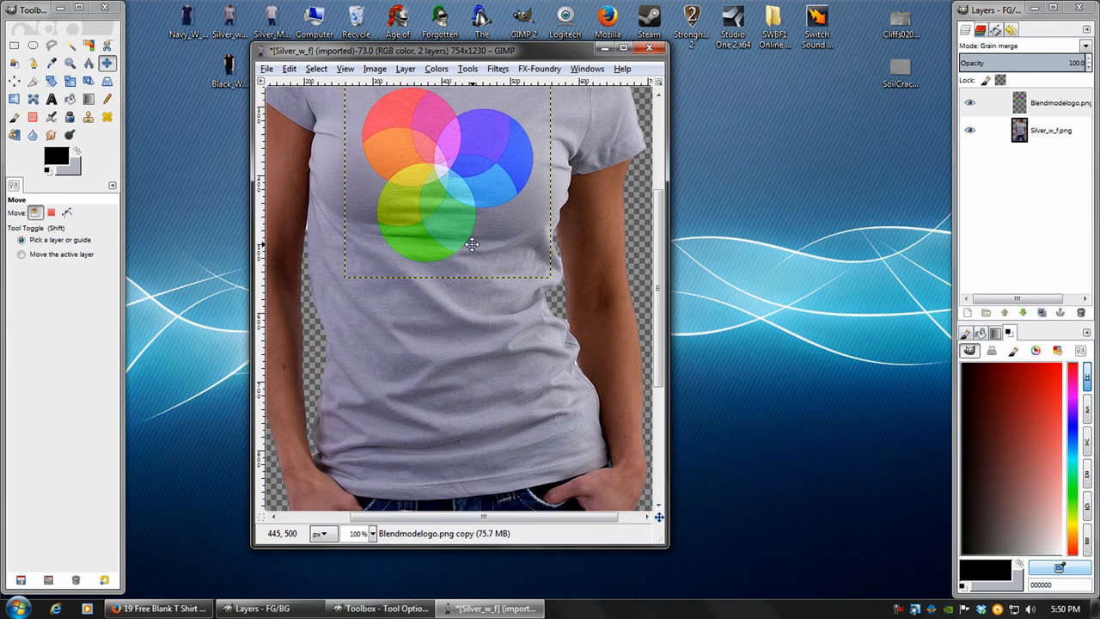
left_click_drag(471, 245, 440, 199)
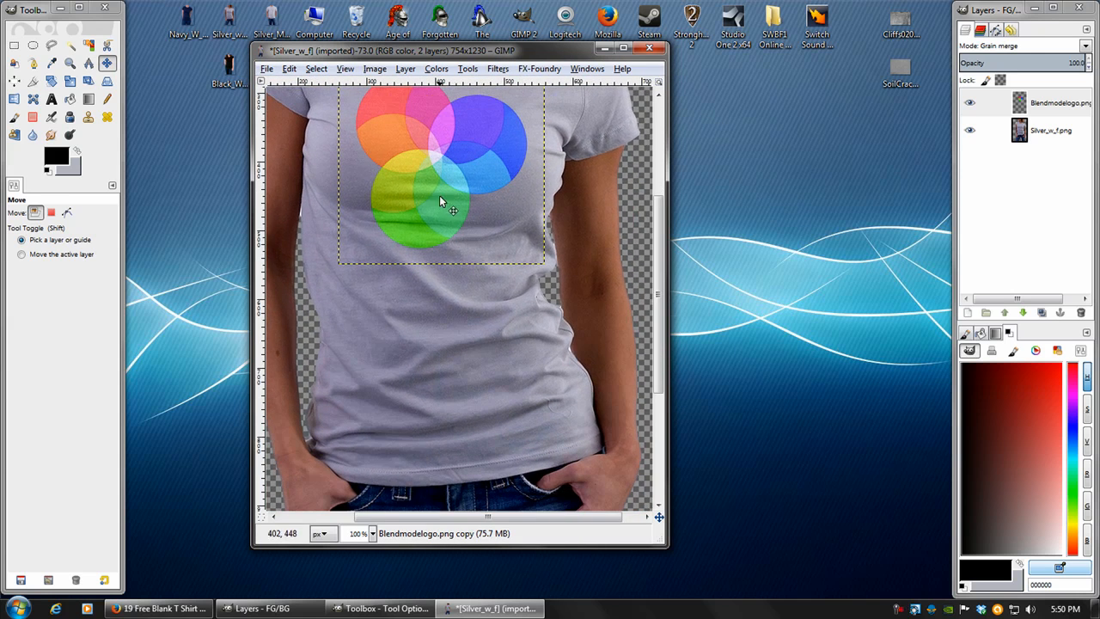
left_click_drag(440, 189, 451, 378)
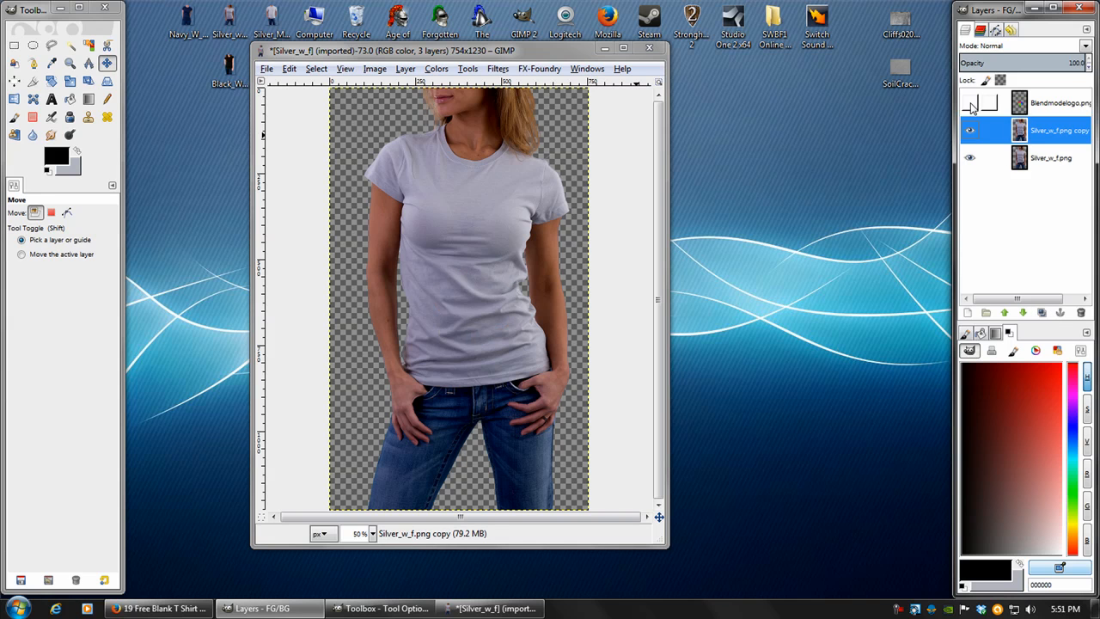
- Apply a 10 px Gaussian blur to the original Silver_w_f.png shirt layer
left_click(1050, 157)
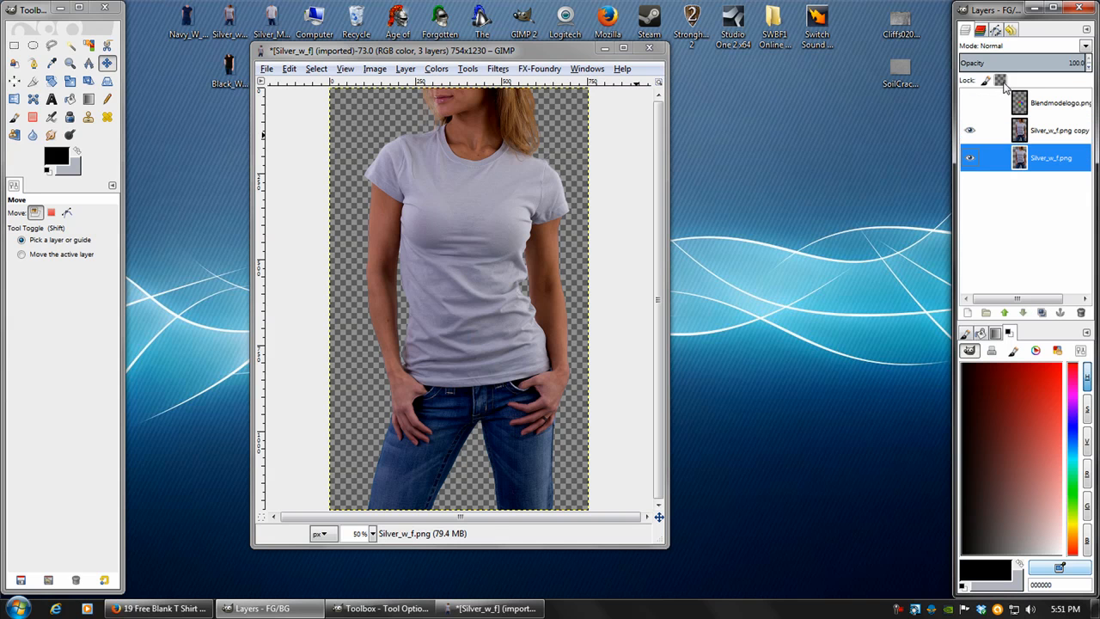
left_click(496, 68)
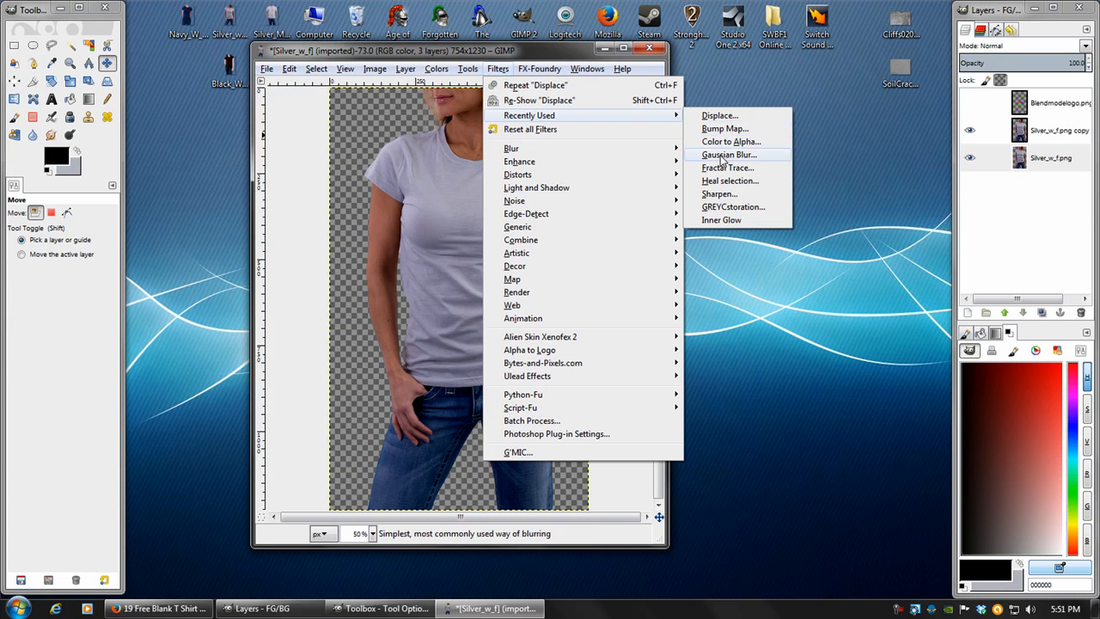
left_click(728, 154)
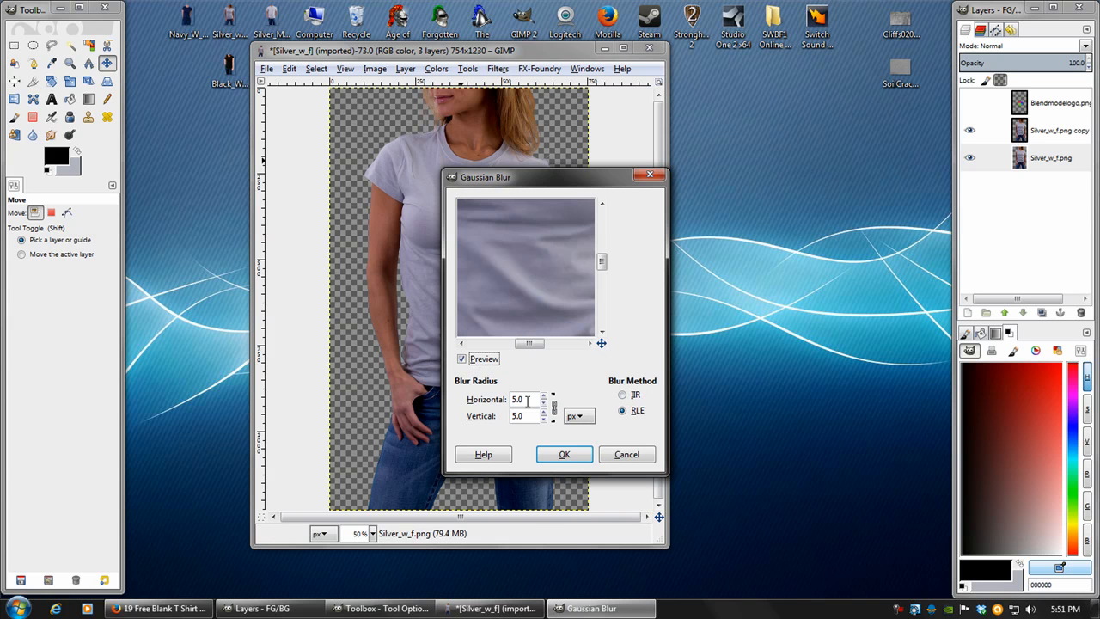
type("10")
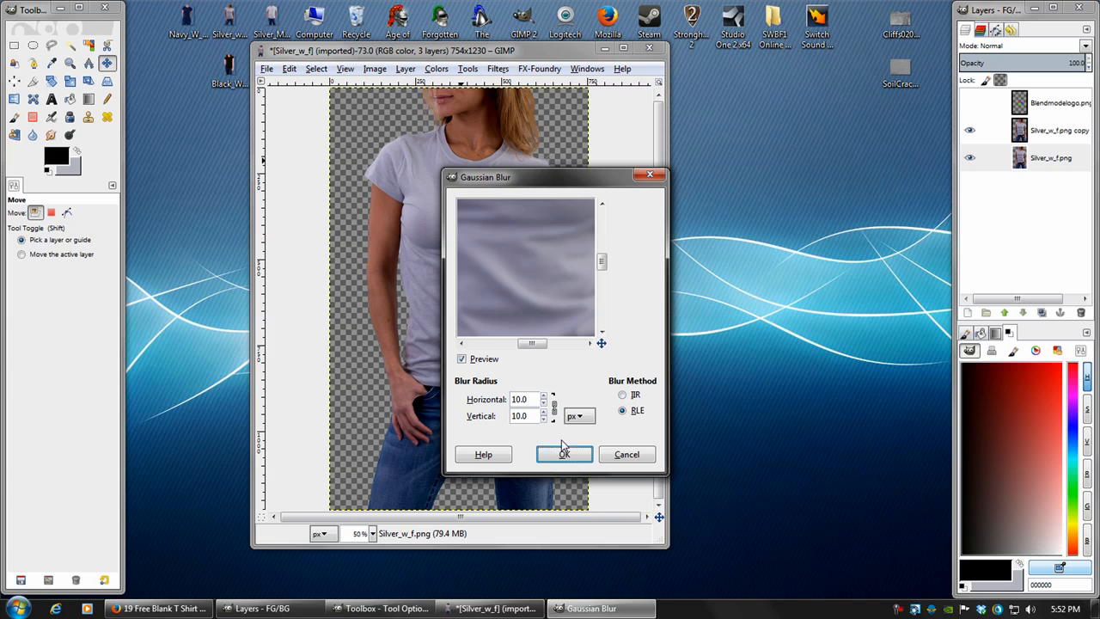
left_click(563, 454)
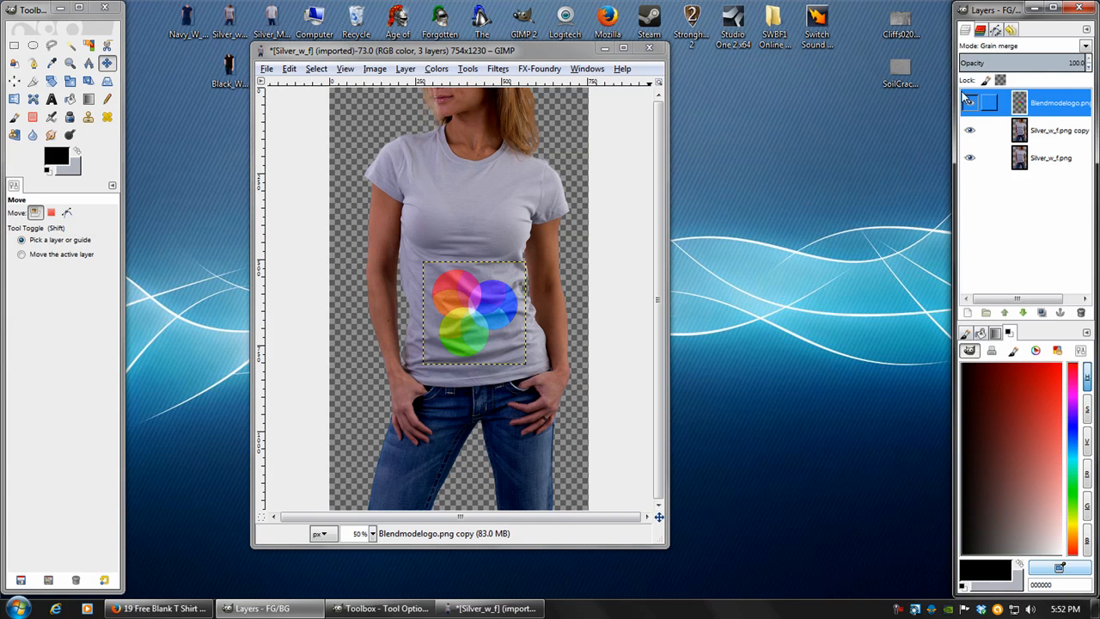
- Expand the logo layer to image size and displace it using Silver_w_f.png as X/Y map
left_click(405, 69)
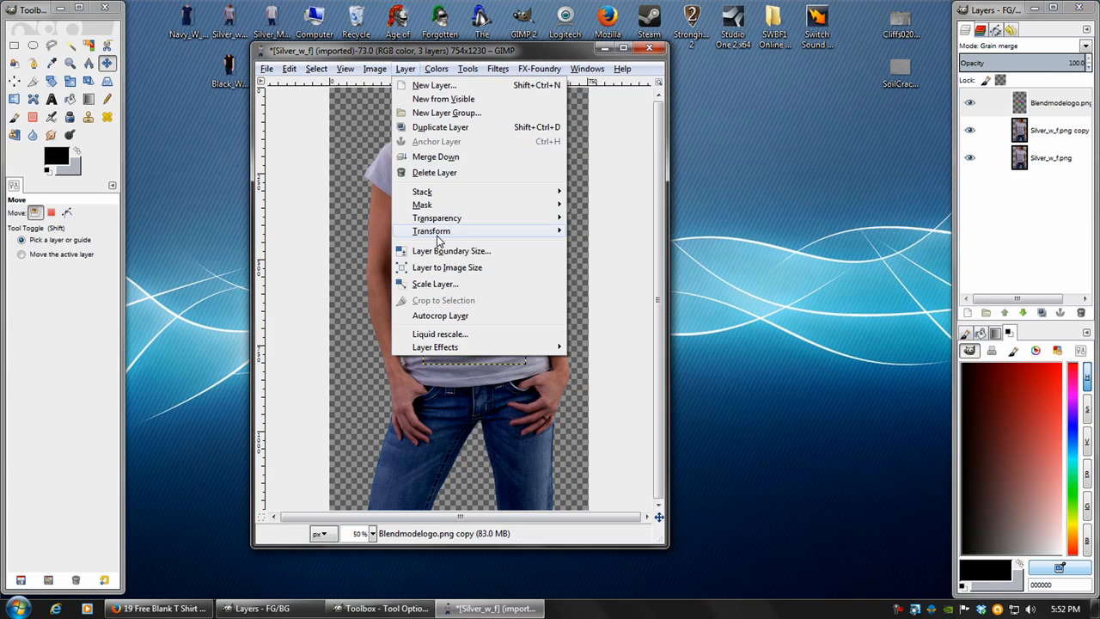
mouse_move(447, 268)
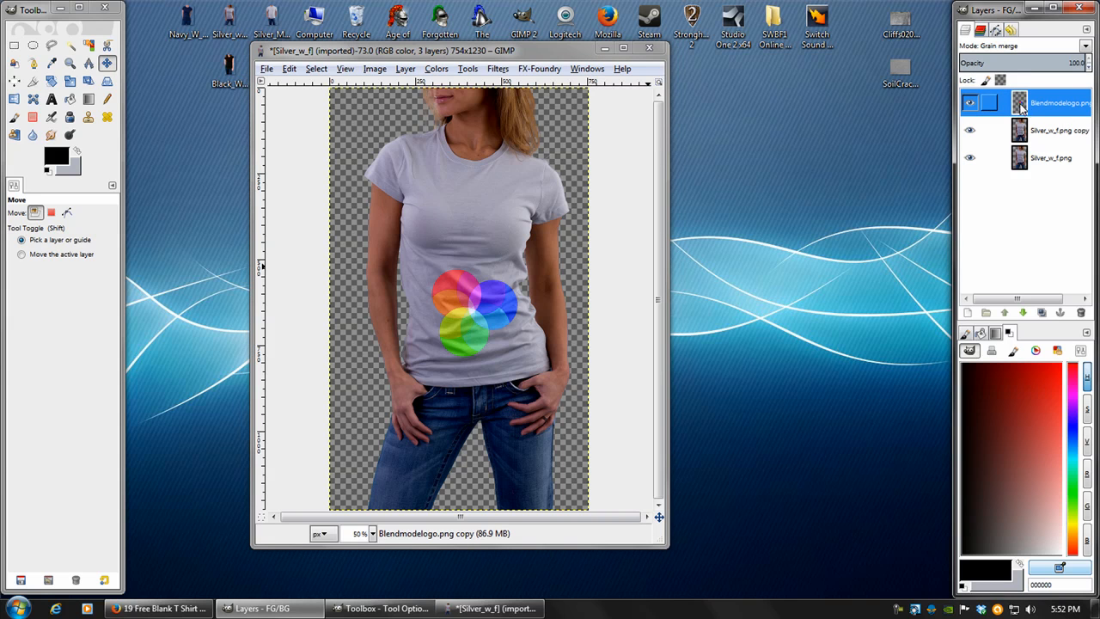
left_click(497, 69)
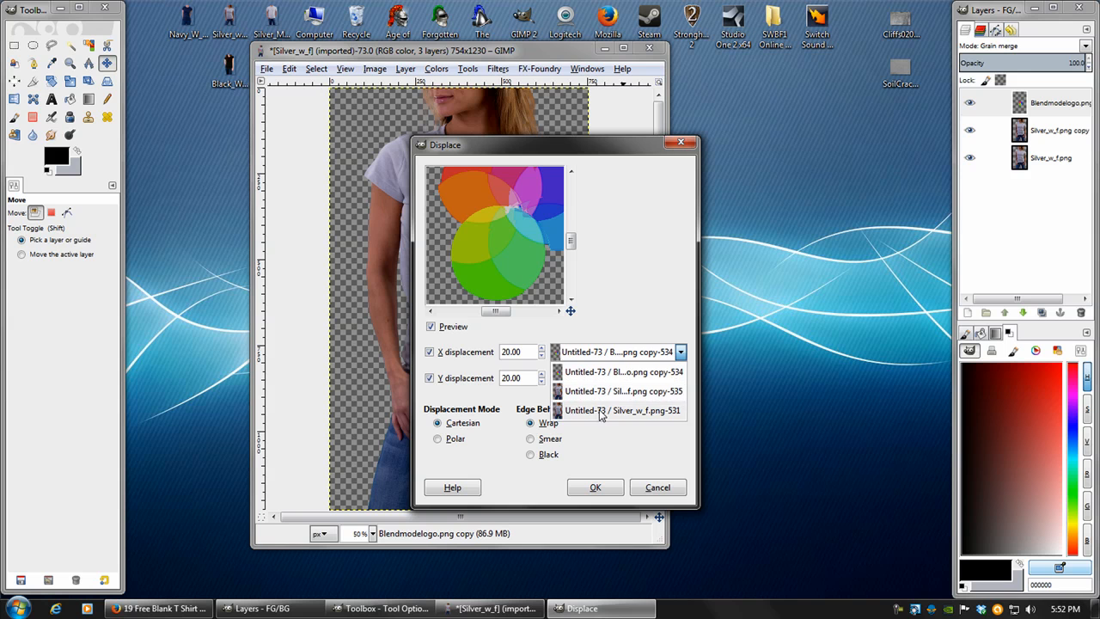
left_click(622, 409)
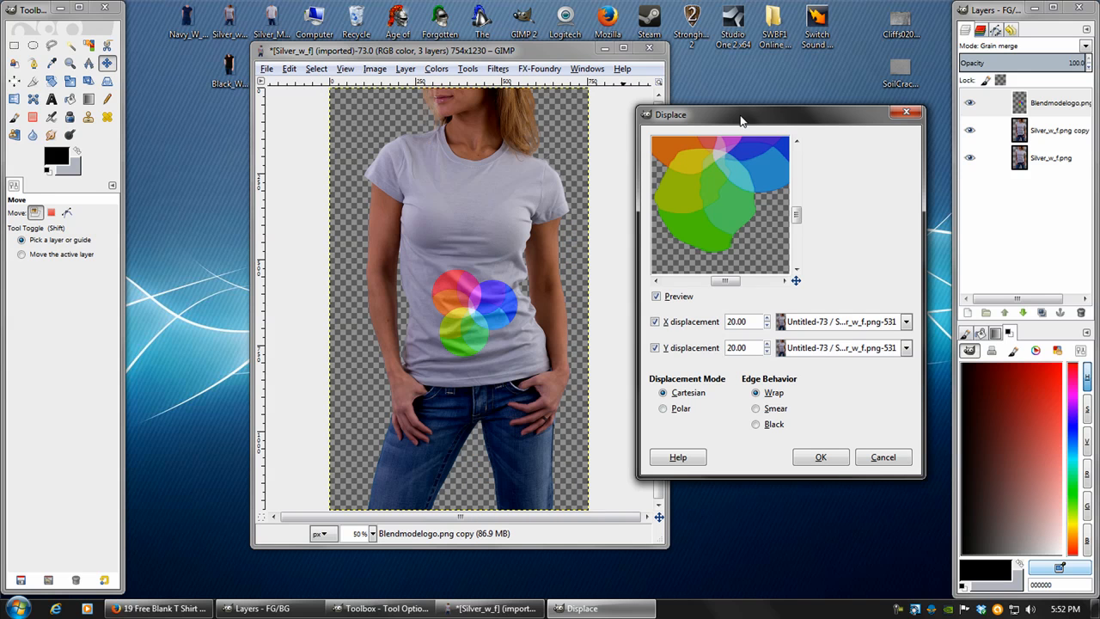
mouse_move(503, 335)
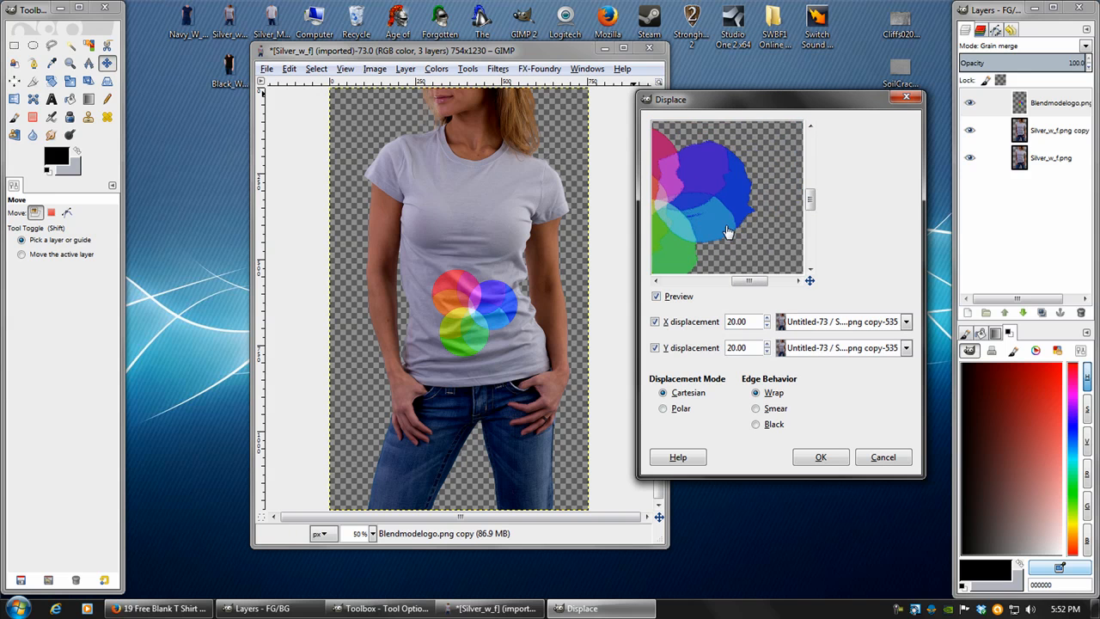
mouse_move(690, 214)
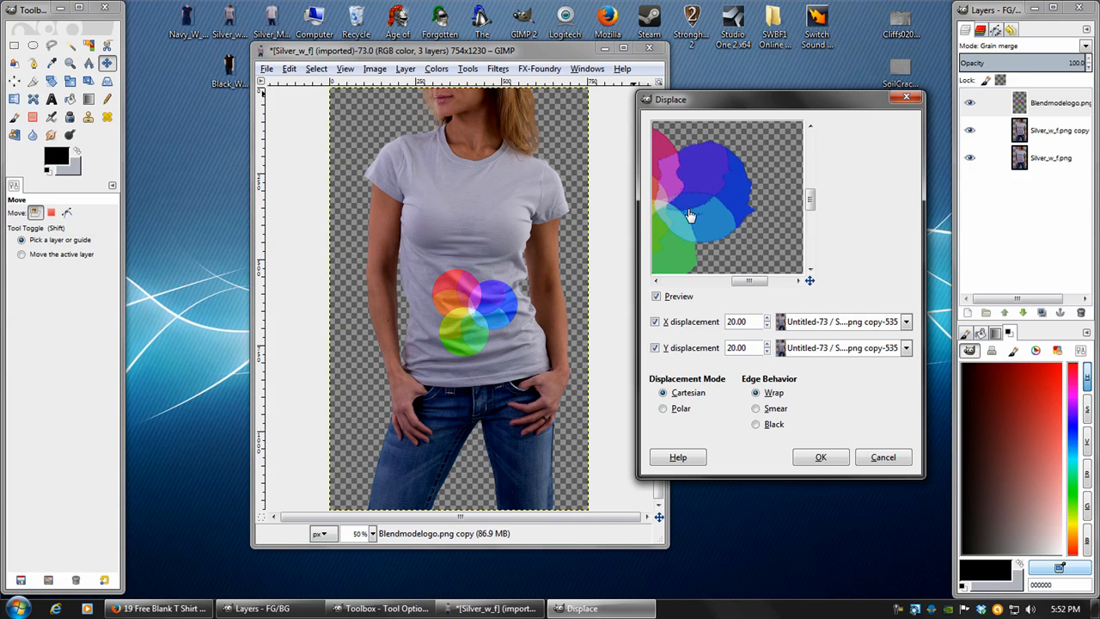
mouse_move(715, 208)
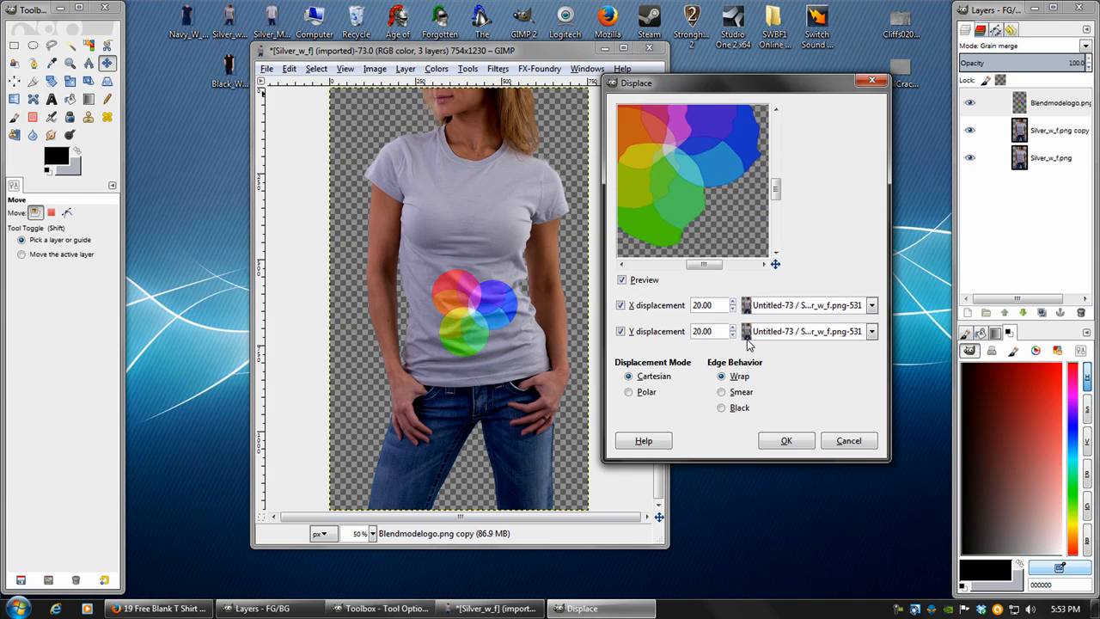
mouse_move(687, 200)
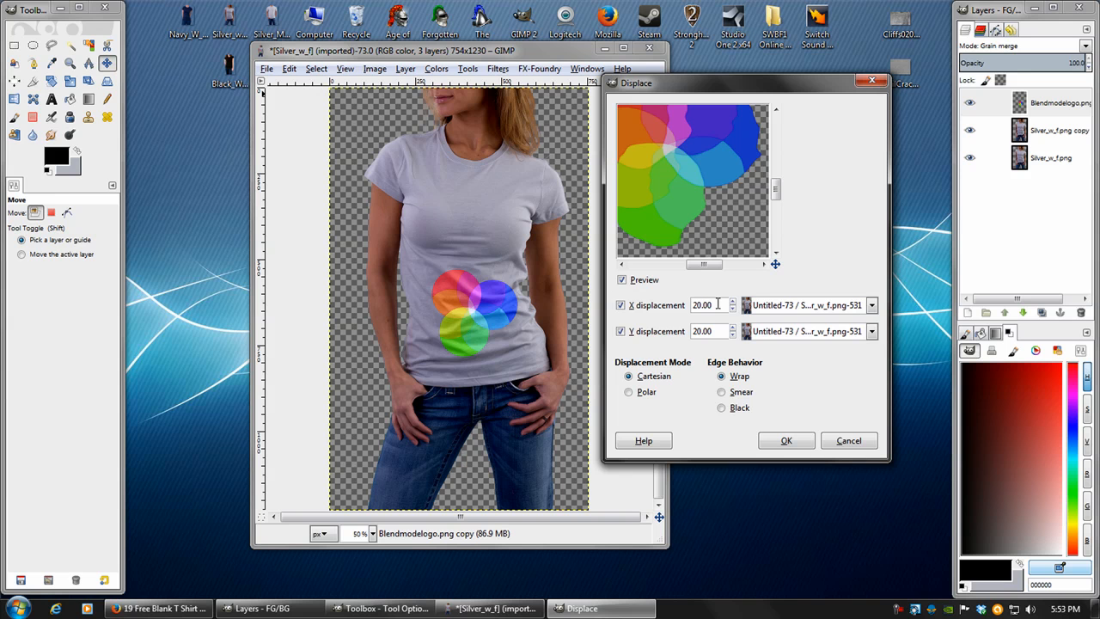
left_click(784, 440)
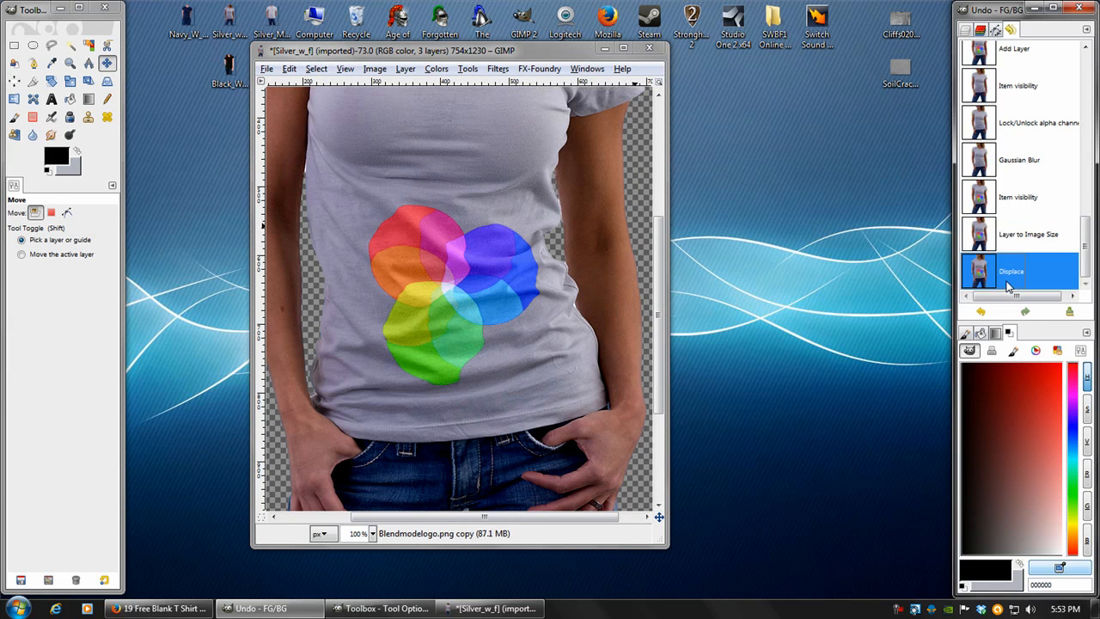
- Set the logo layer opacity to 87.5 and raise Silver_w_f.png to the top
left_click(980, 30)
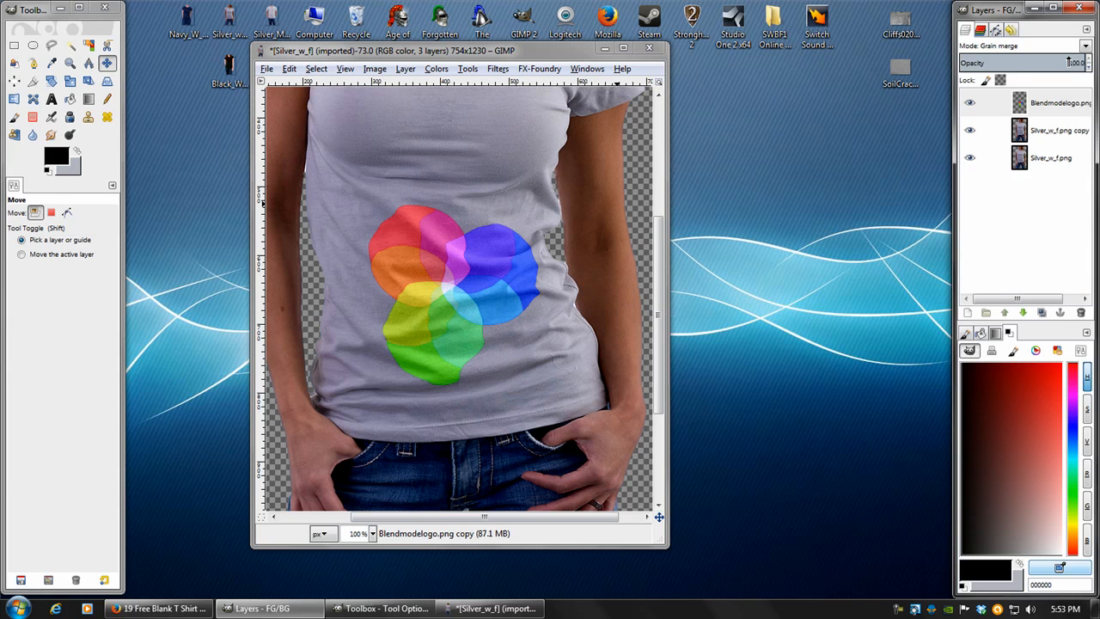
left_click_drag(1057, 62, 1030, 62)
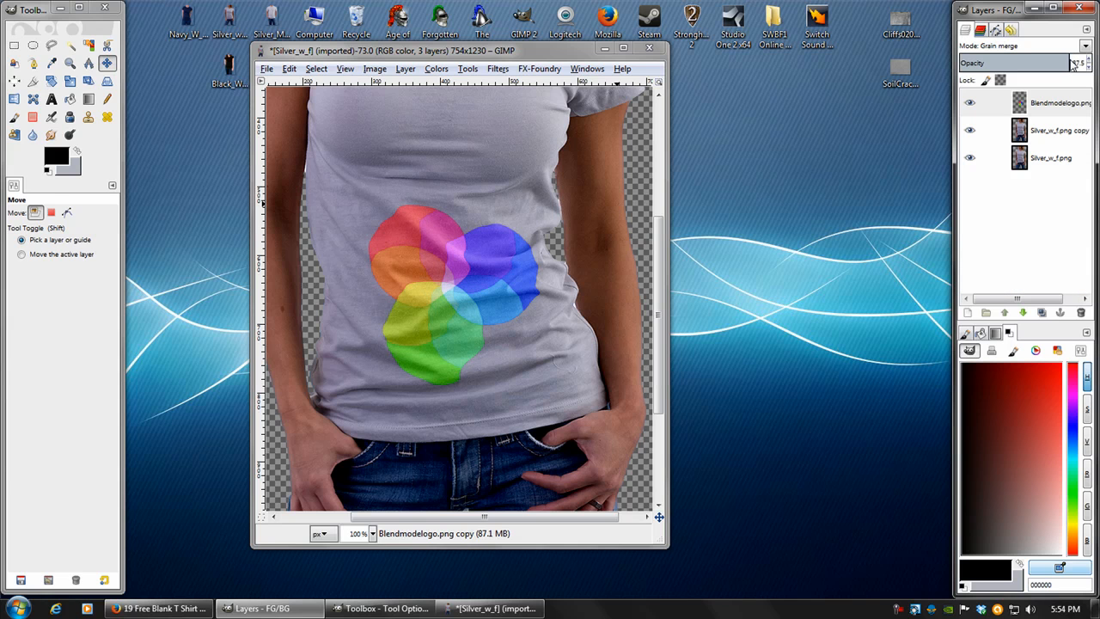
left_click(1050, 157)
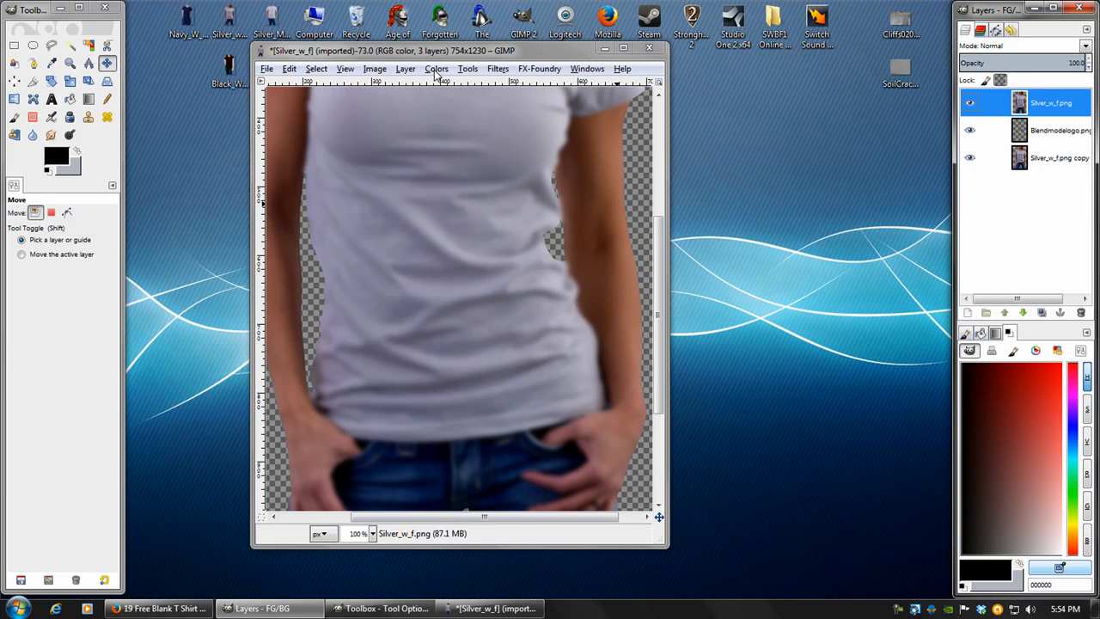
- Desaturate the top shirt layer and begin Alpha to Selection on the logo layer
left_click(435, 69)
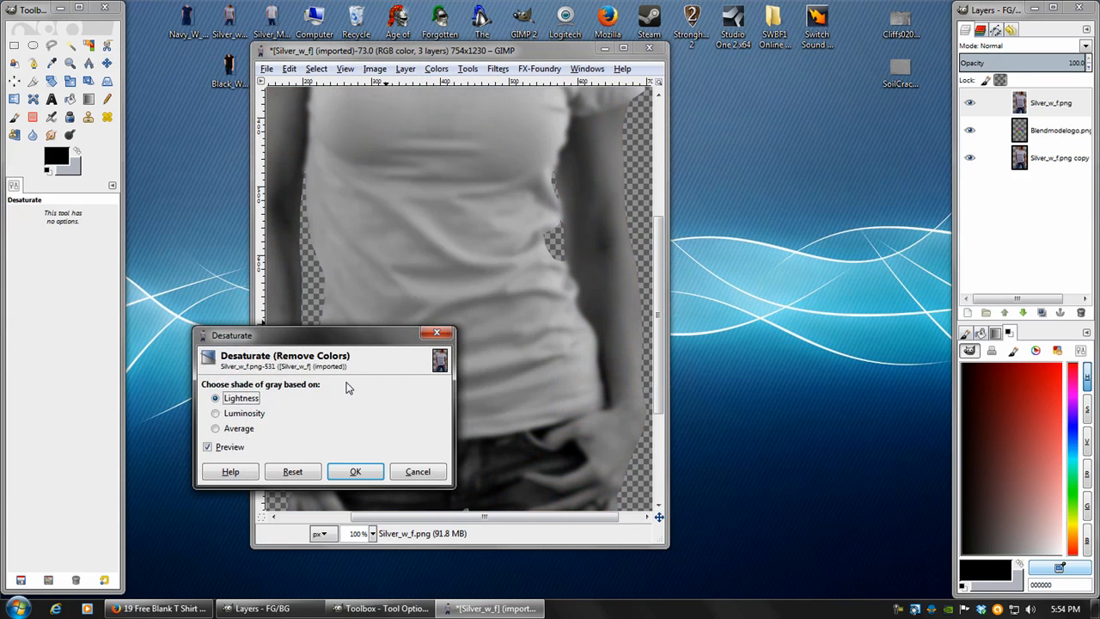
left_click(354, 471)
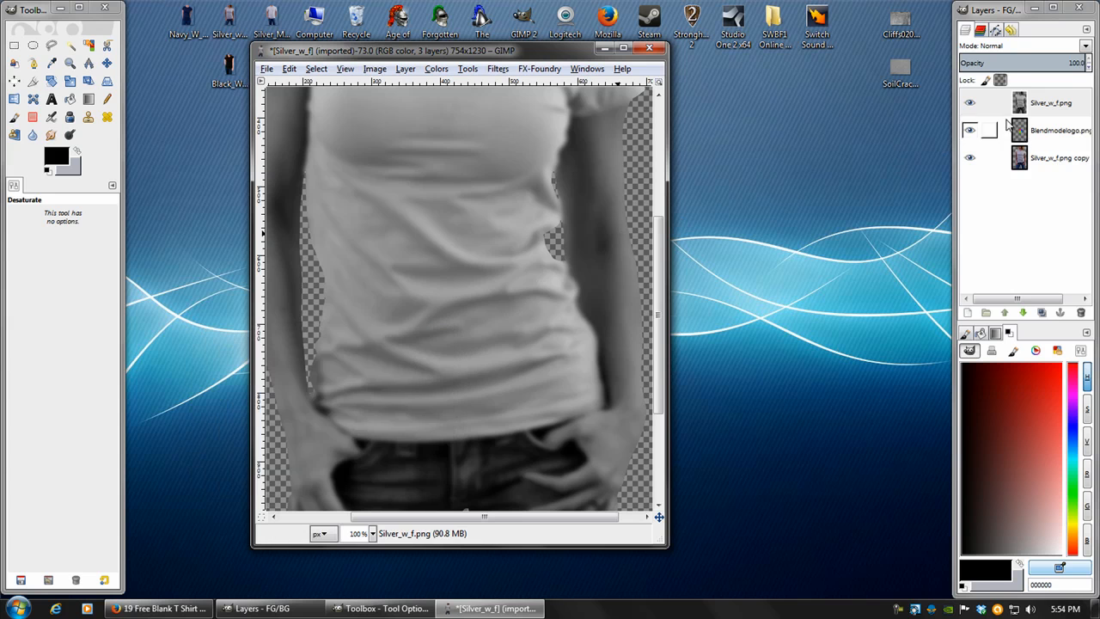
right_click(1060, 130)
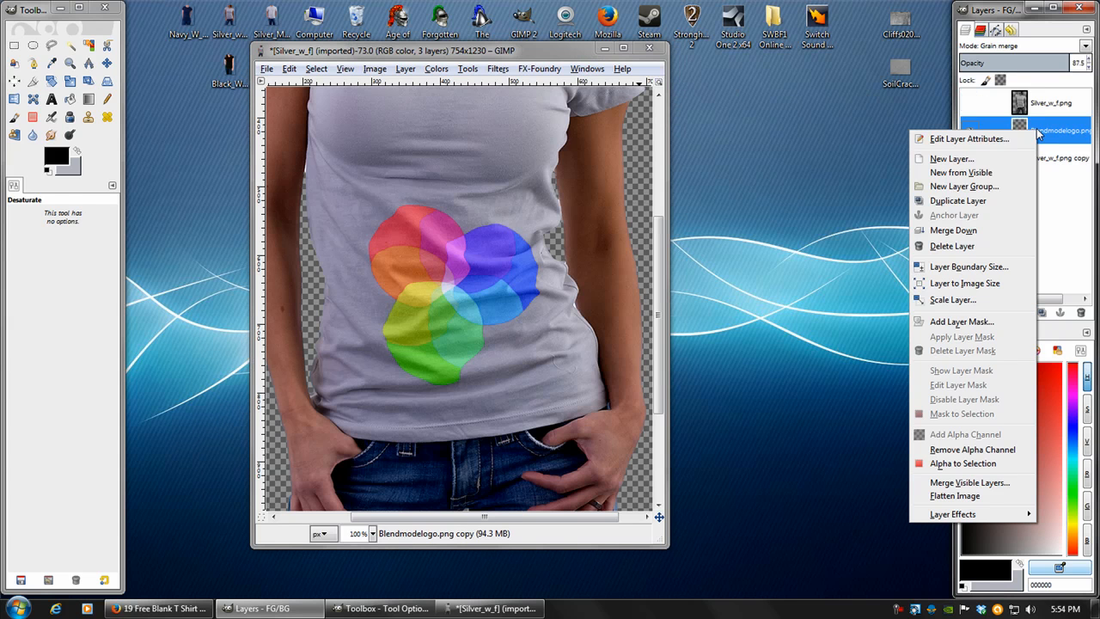
mouse_move(962, 463)
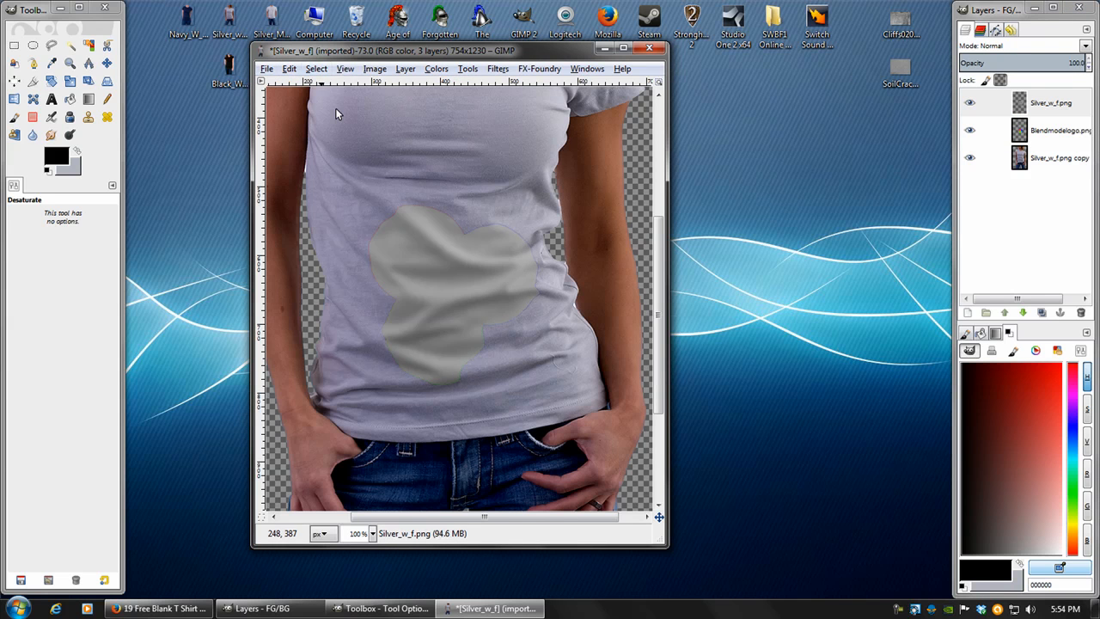
- Brighten the top shirt layer with Curves, then set it to Multiply at about 78.8% opacity
left_click(436, 68)
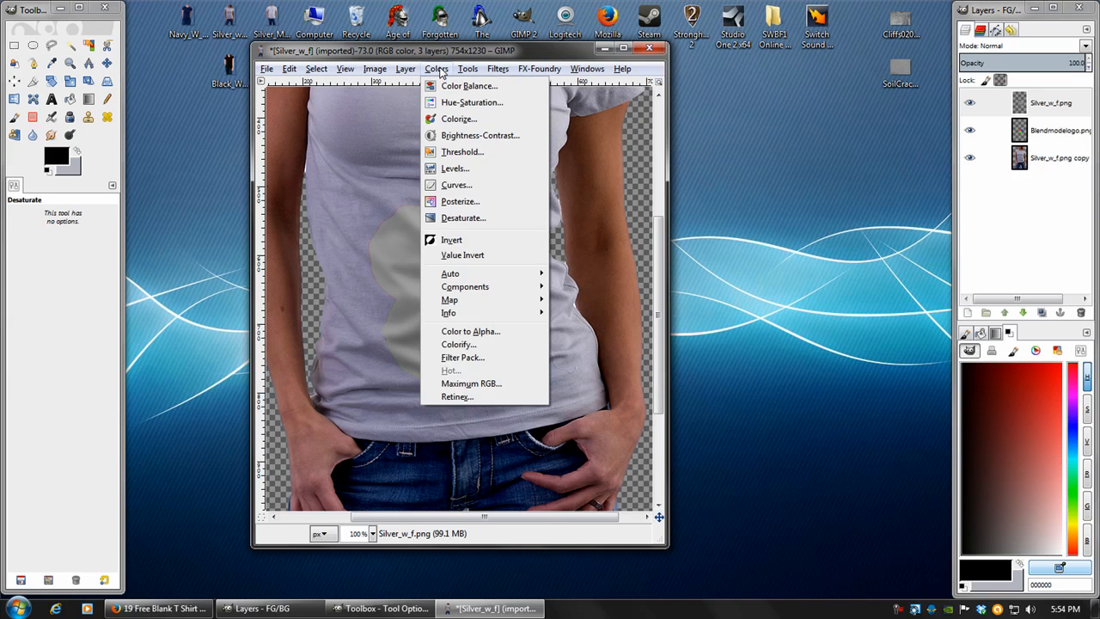
left_click(456, 185)
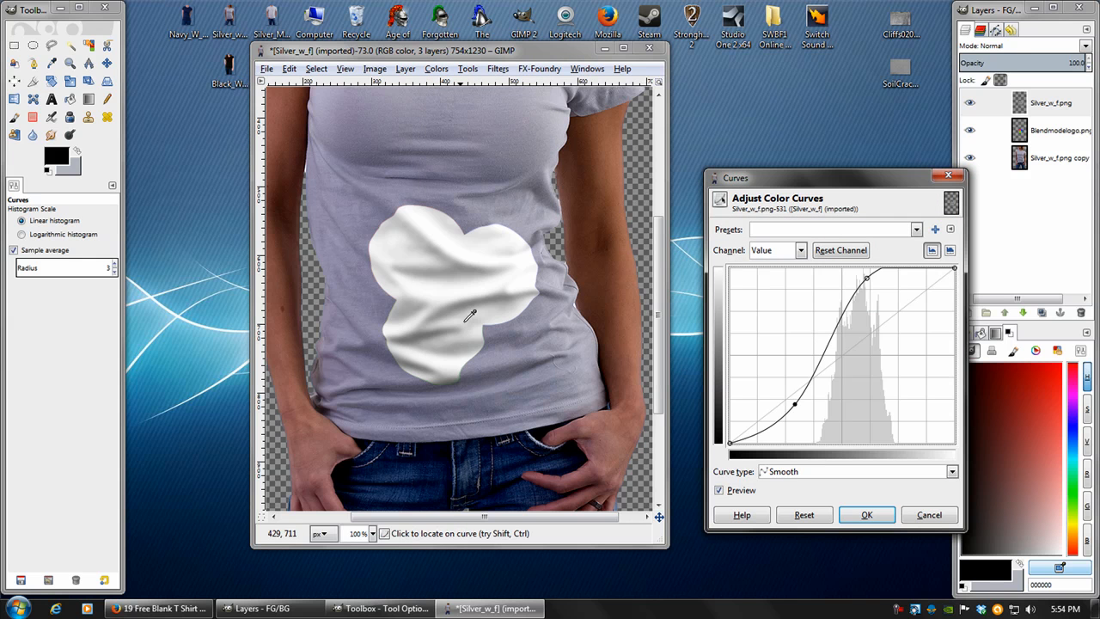
mouse_move(481, 245)
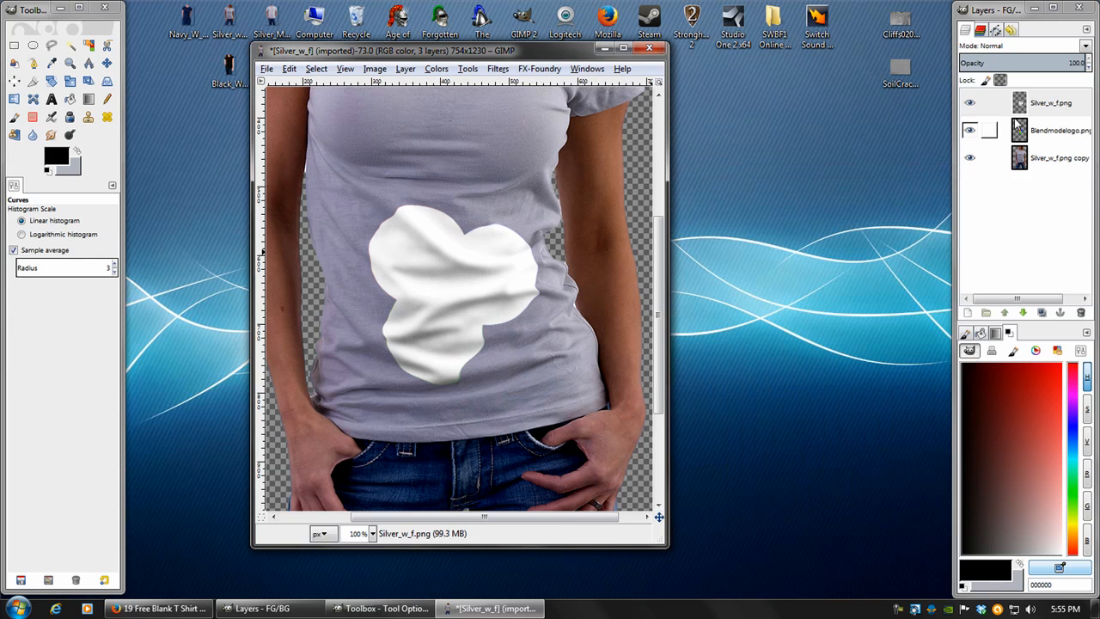
left_click(1023, 46)
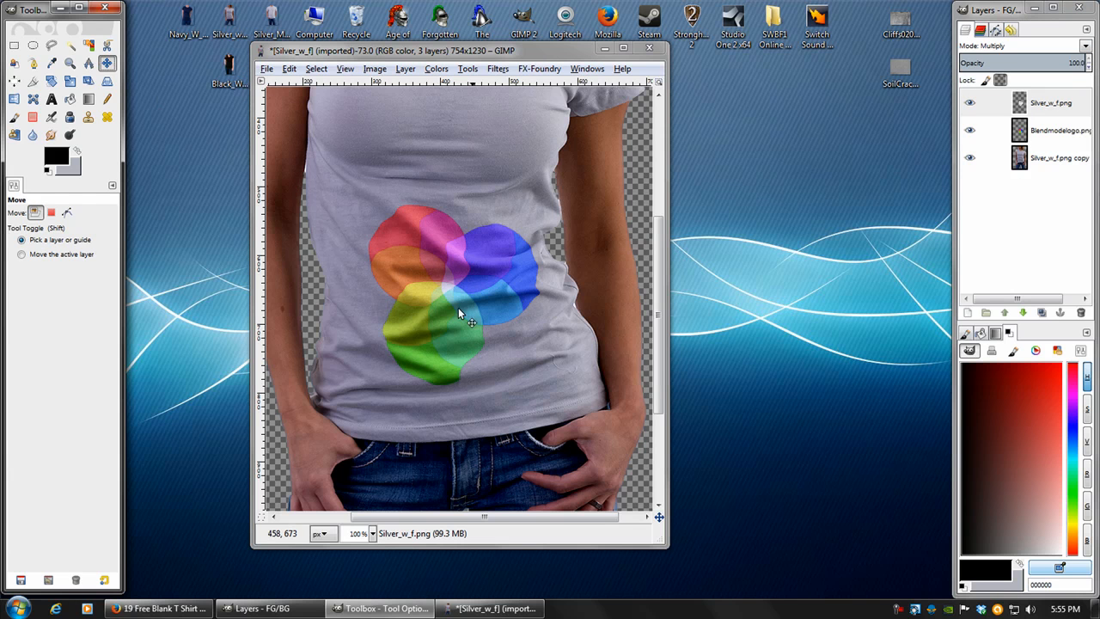
left_click(1050, 102)
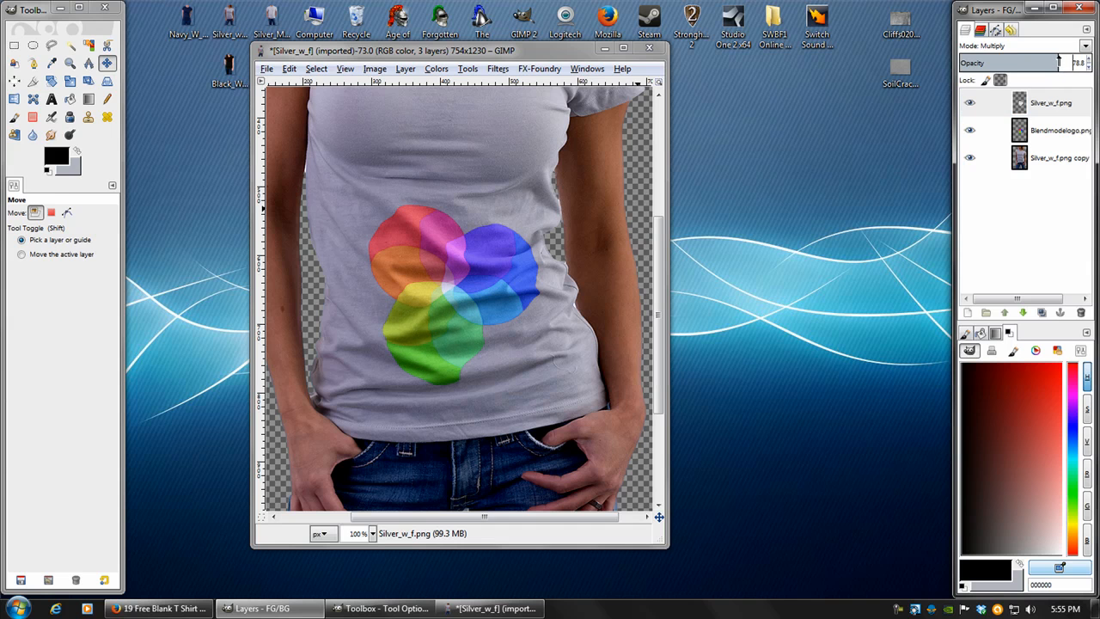
left_click(1048, 103)
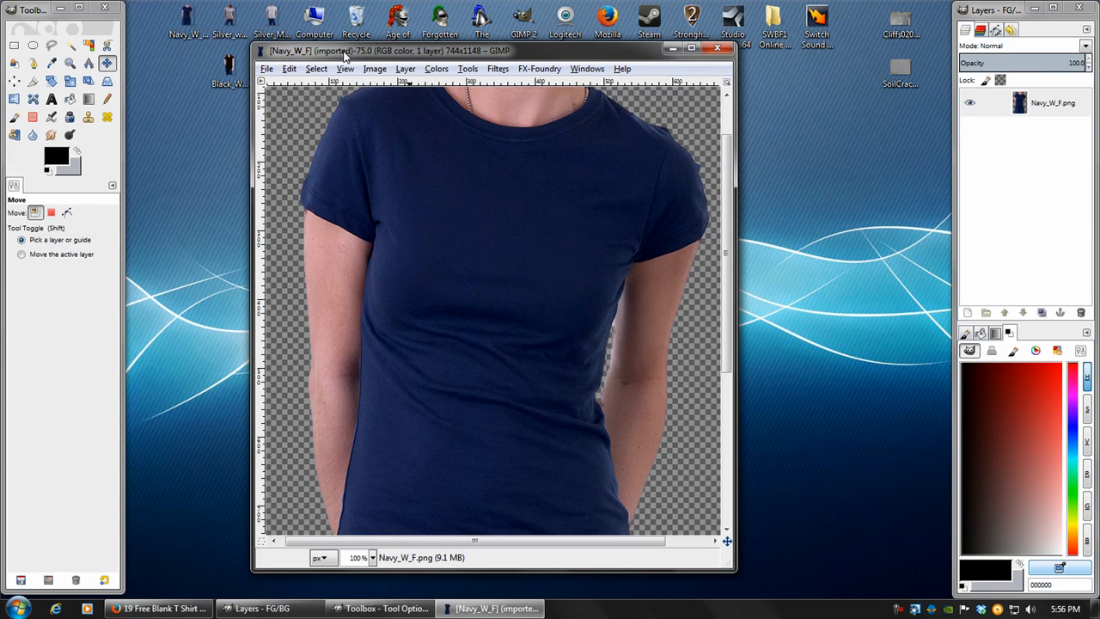
- Add the circles logo to Navy_W_F, trying Grain merge and Overlay before returning to Normal
left_click(267, 69)
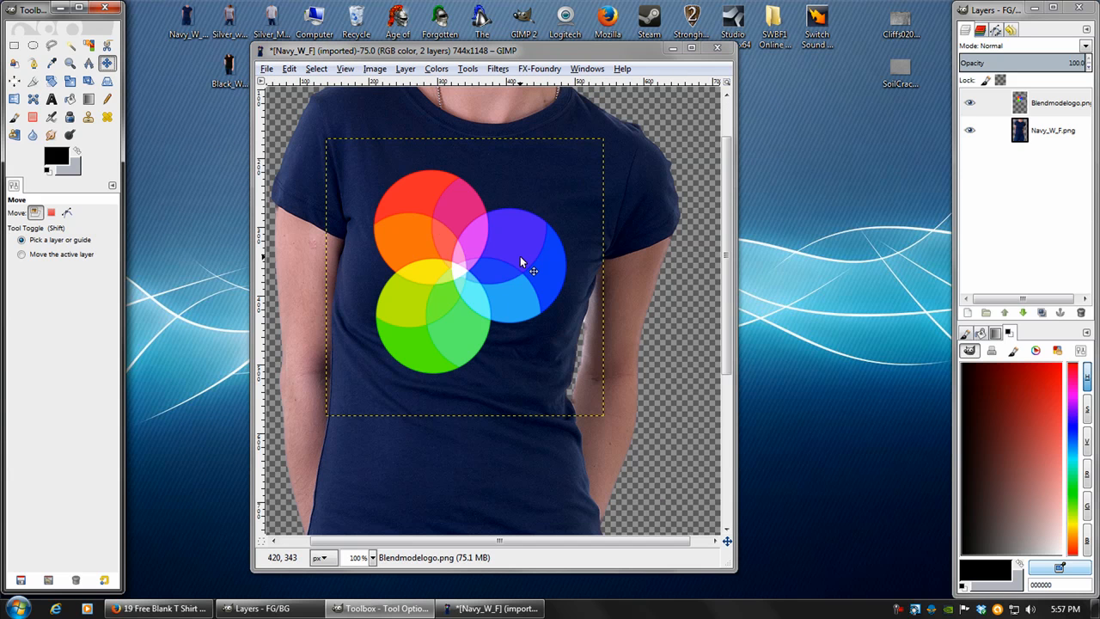
left_click(1022, 45)
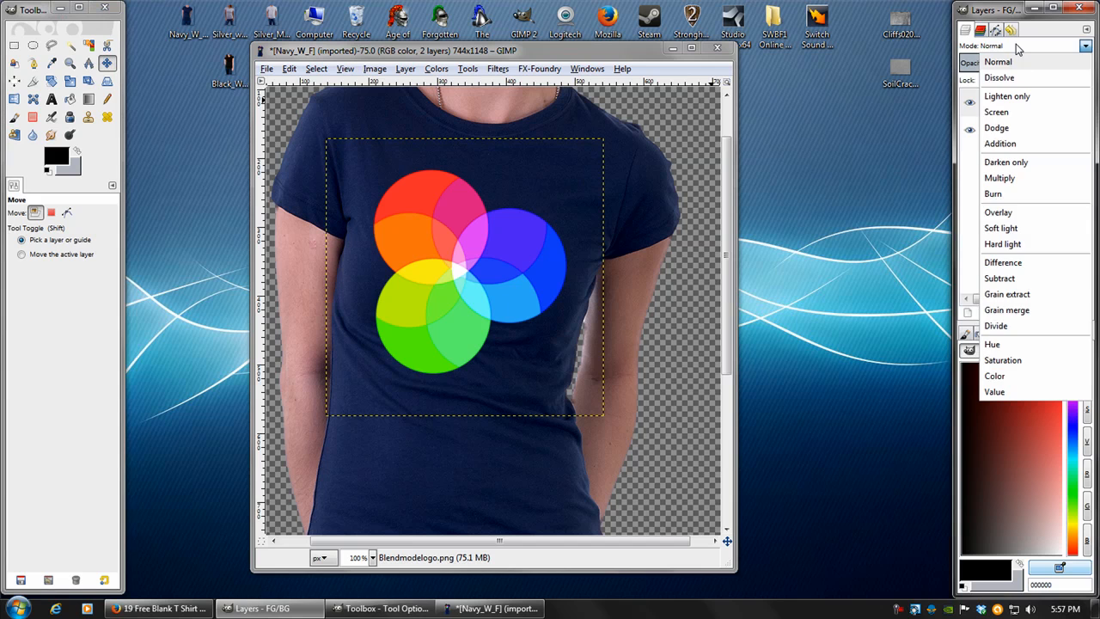
left_click(1006, 309)
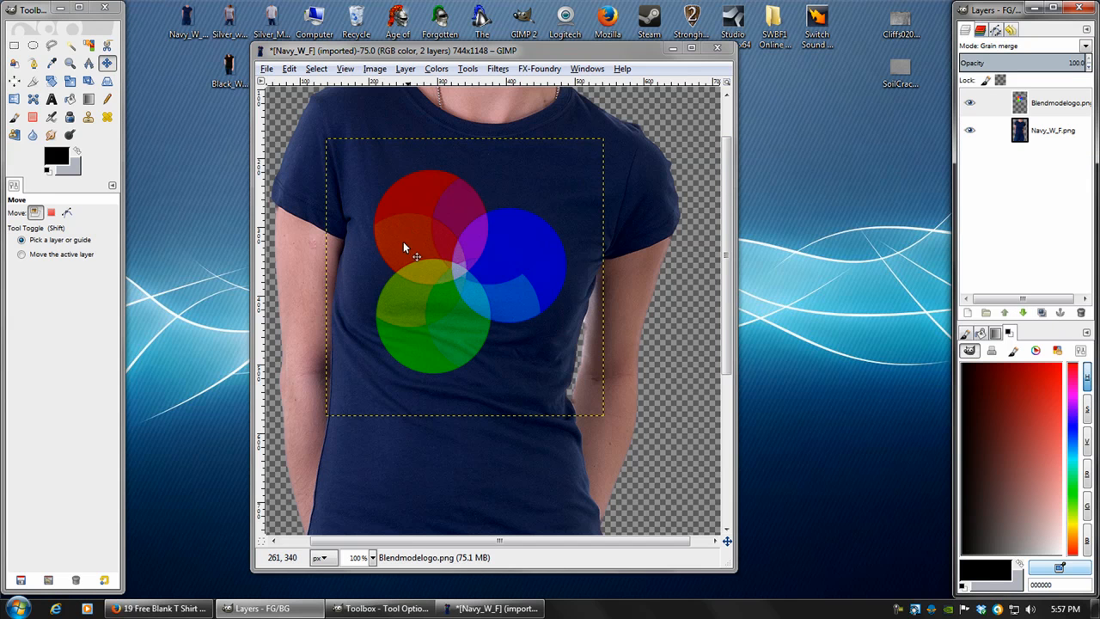
mouse_move(434, 191)
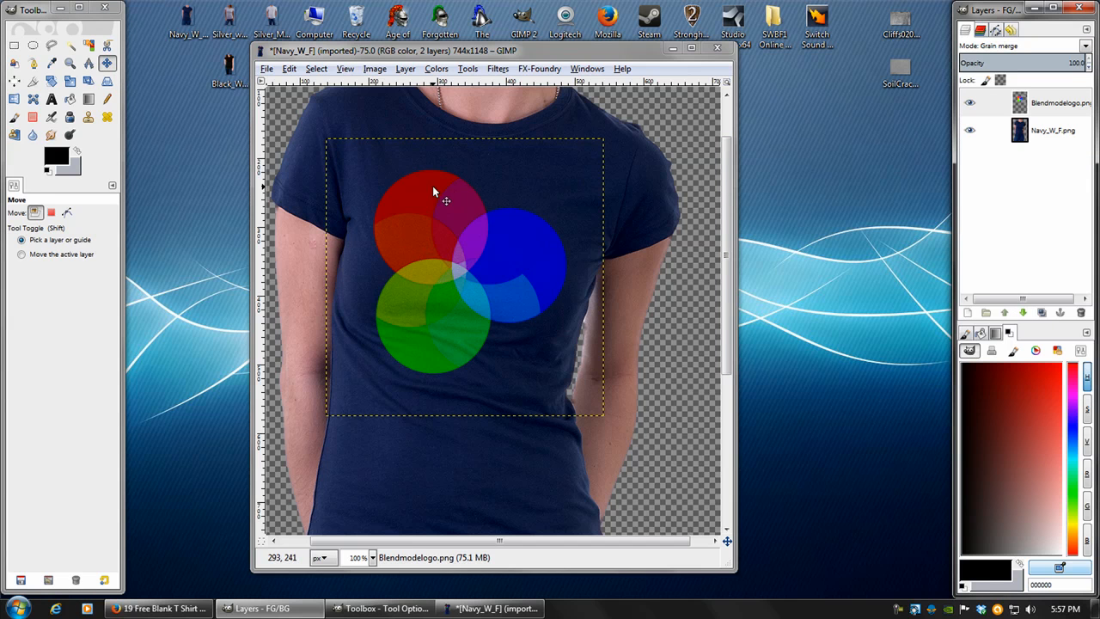
mouse_move(562, 170)
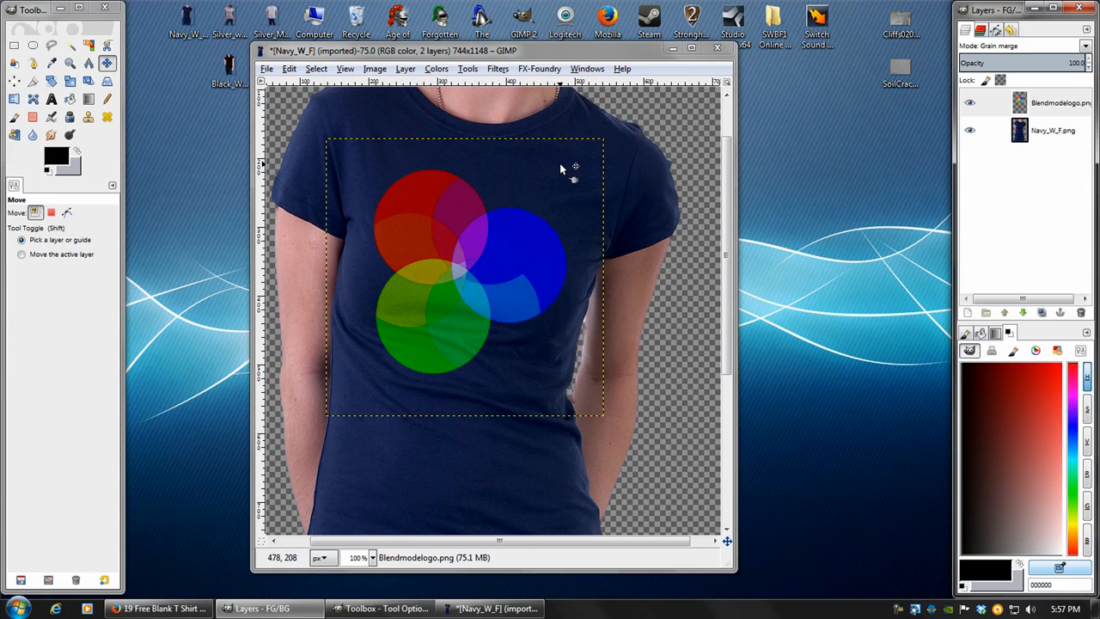
left_click(1023, 45)
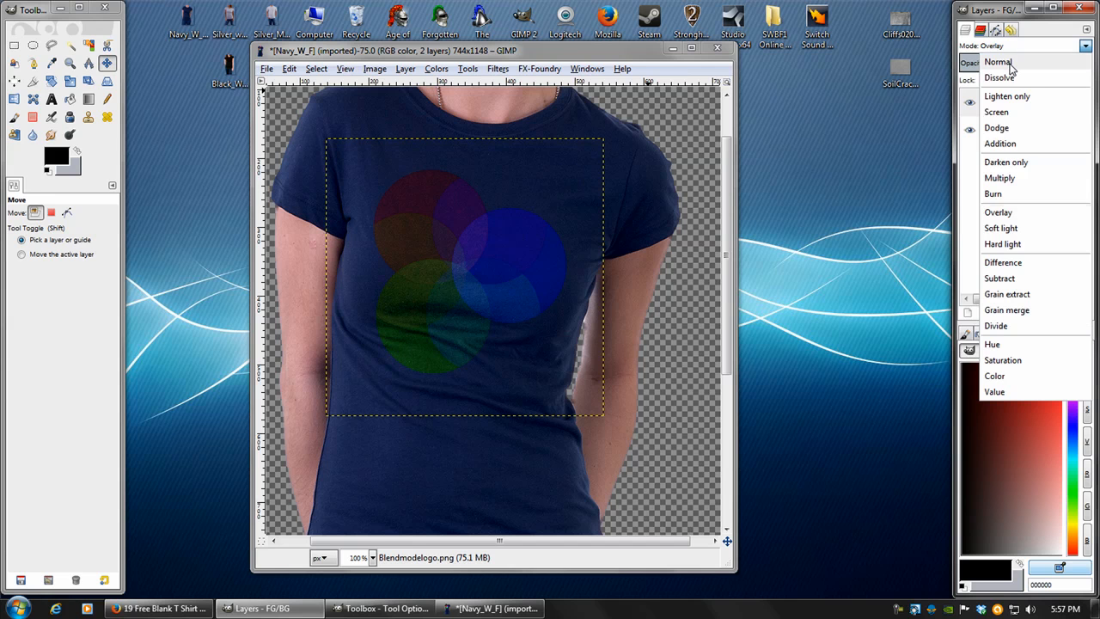
left_click(997, 62)
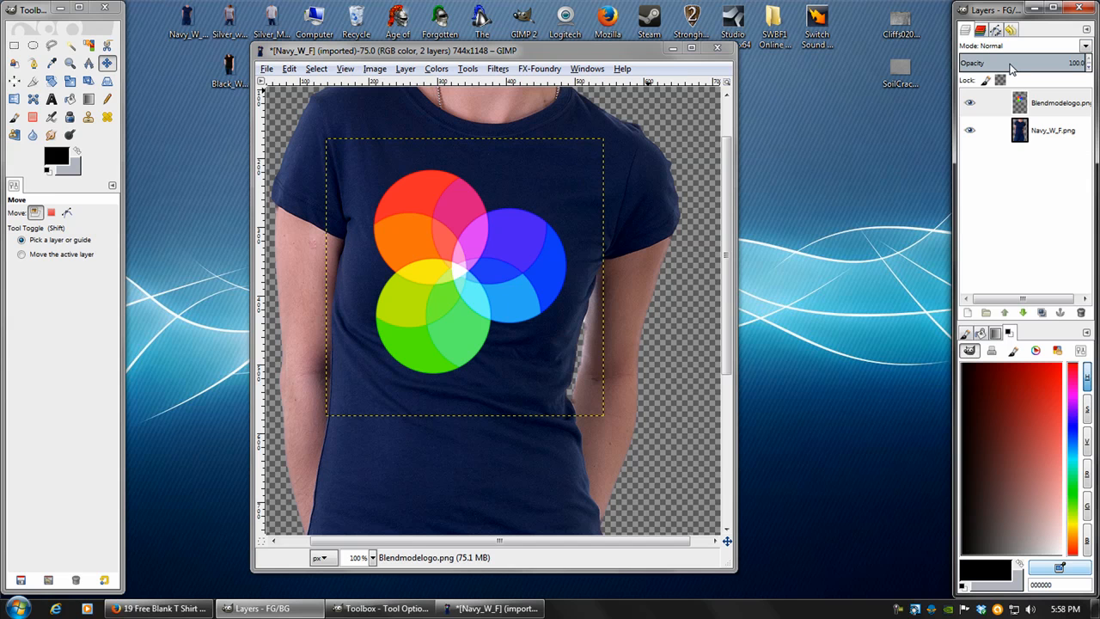
mouse_move(557, 97)
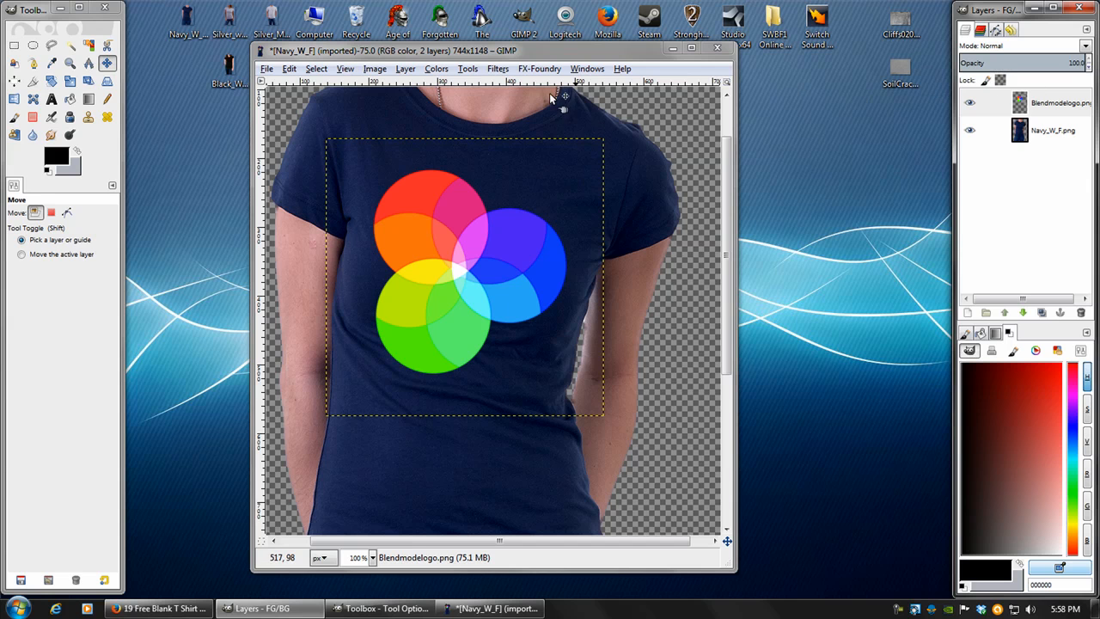
- Move the logo onto the chest and duplicate the navy shirt layer
left_click(497, 68)
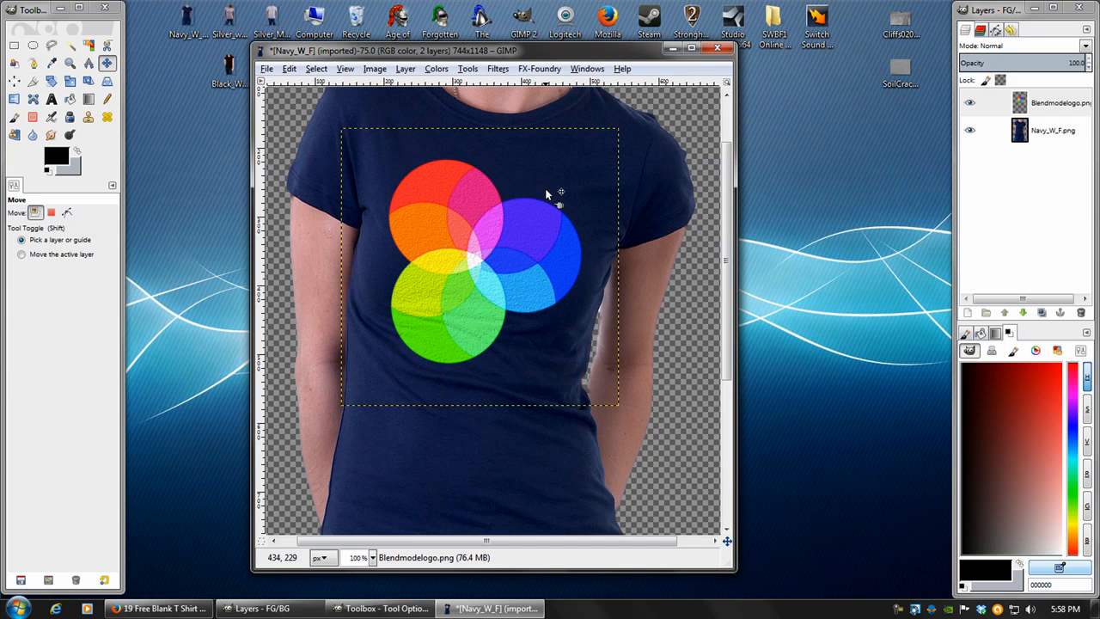
left_click(436, 68)
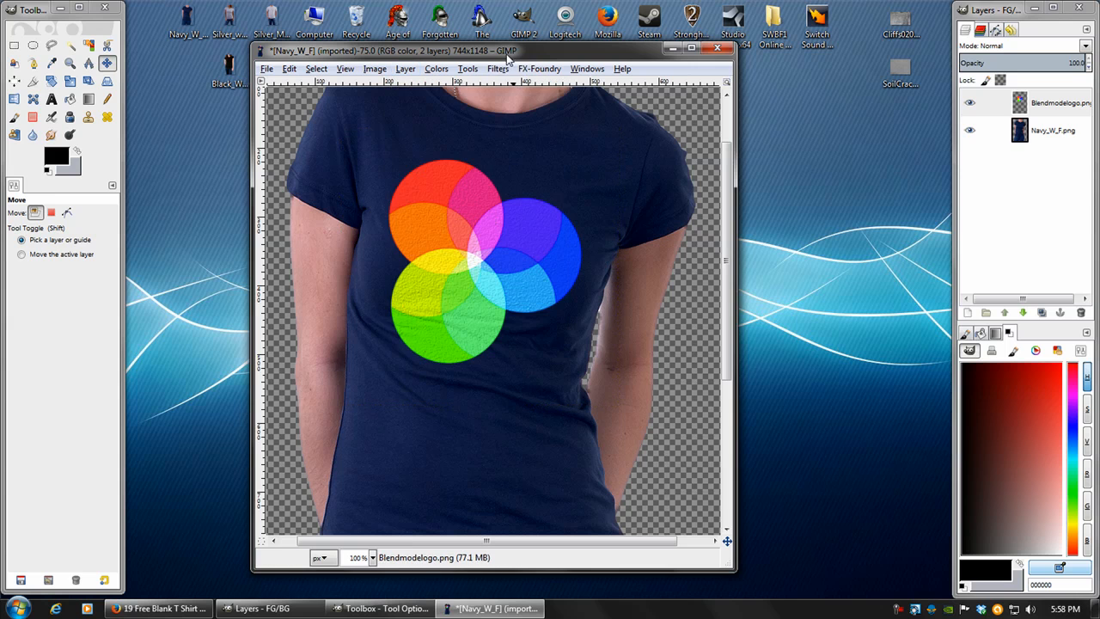
left_click(1040, 311)
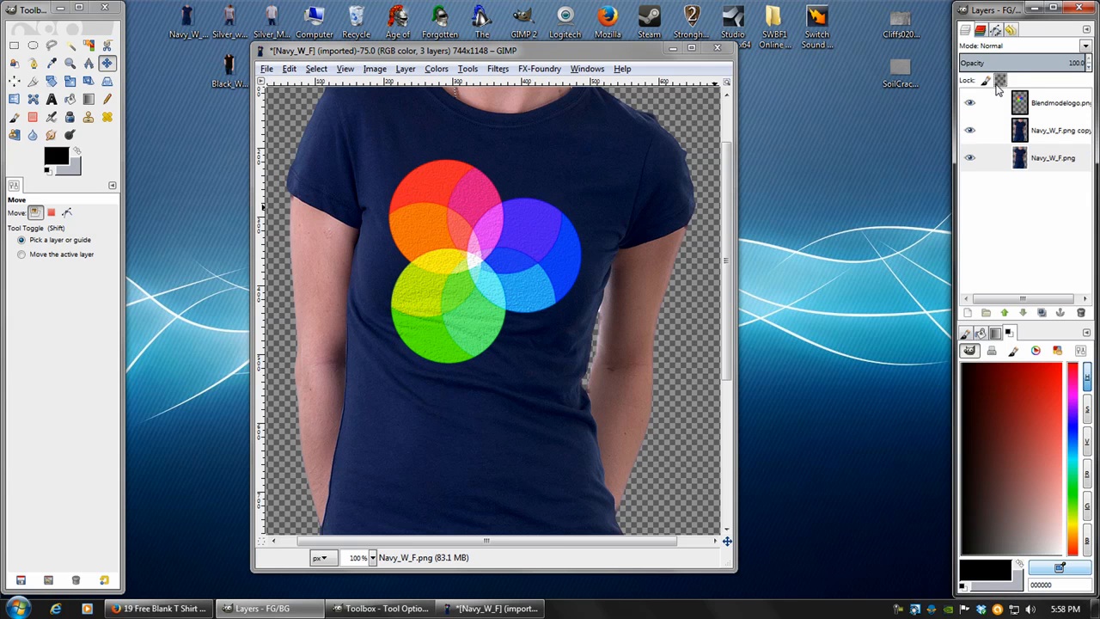
- Reapply Displace to the logo layer with the shirt copy as X and Y maps
left_click(498, 68)
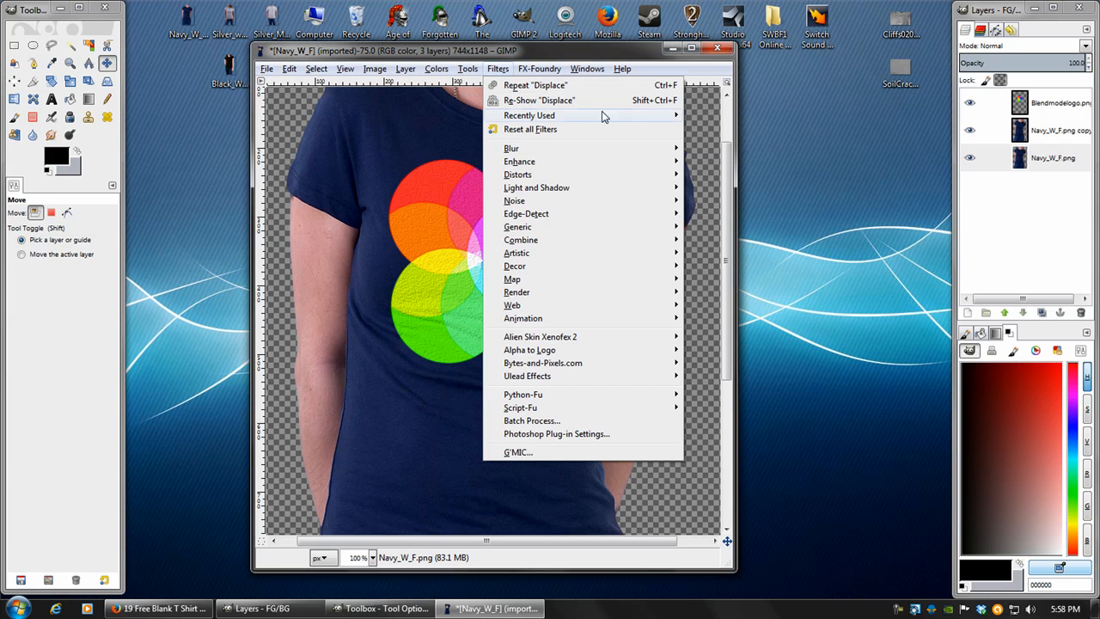
left_click(1048, 102)
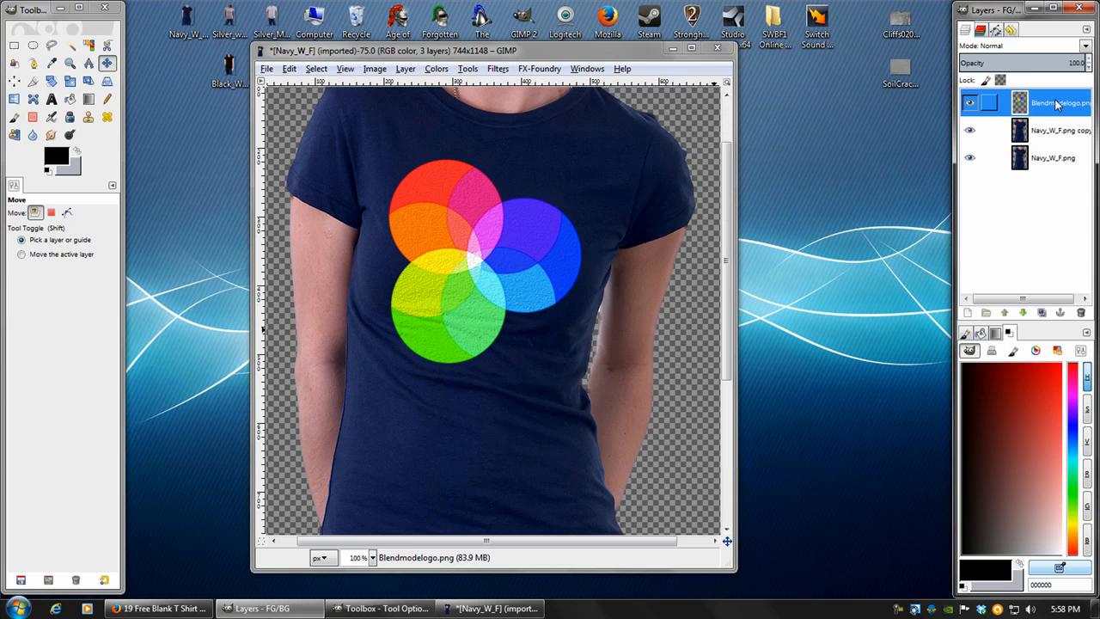
left_click(497, 68)
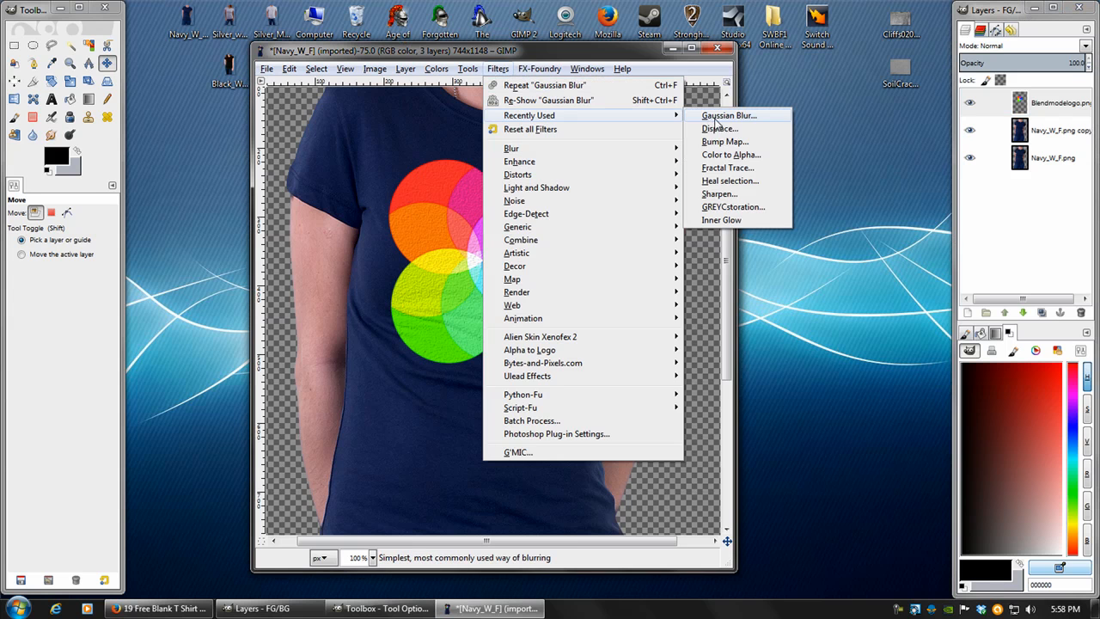
left_click(719, 128)
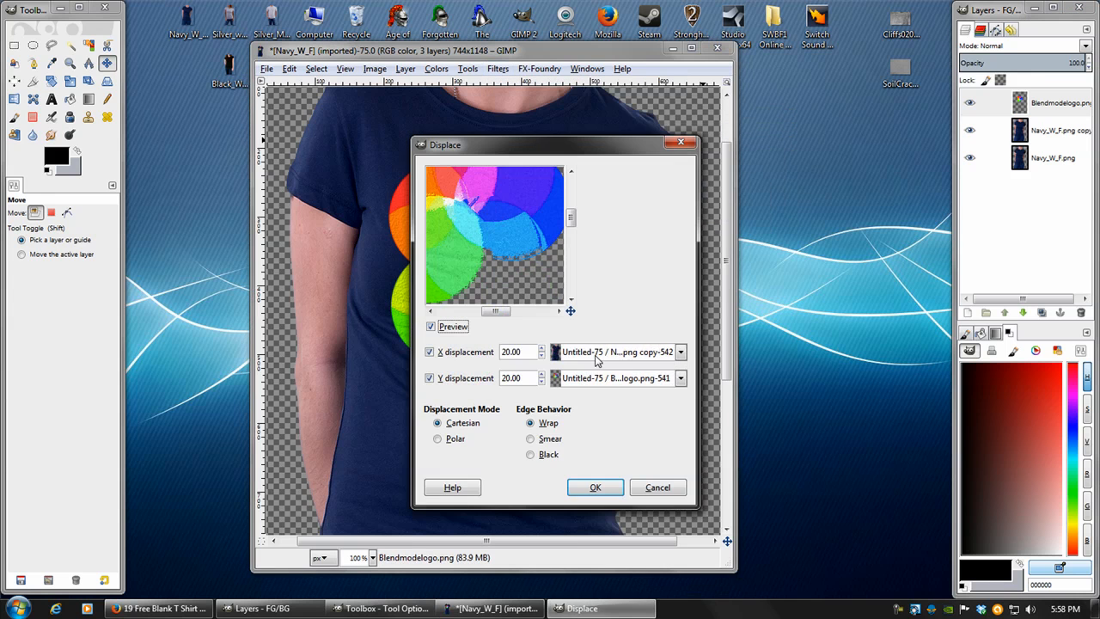
left_click(595, 488)
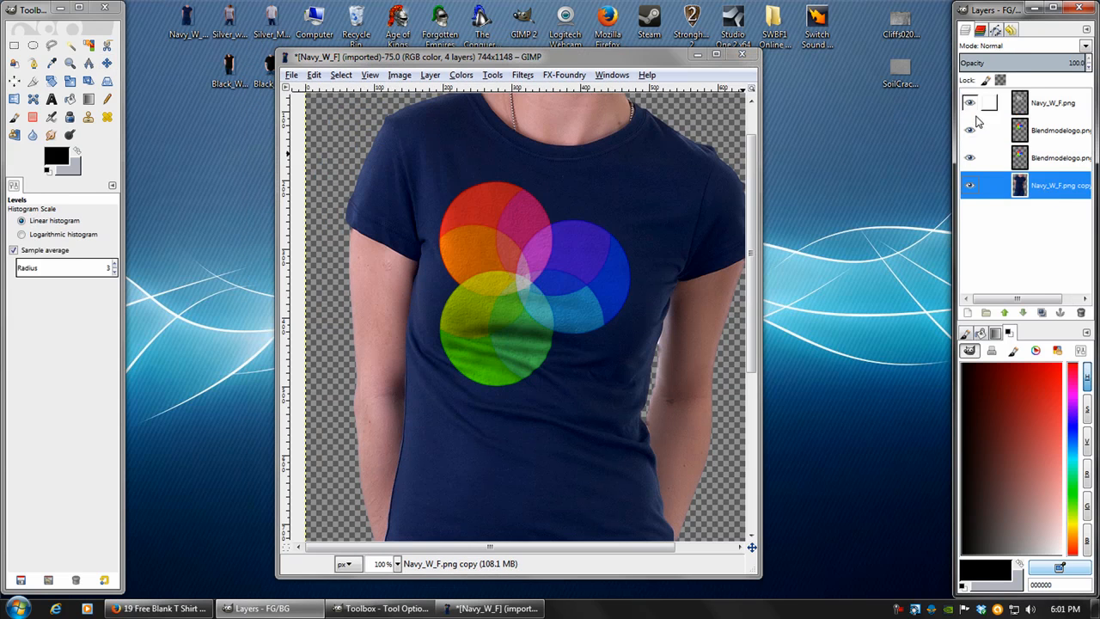
left_click(970, 130)
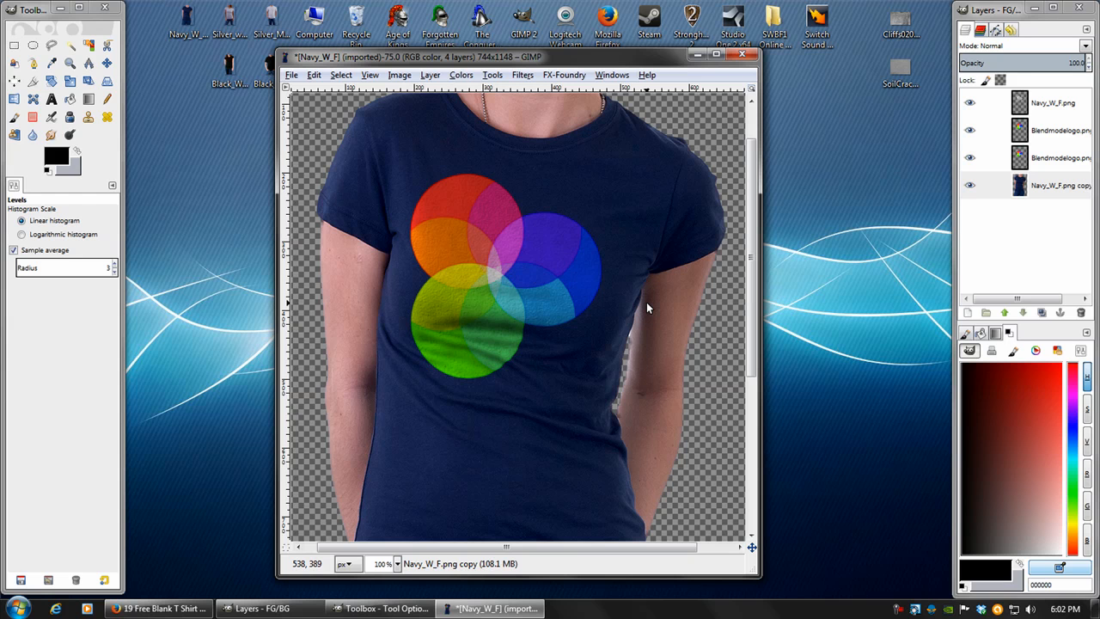
mouse_move(724, 262)
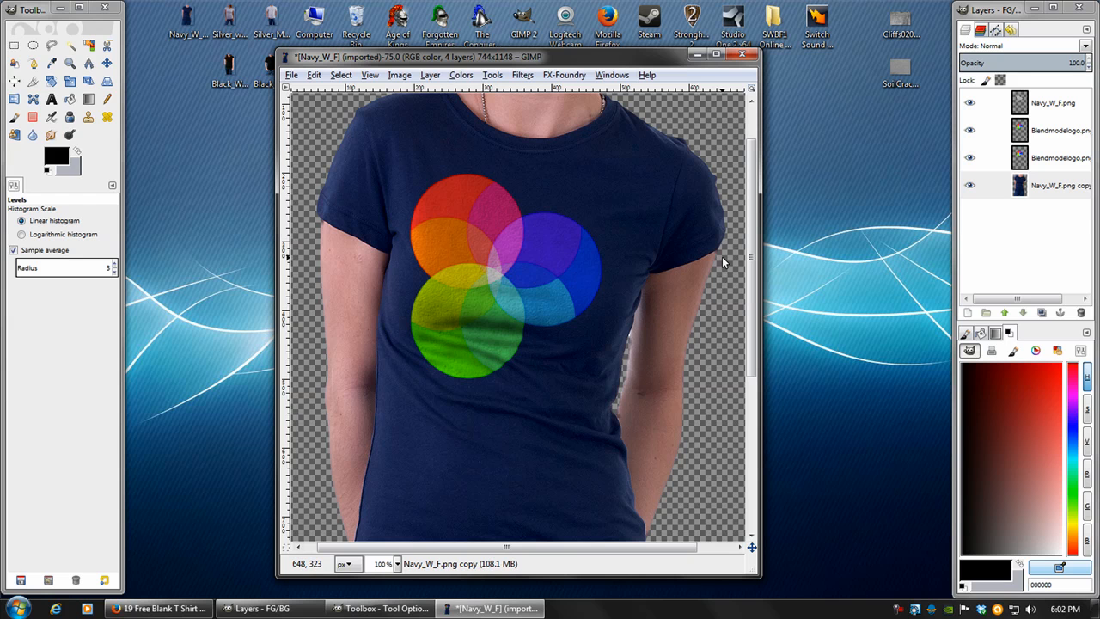